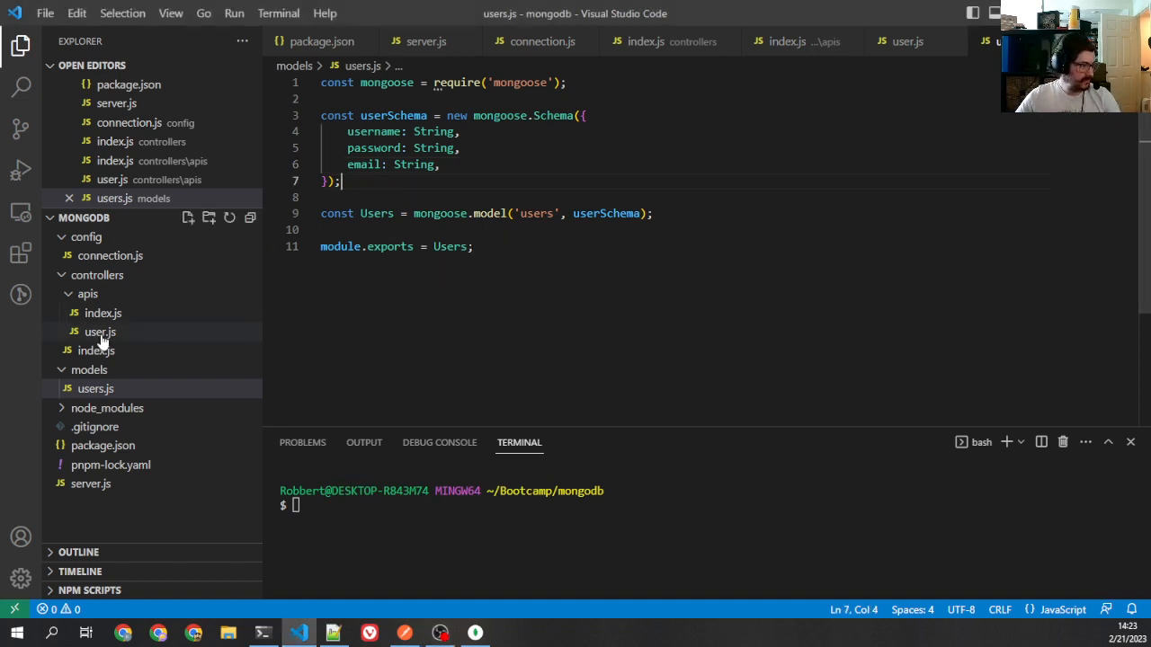
- Review the PUT route's updateOne call, highlighting the email set and books push fields
click(101, 331)
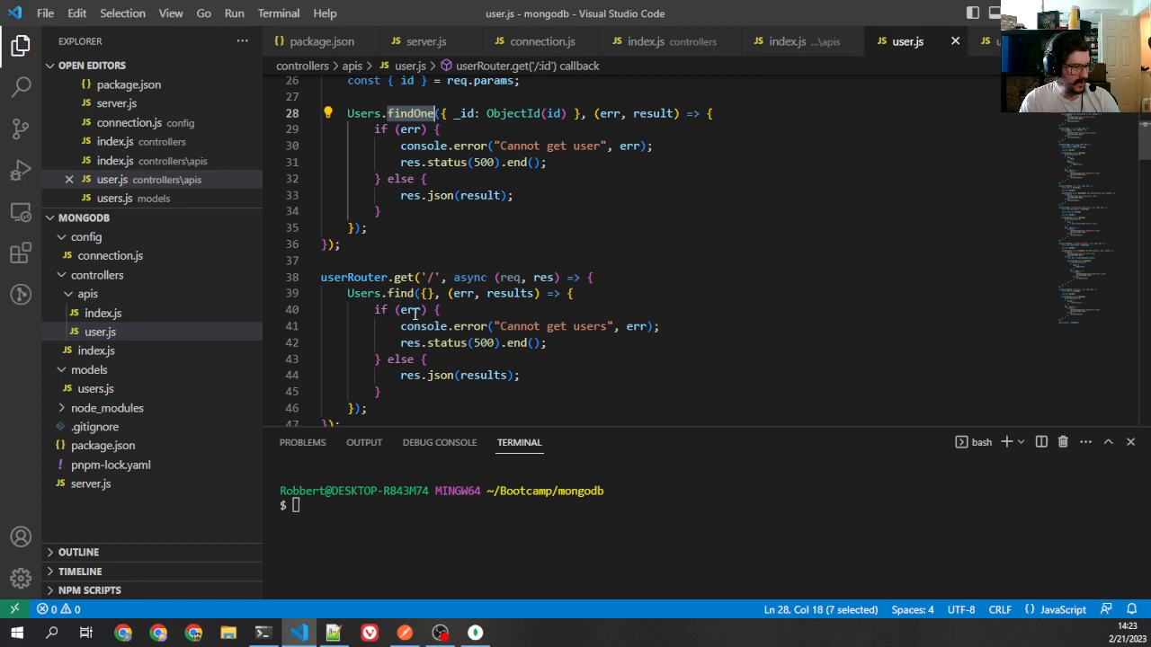
scroll(down, 3)
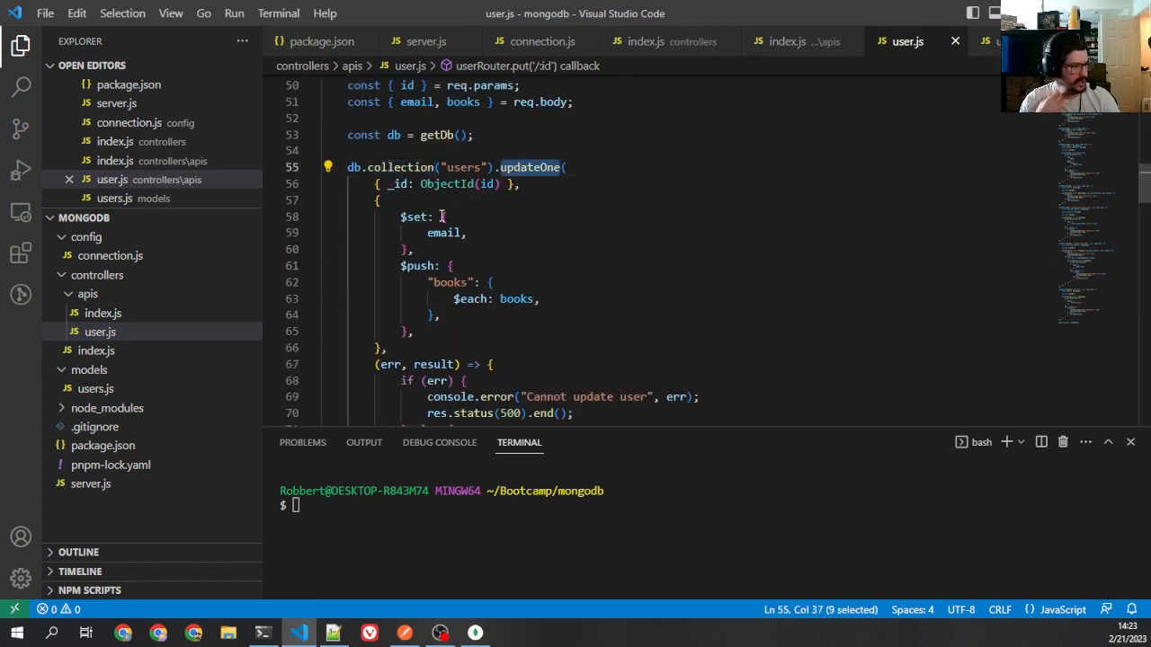
click(416, 216)
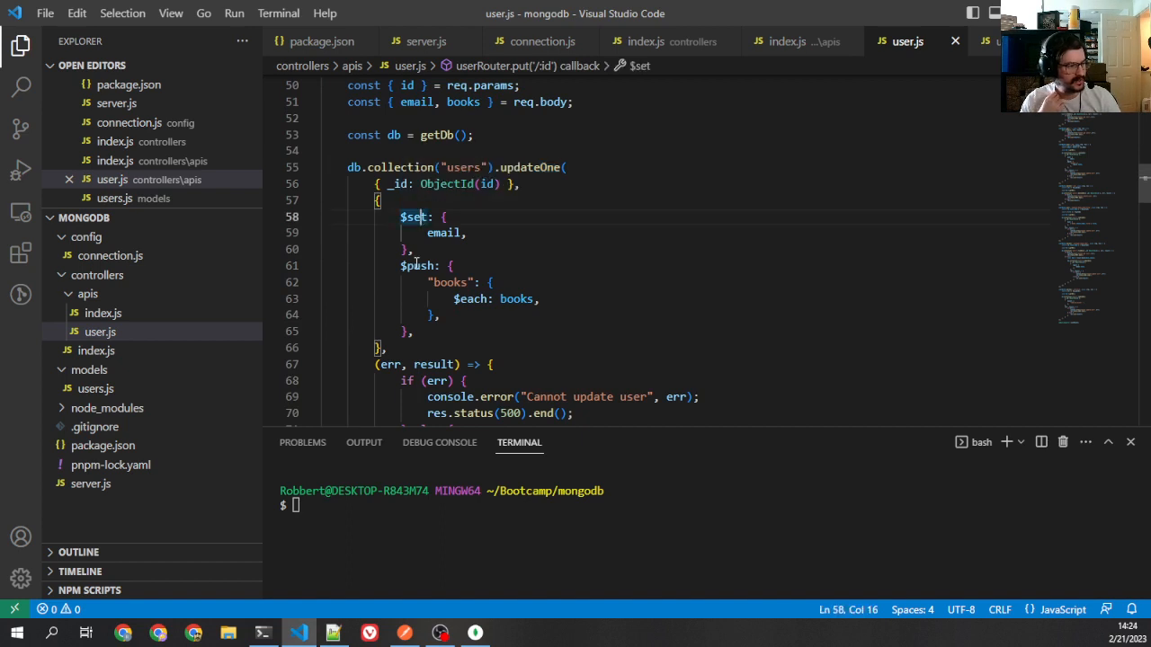
double_click(448, 283)
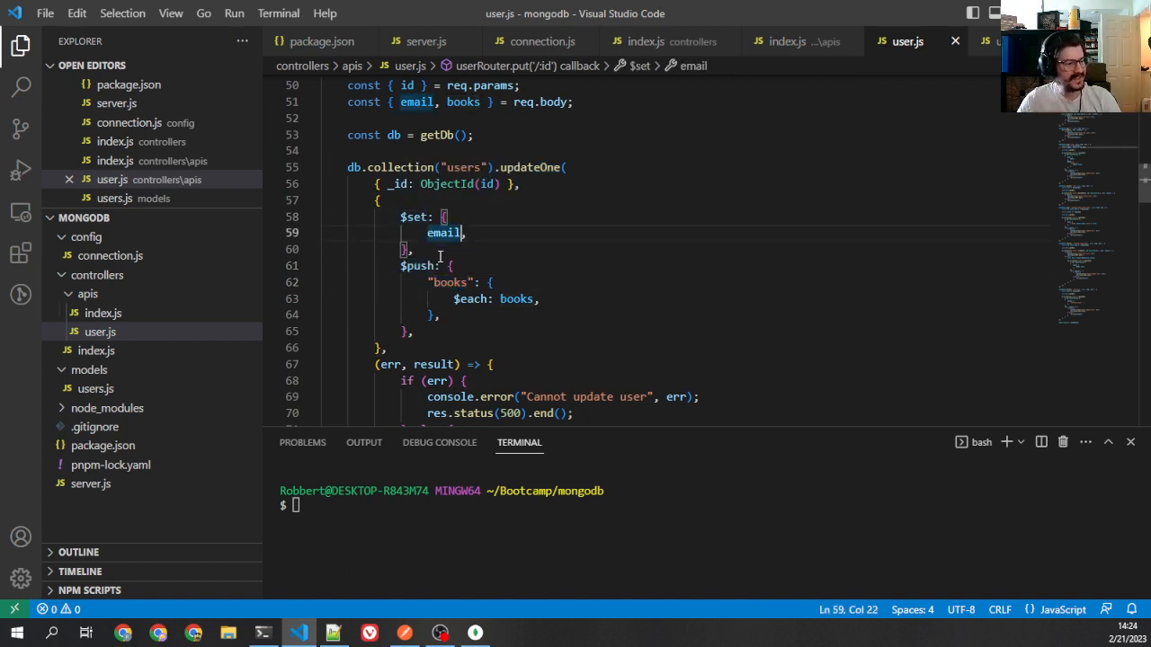
double_click(450, 369)
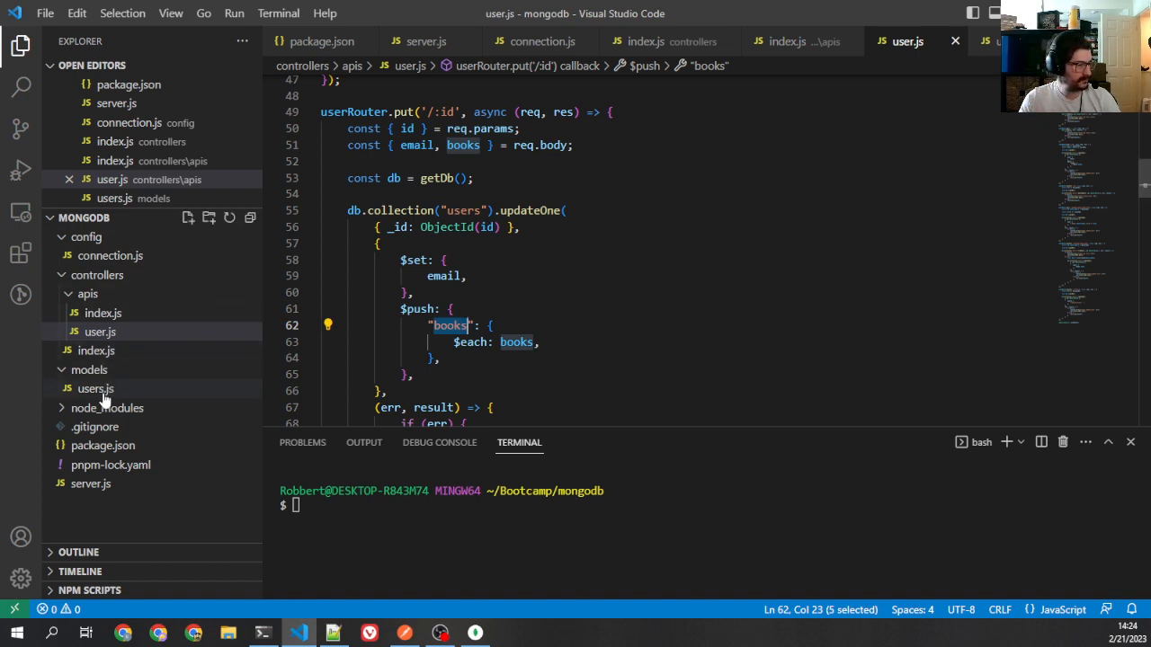
- Add 'books: [String],' to userSchema in models/users.js and save
click(95, 389)
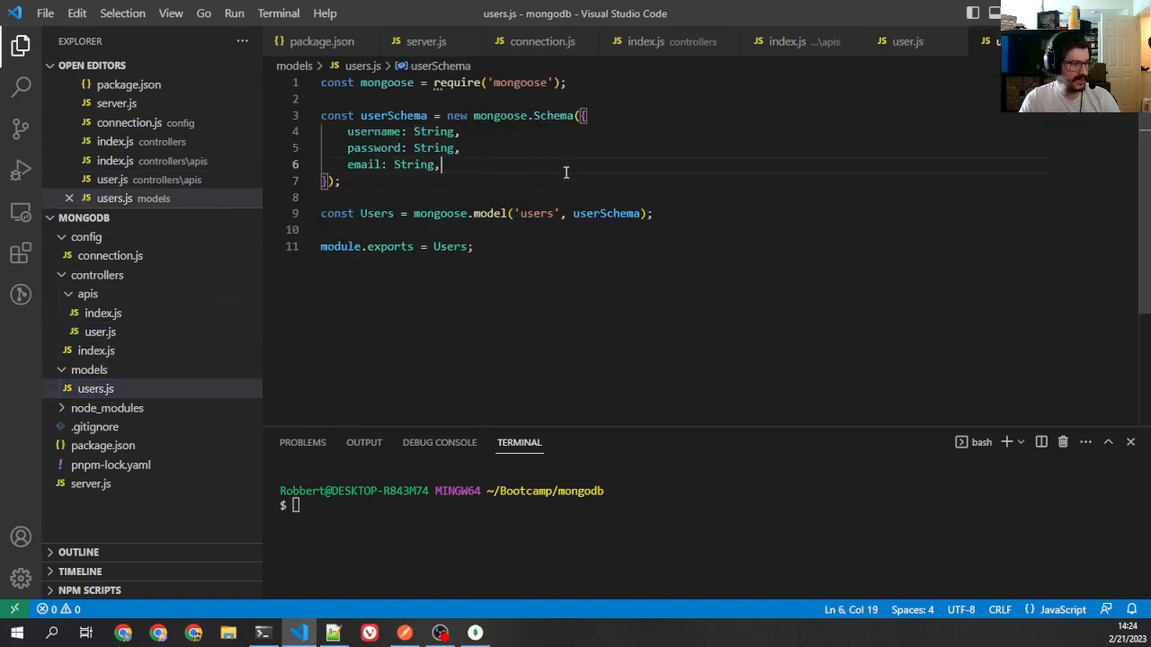
key(enter)
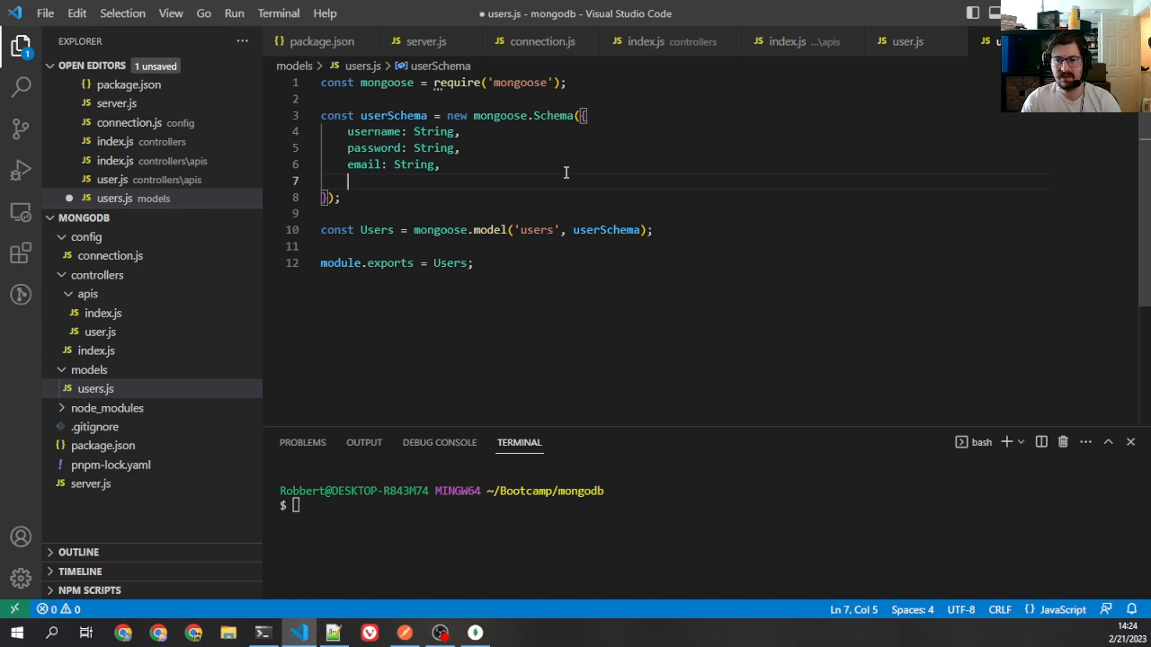
text(books: St)
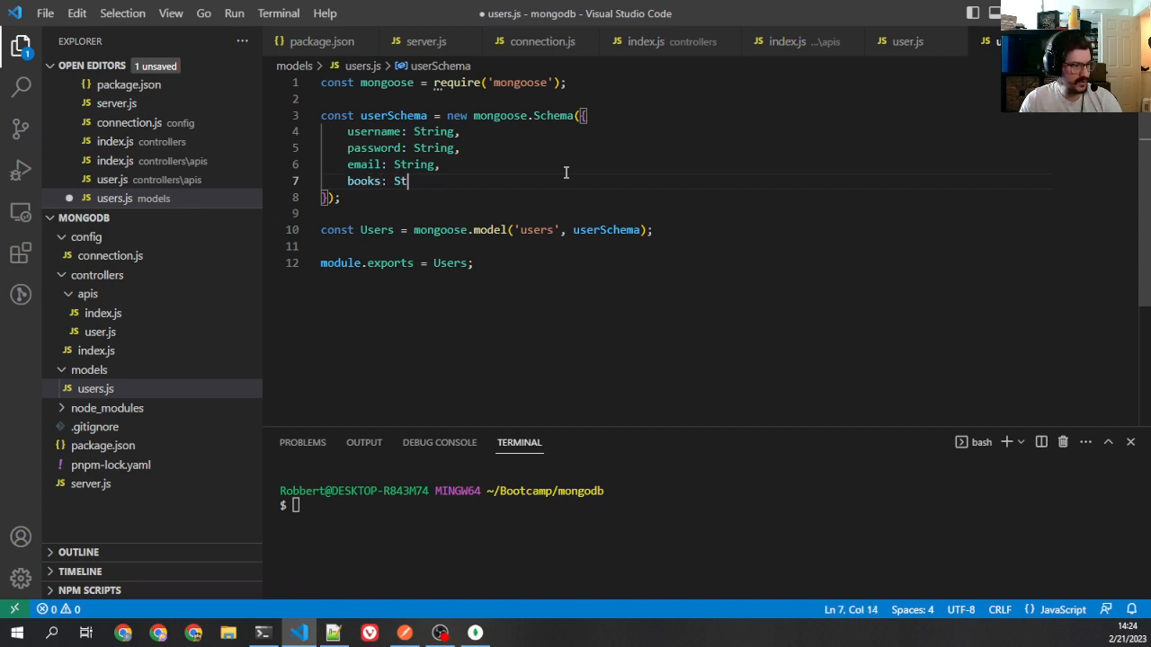
text(ring,)
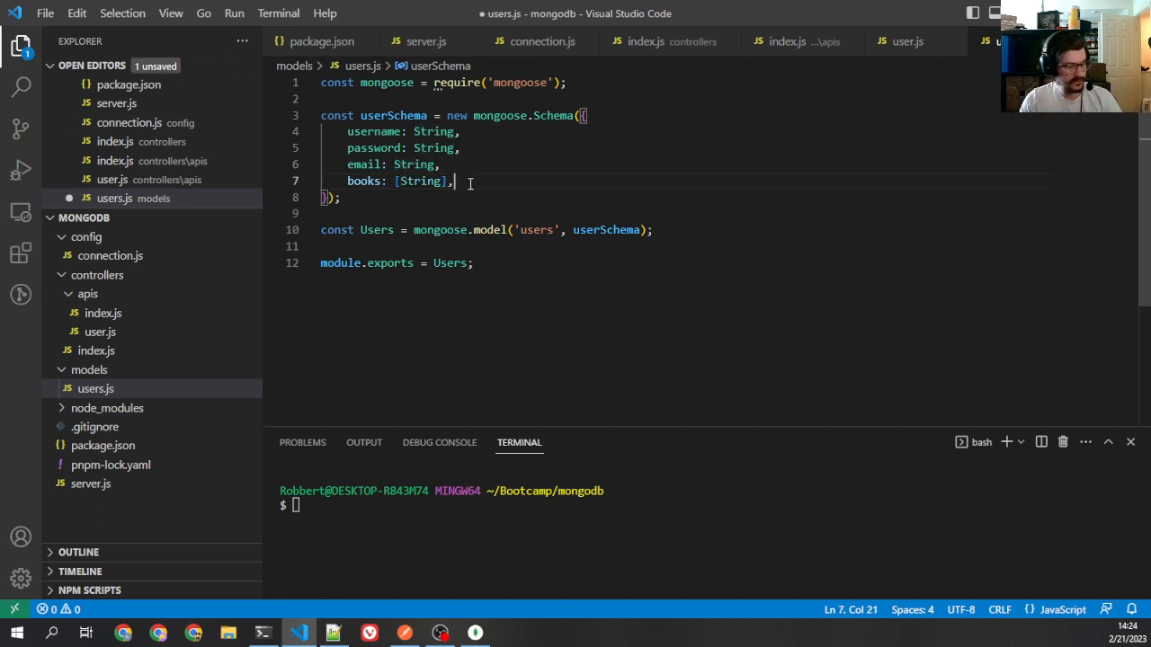
key(ctrl+s)
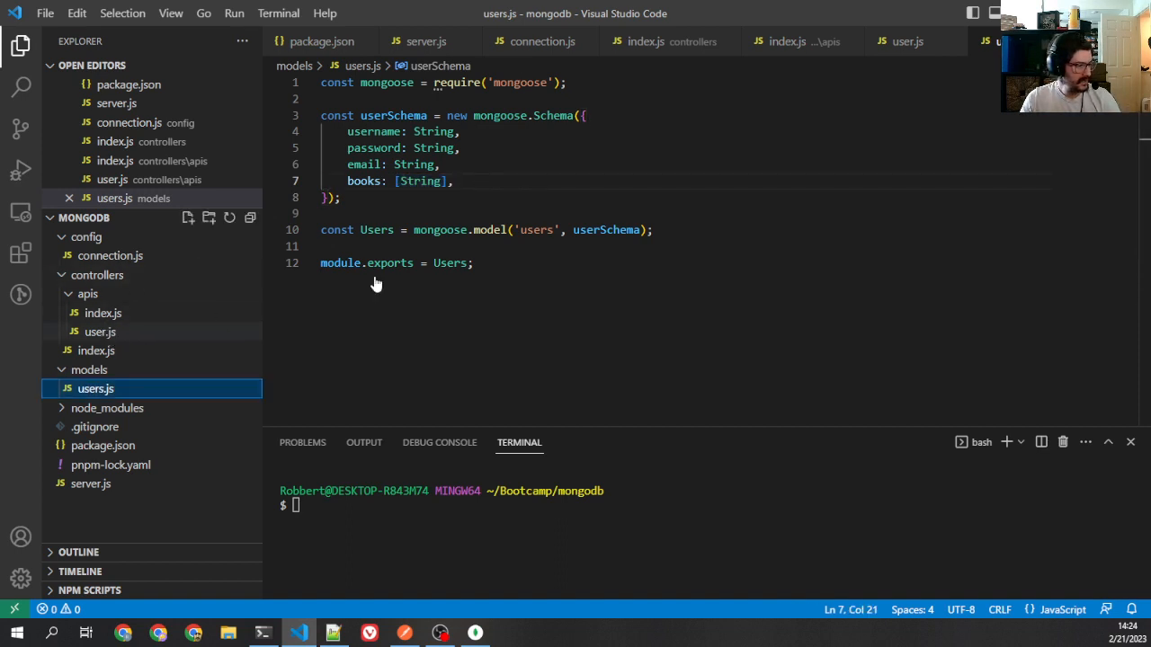
- With user.js open, run clear and npm start in the integrated terminal
click(100, 331)
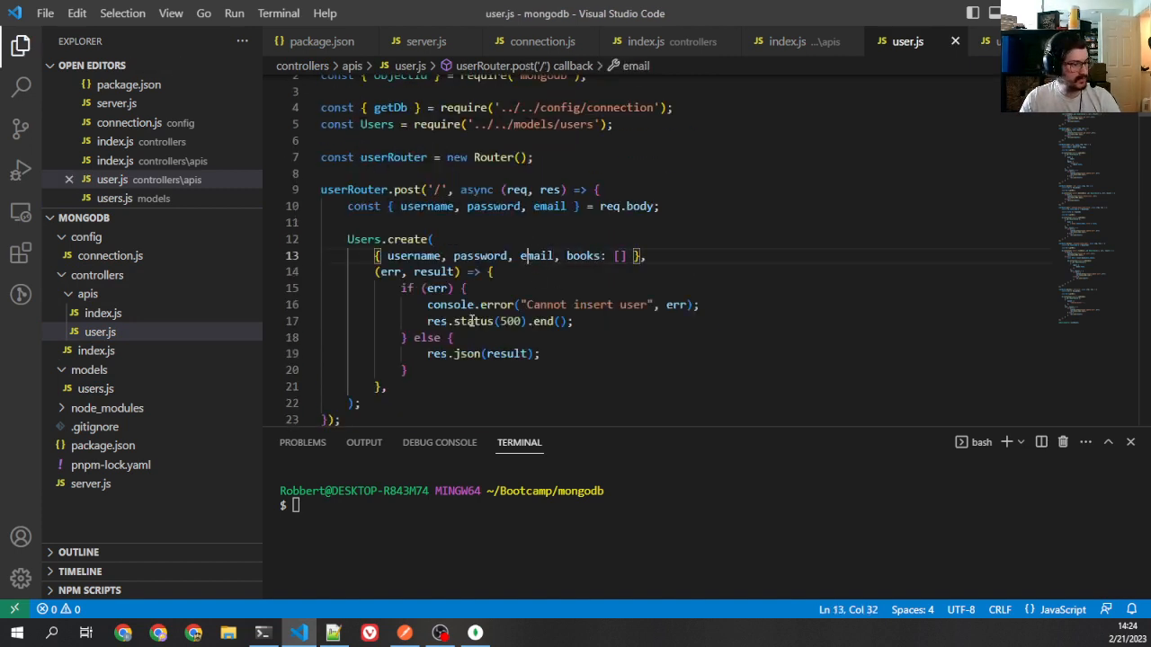
text(clear)
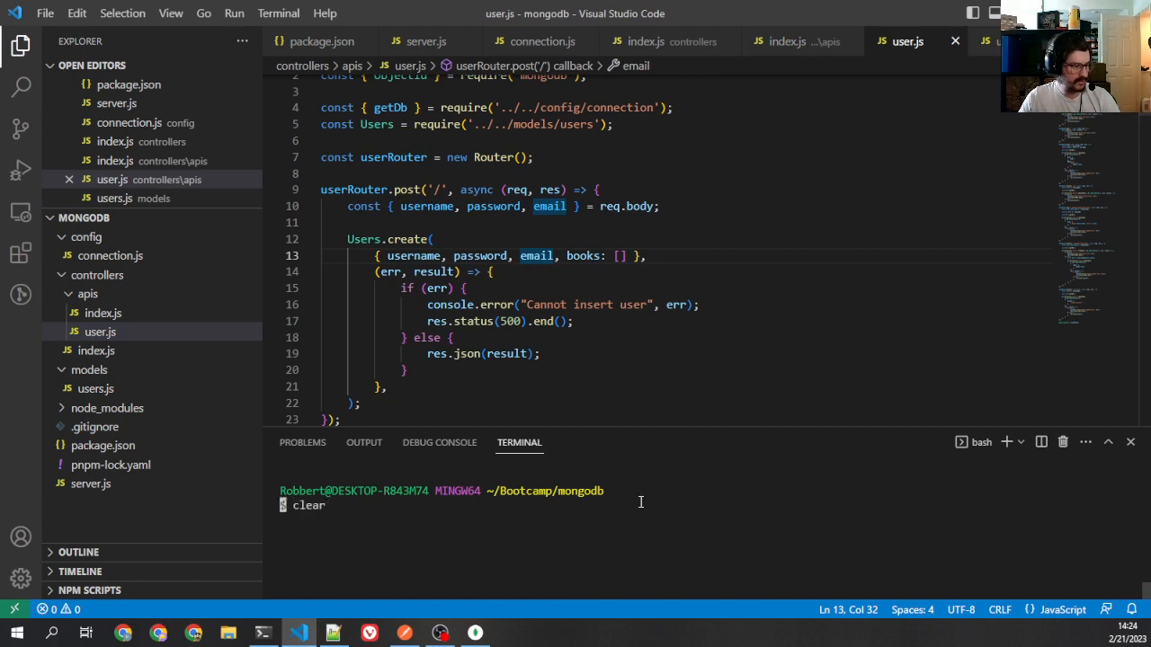
text(npm start)
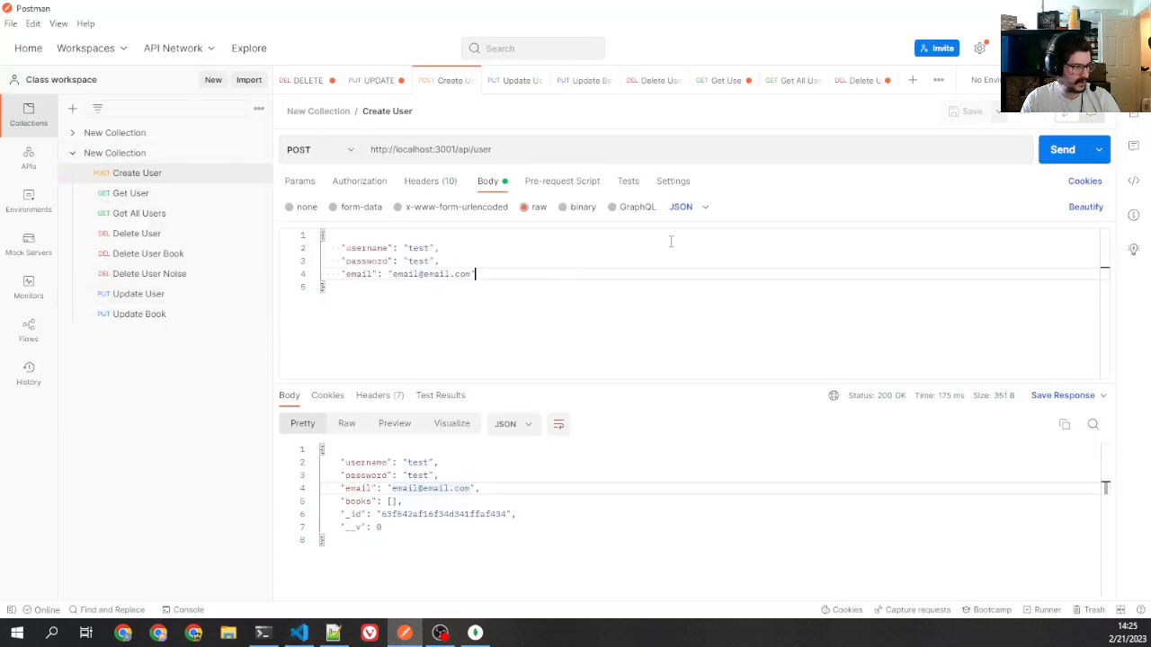
- Send the Create User request, returning a test user with an empty books array
click(1061, 149)
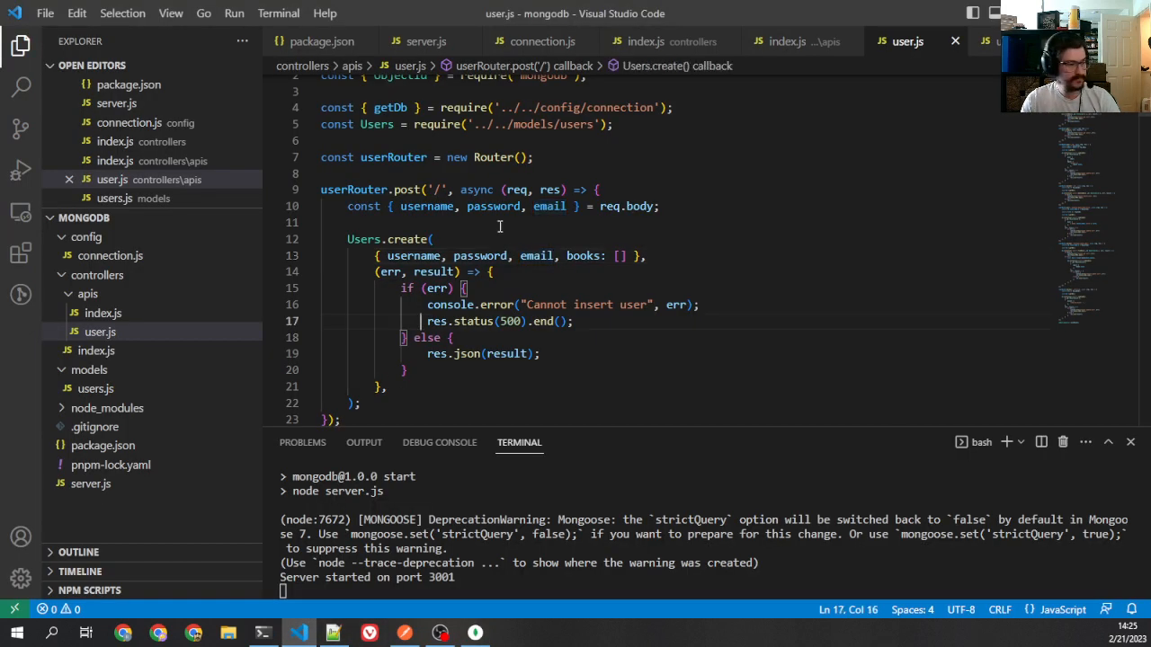
- Replace the collection's updateOne with Users.findOneAndUpdate in the PUT route and save
scroll(down, 3)
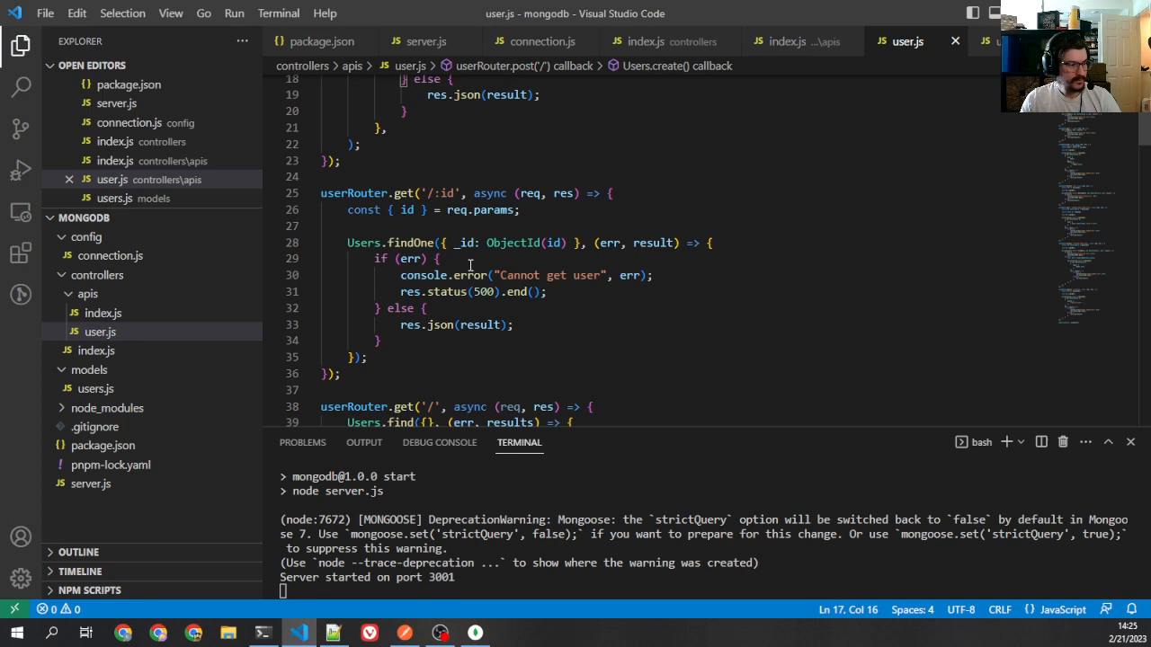
scroll(down, 3)
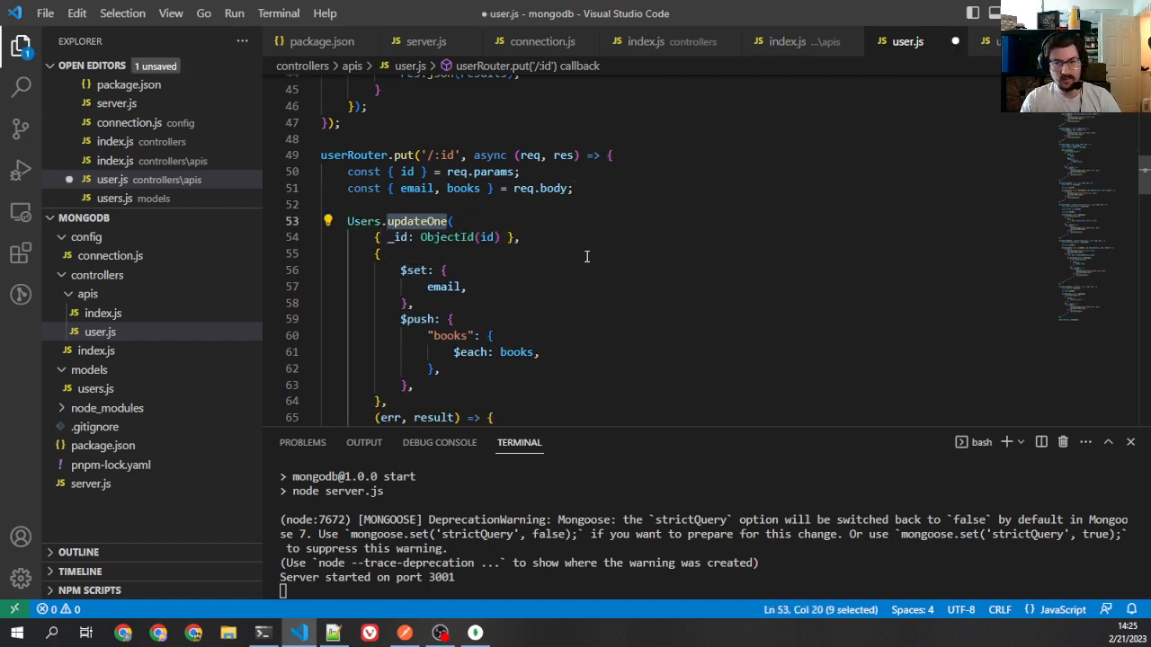
text(findOneAndU)
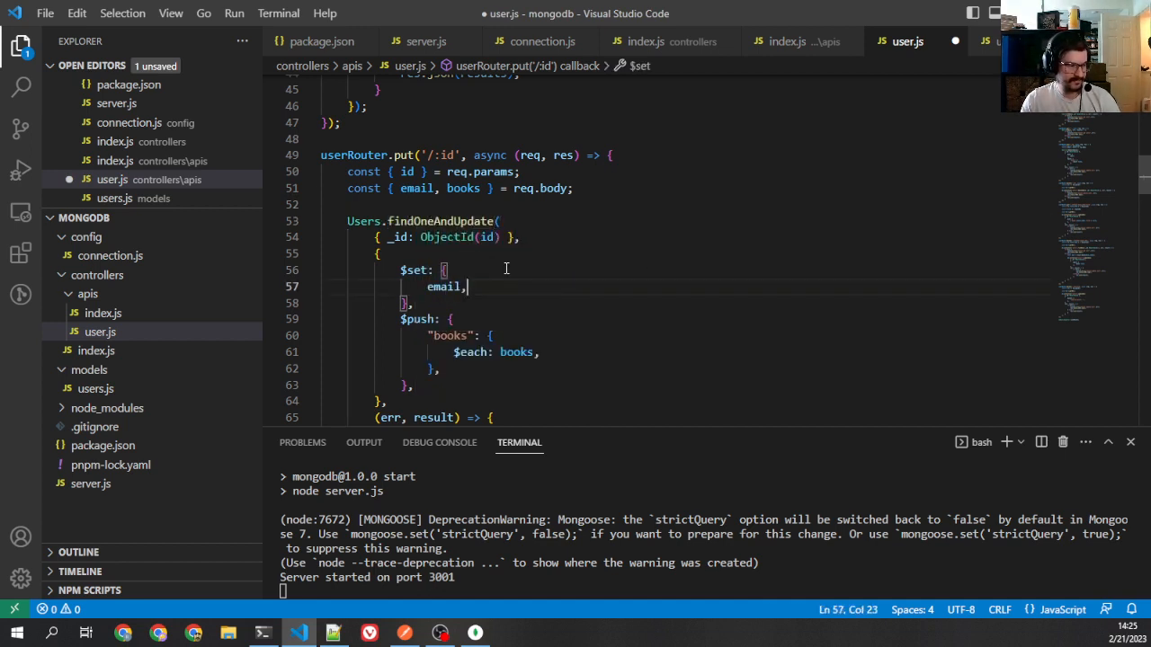
key(ctrl+s)
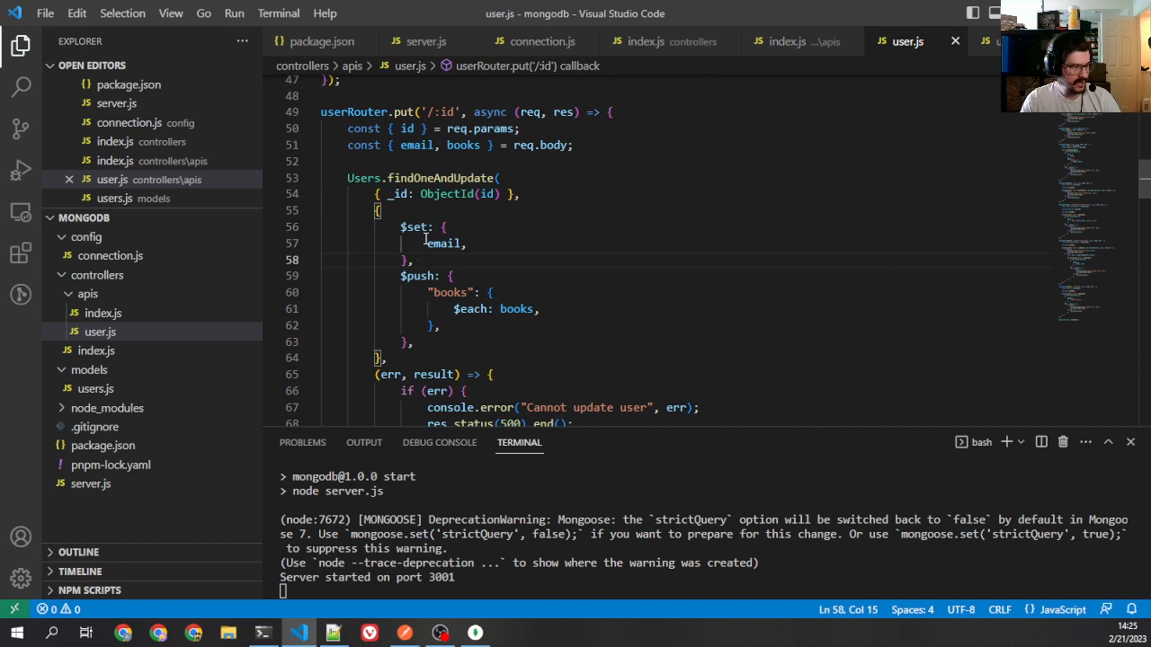
mouse_move(441, 243)
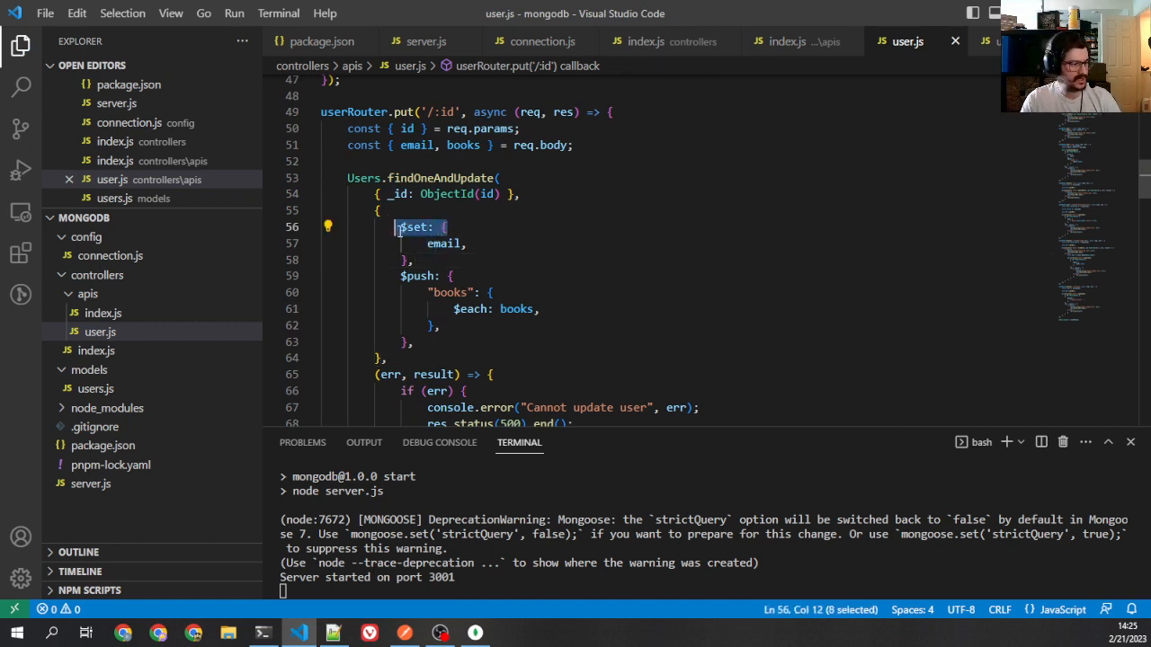
- Review the $set email and $push books clauses of the update query
click(414, 259)
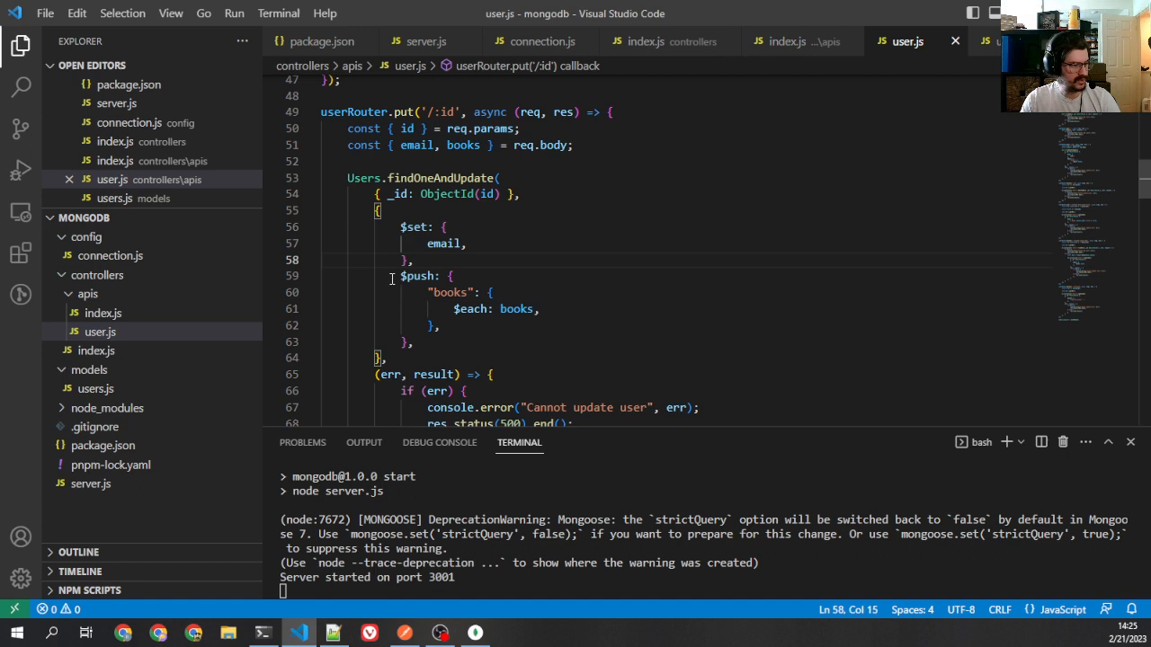
double_click(471, 309)
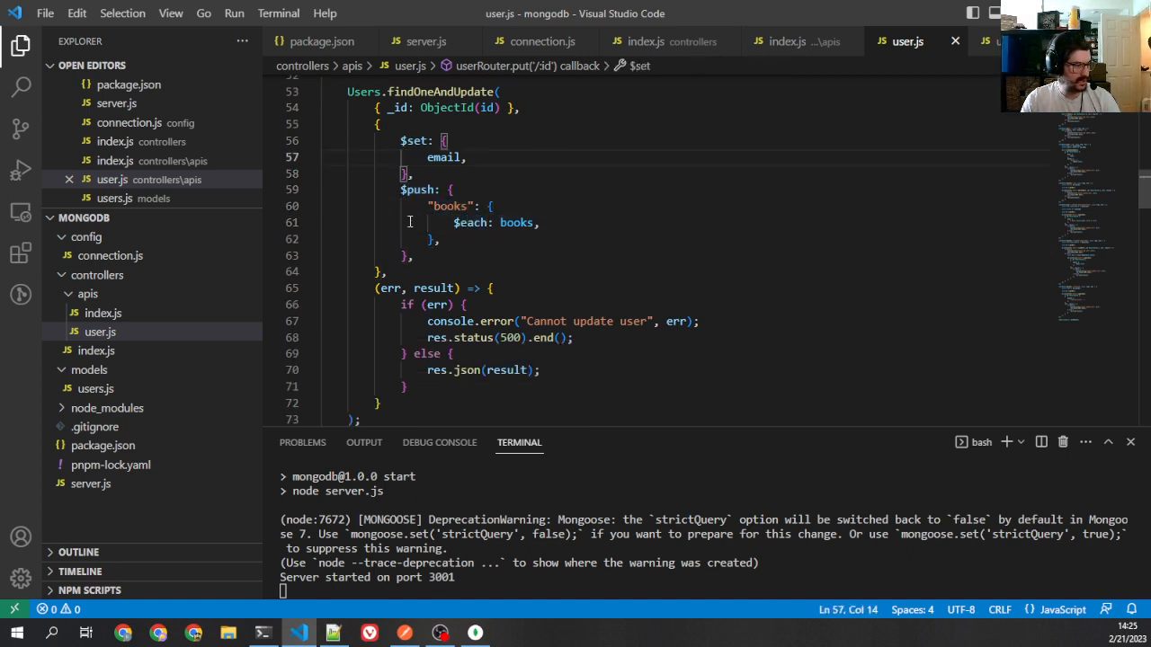
click(443, 304)
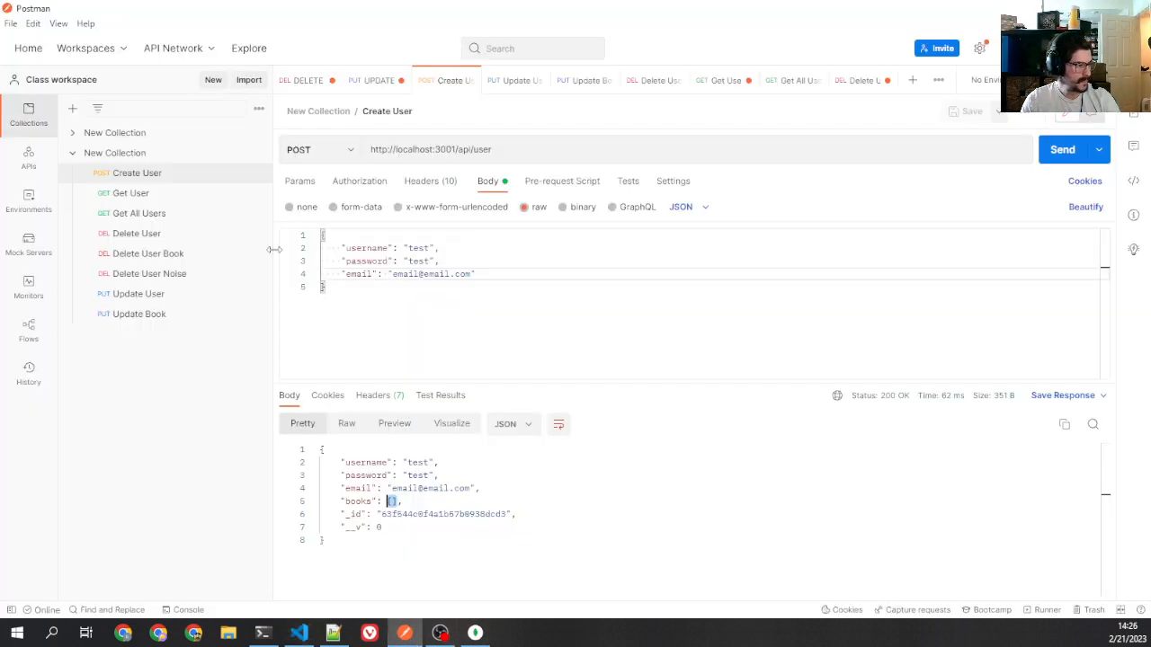
- Put the new user's _id into the Update User URL and send it with email and book1, book2
double_click(442, 514)
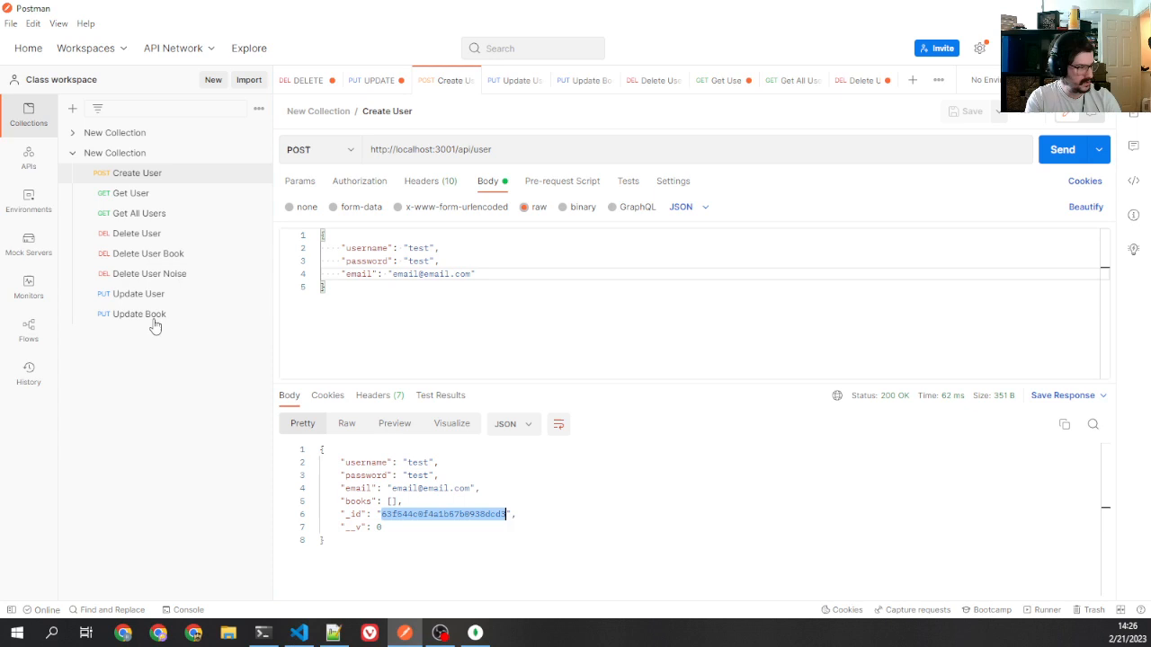
click(514, 79)
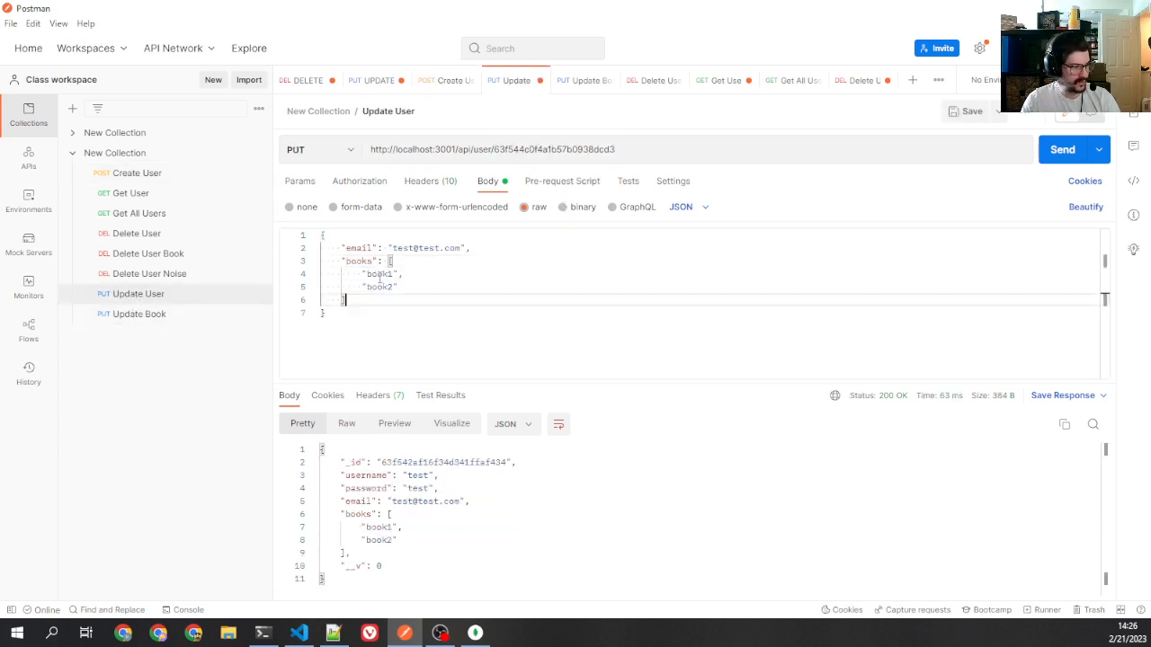
double_click(378, 273)
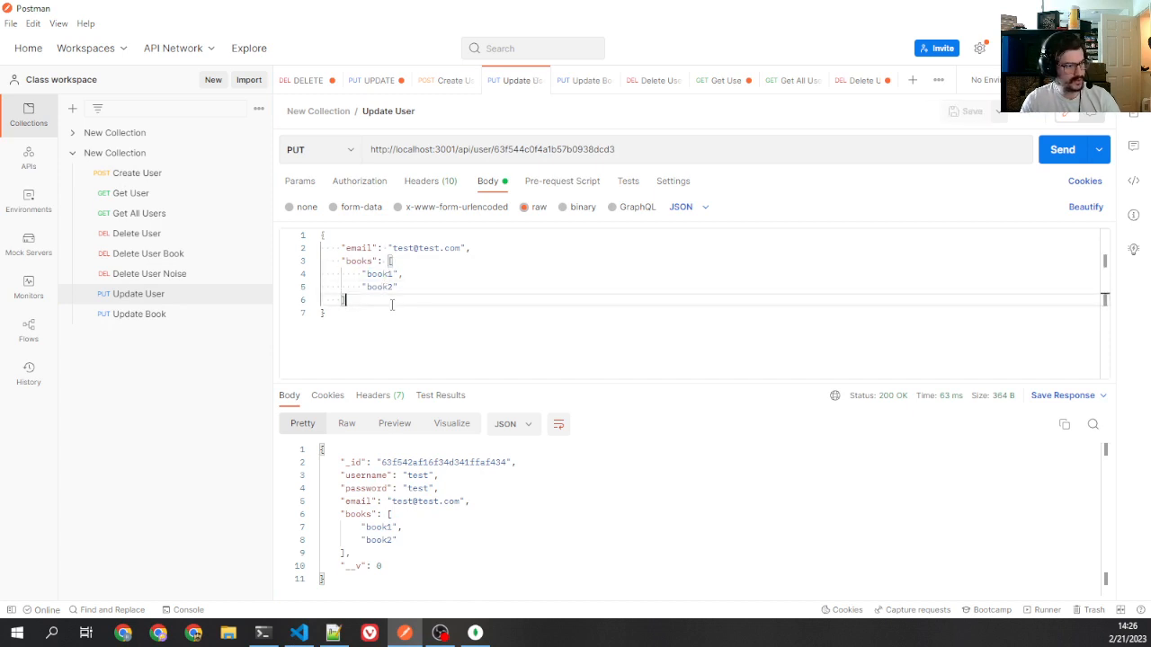
click(1063, 149)
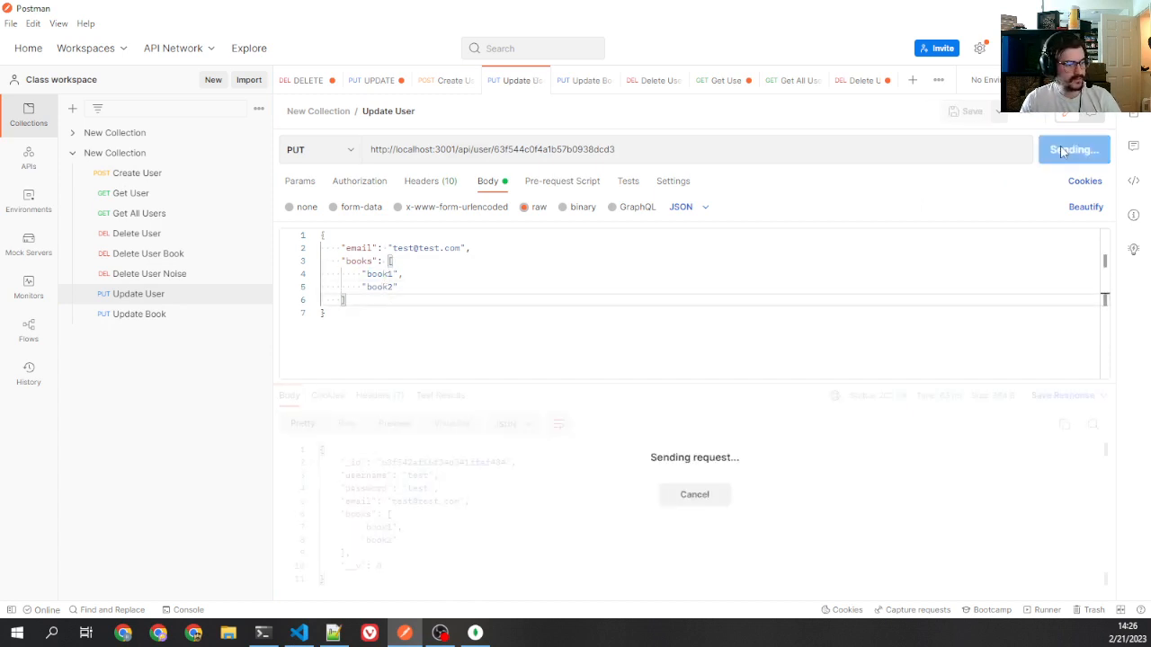
click(1065, 149)
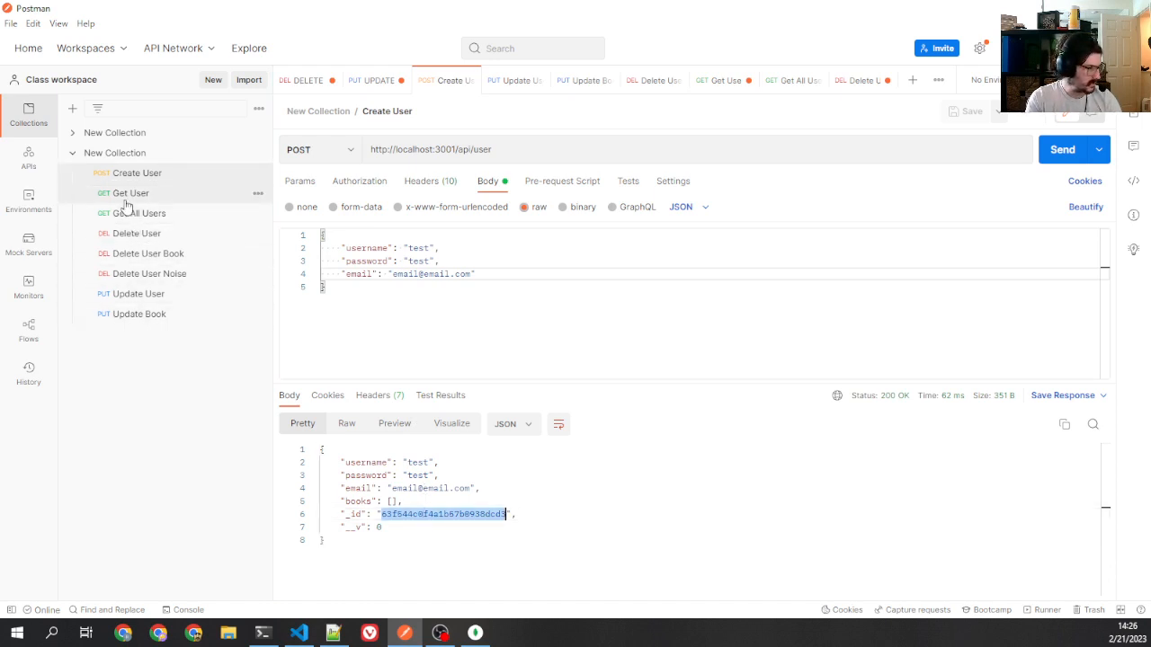
- Compare the Create User response with the Update User request
click(515, 79)
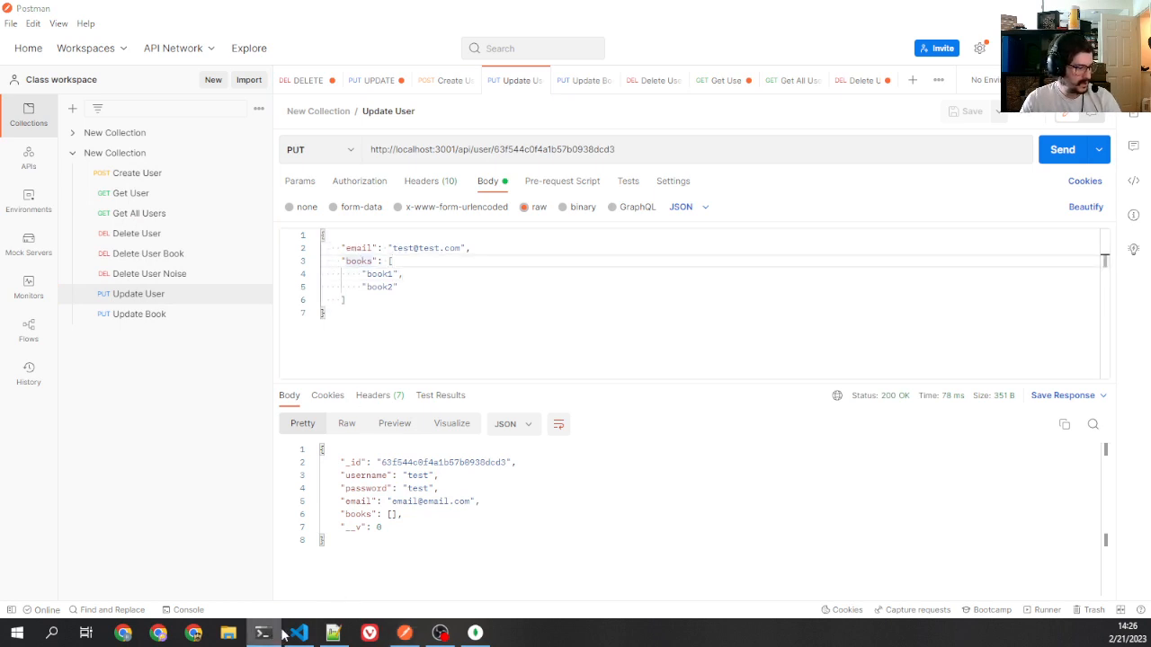
click(299, 633)
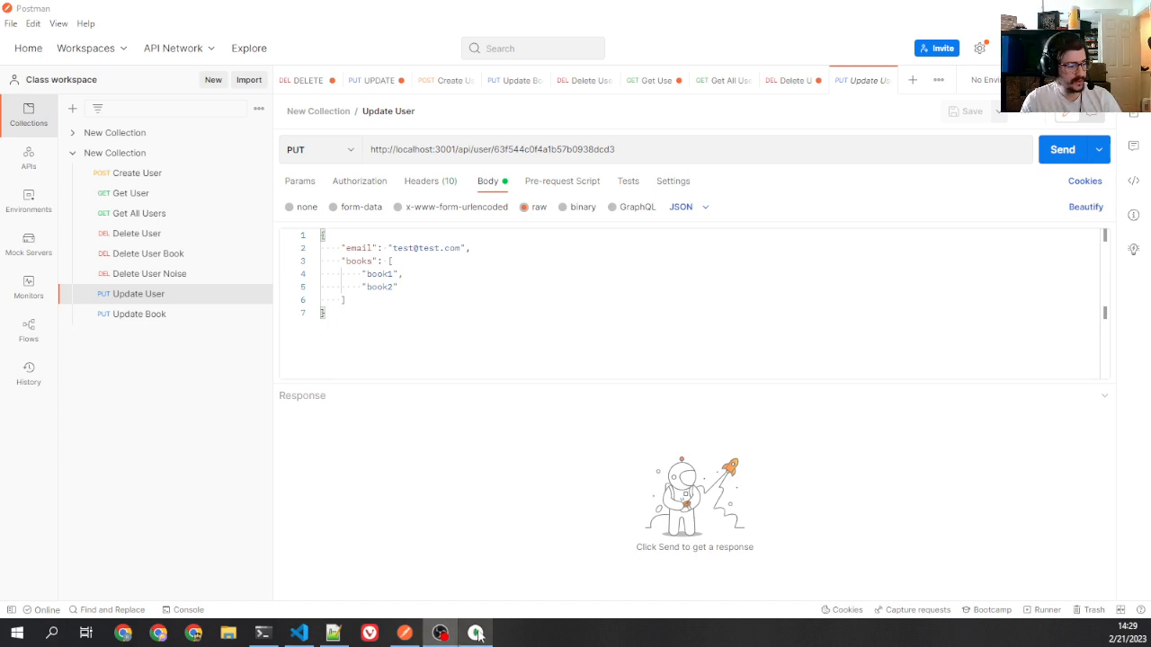
- Refresh user_db.users in Compass and expand books showing book1, book1, book2, book2
click(475, 633)
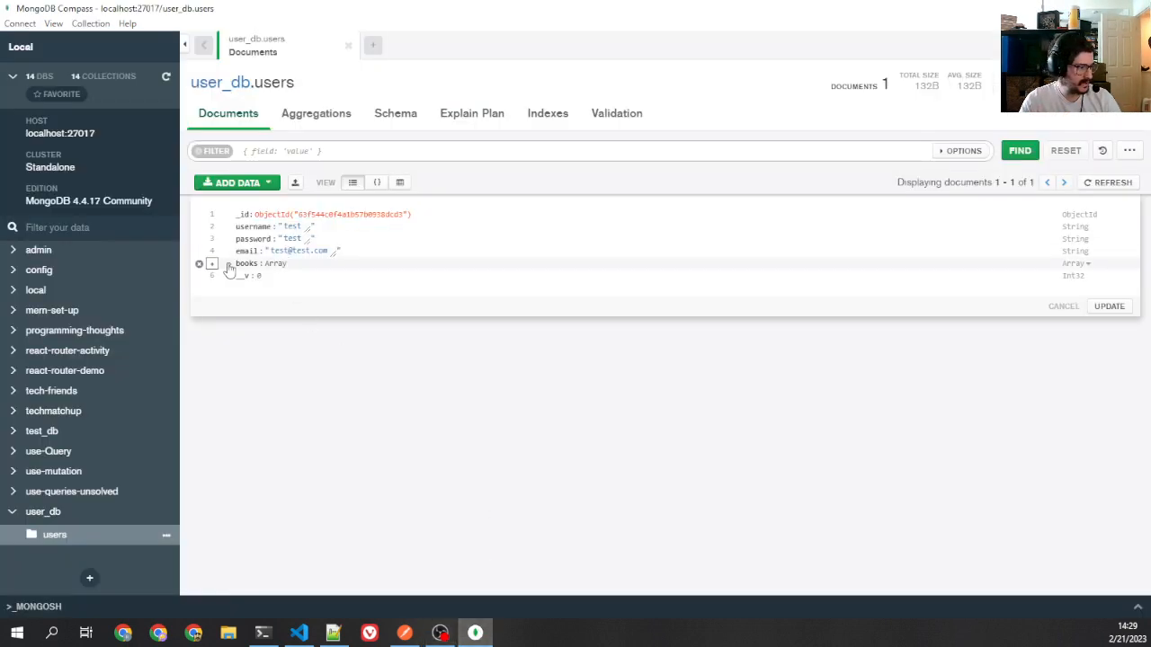
click(212, 262)
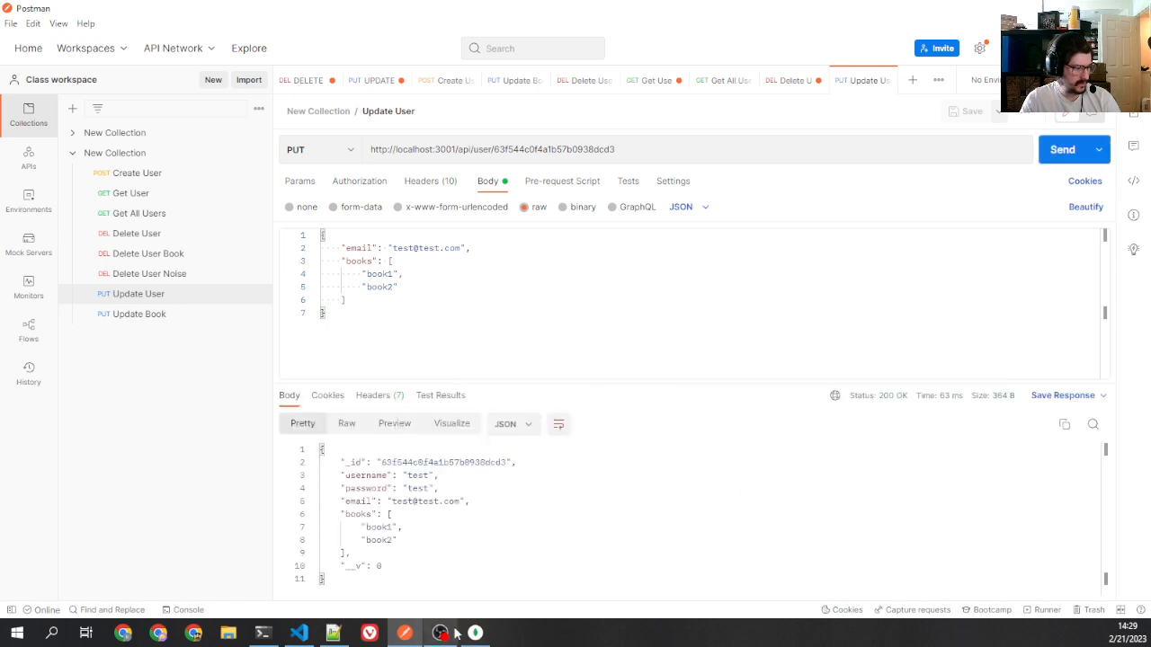
click(475, 633)
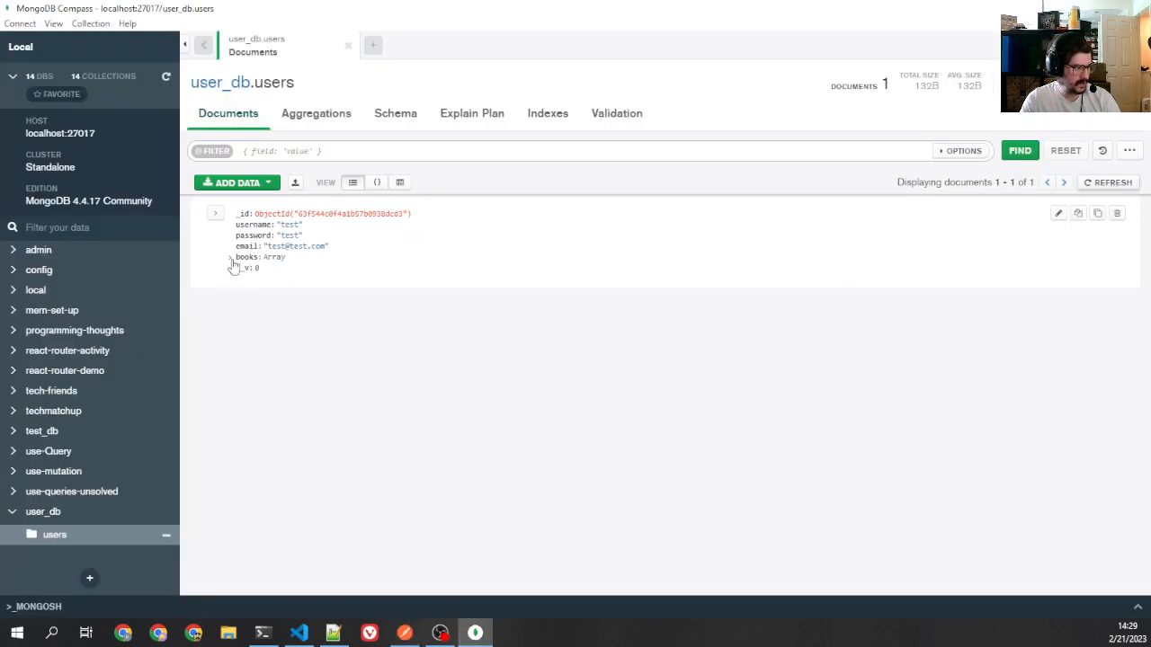
click(232, 257)
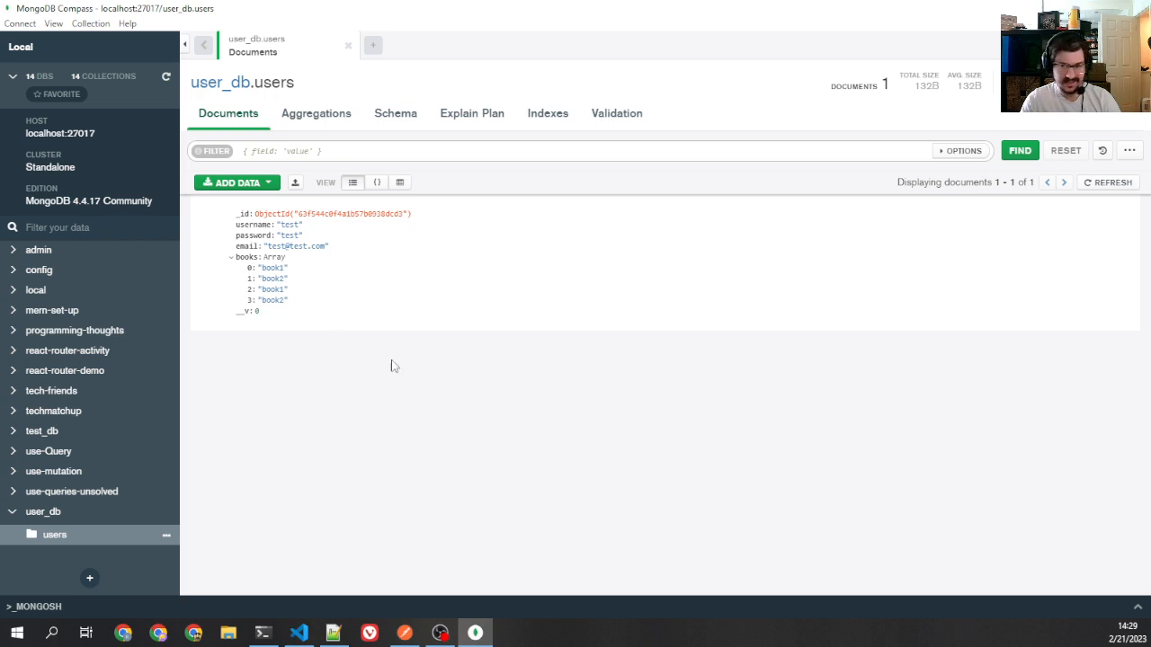
click(299, 633)
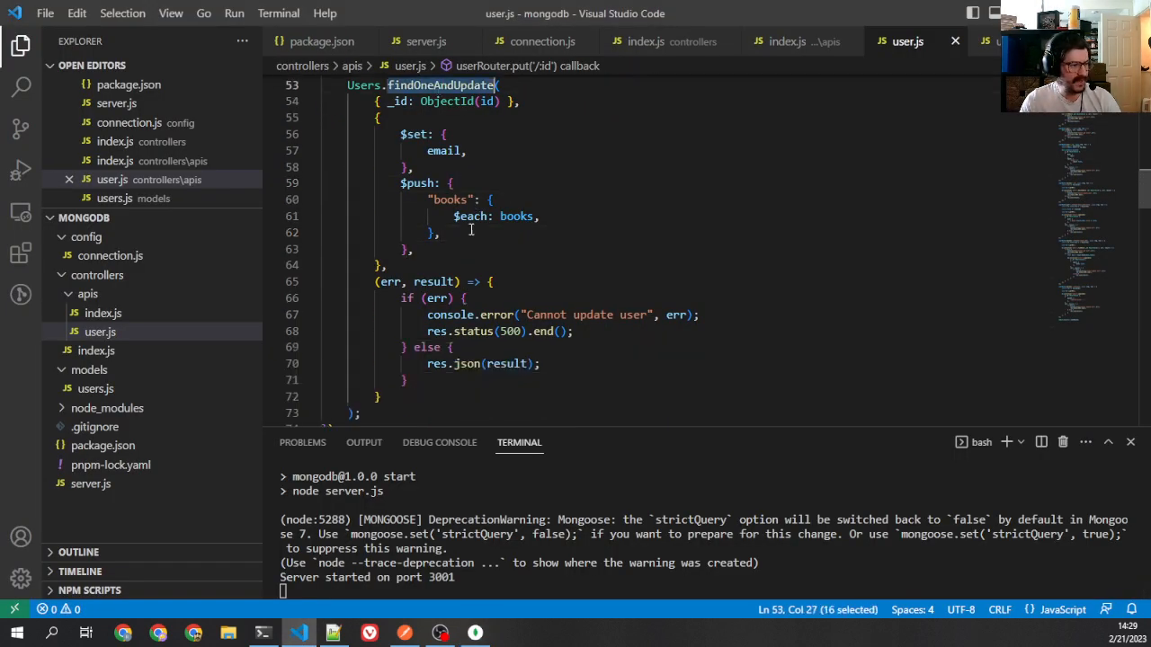
- Add { new: true } as the options argument to Users.findOneAndUpdate so it returns the updated user
double_click(435, 281)
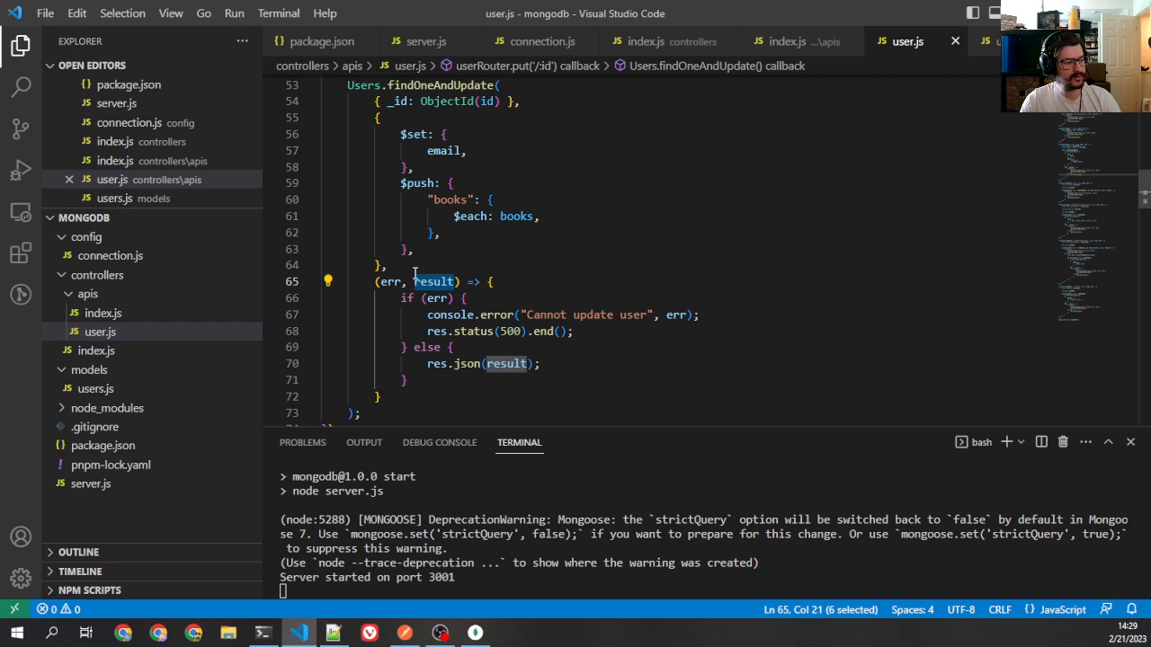
click(385, 267)
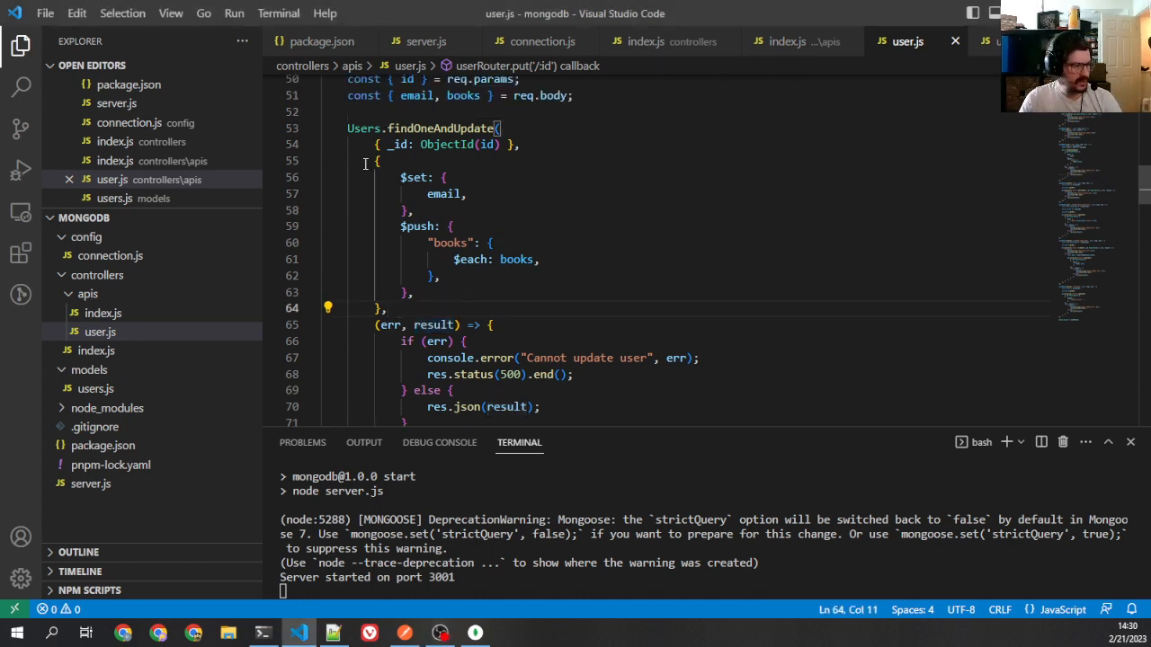
drag(376, 144, 520, 144)
text({ )
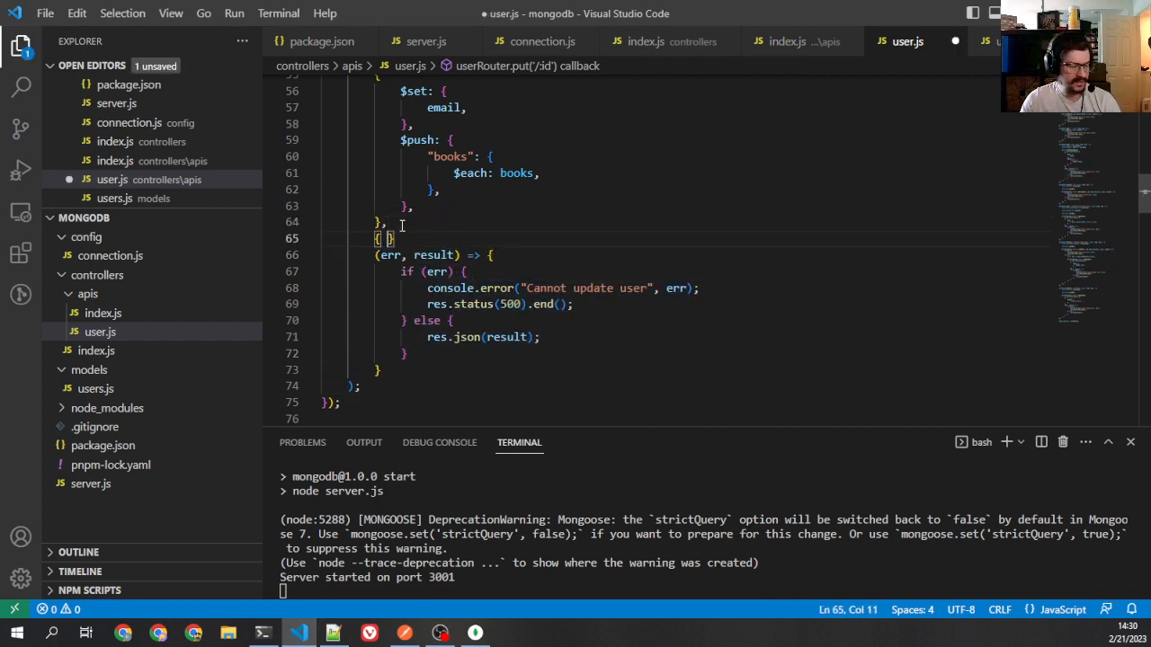
text(new: true)
text(npm start)
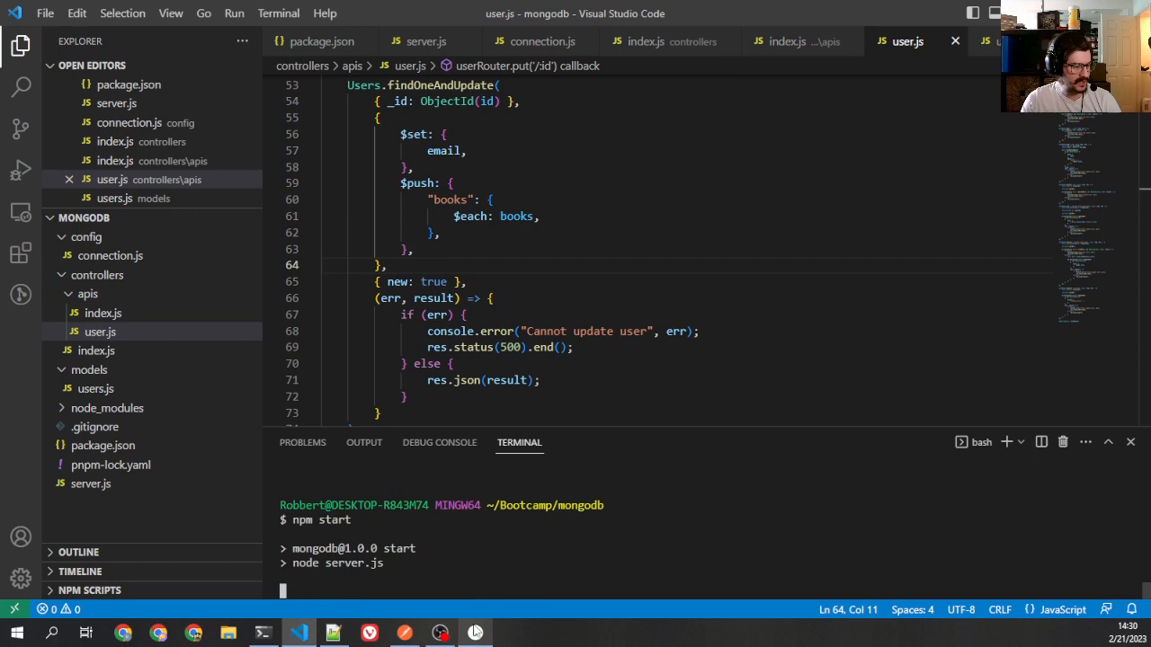
click(475, 633)
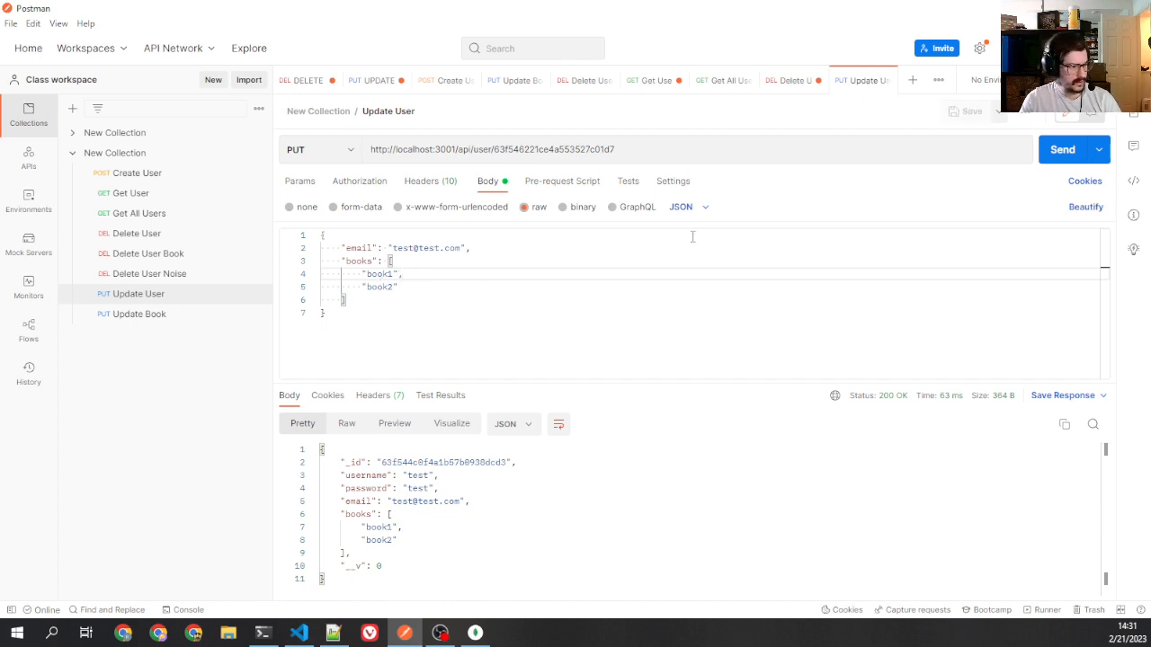
- Send Update User and get back the updated user with email and books book1, book2
click(1061, 149)
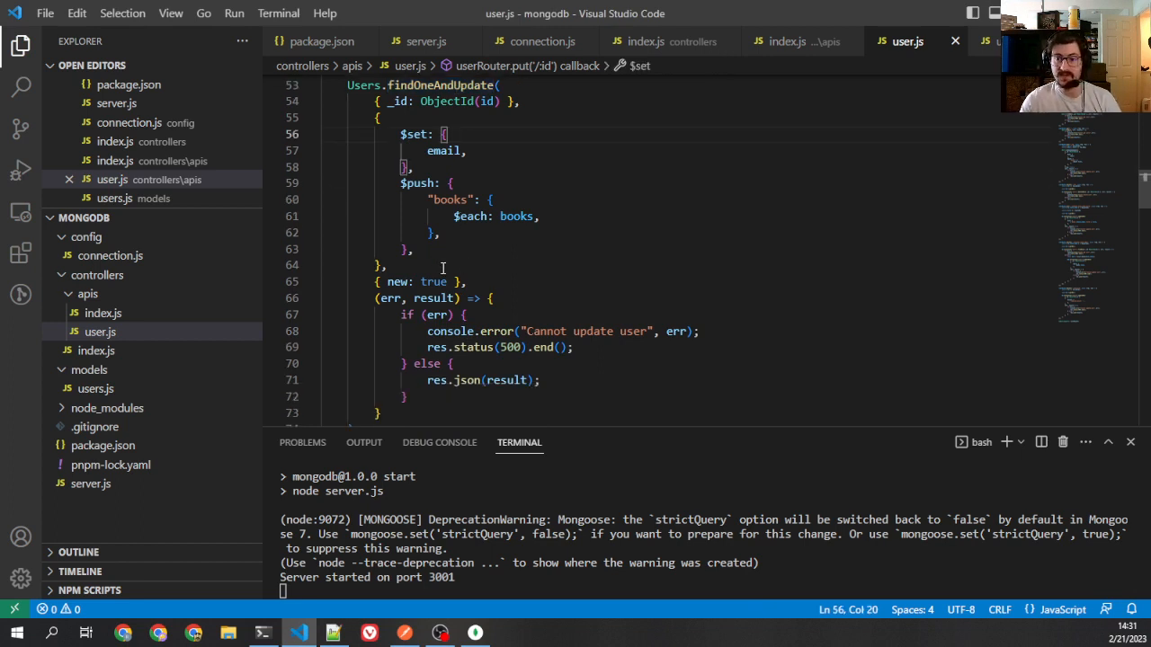
- Replace deleteOne in userRouter.delete with Users.findOneAndDelete
click(385, 265)
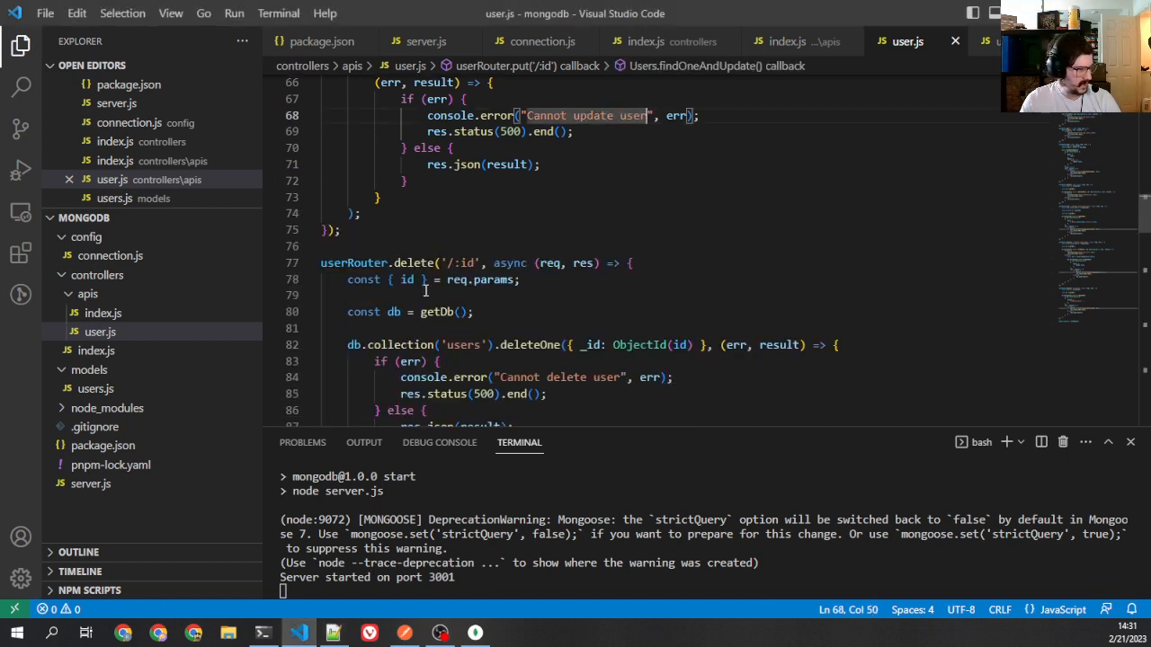
scroll(down, 3)
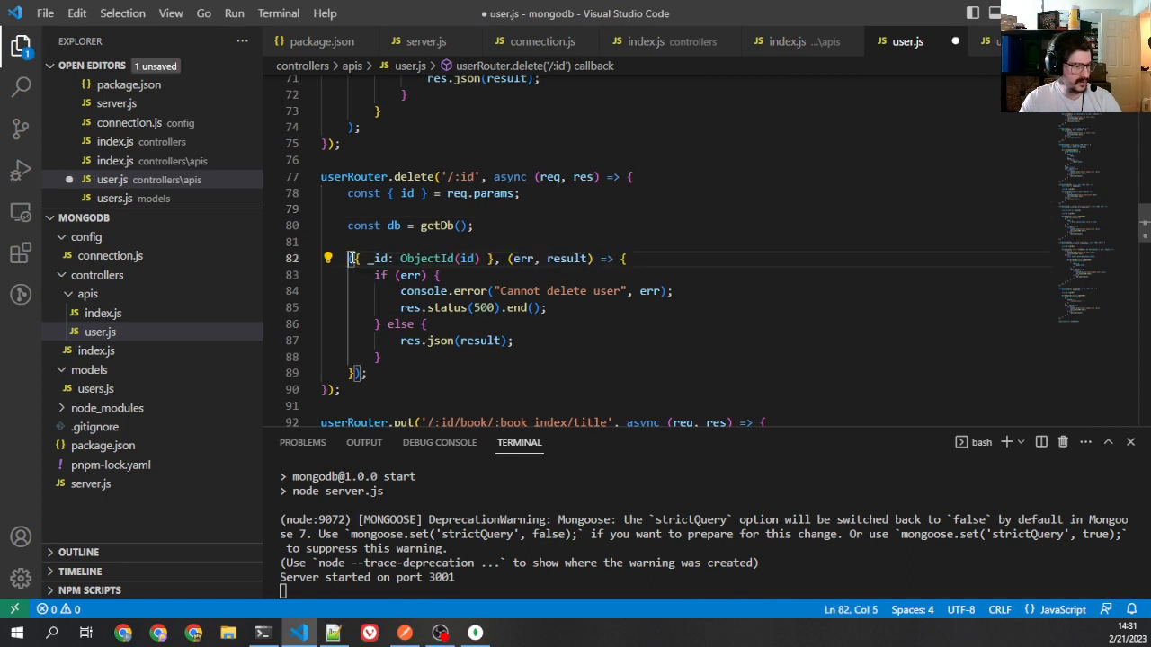
text(Users.fin)
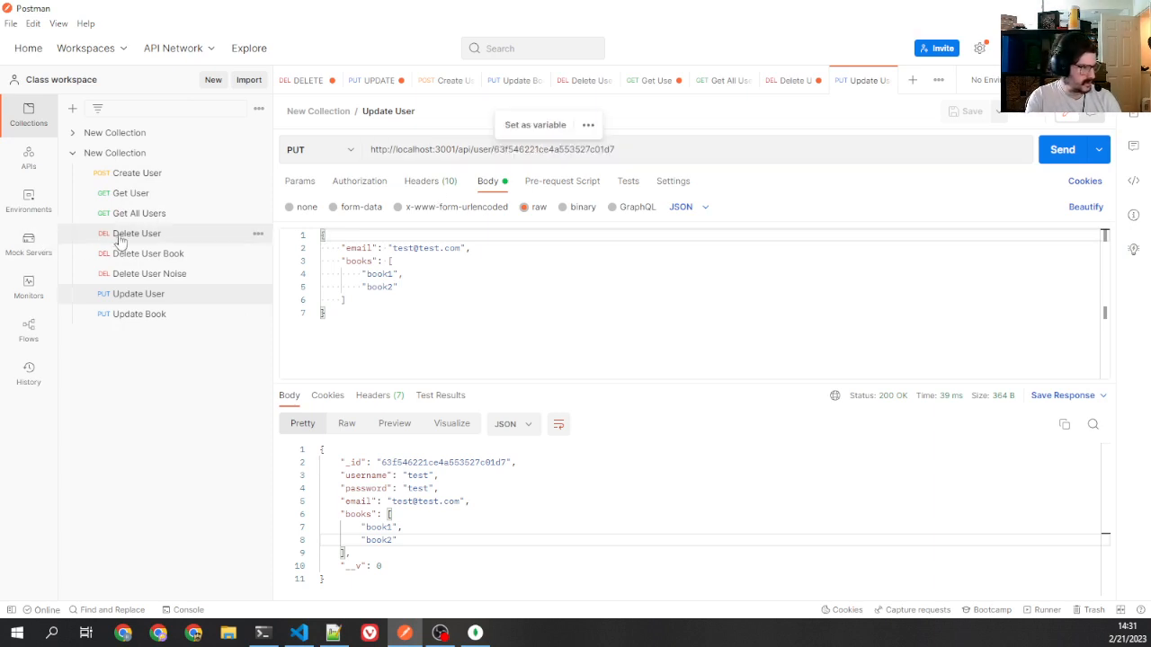
- Send the Delete User request and reload the users collection in Compass to confirm it is empty
click(136, 234)
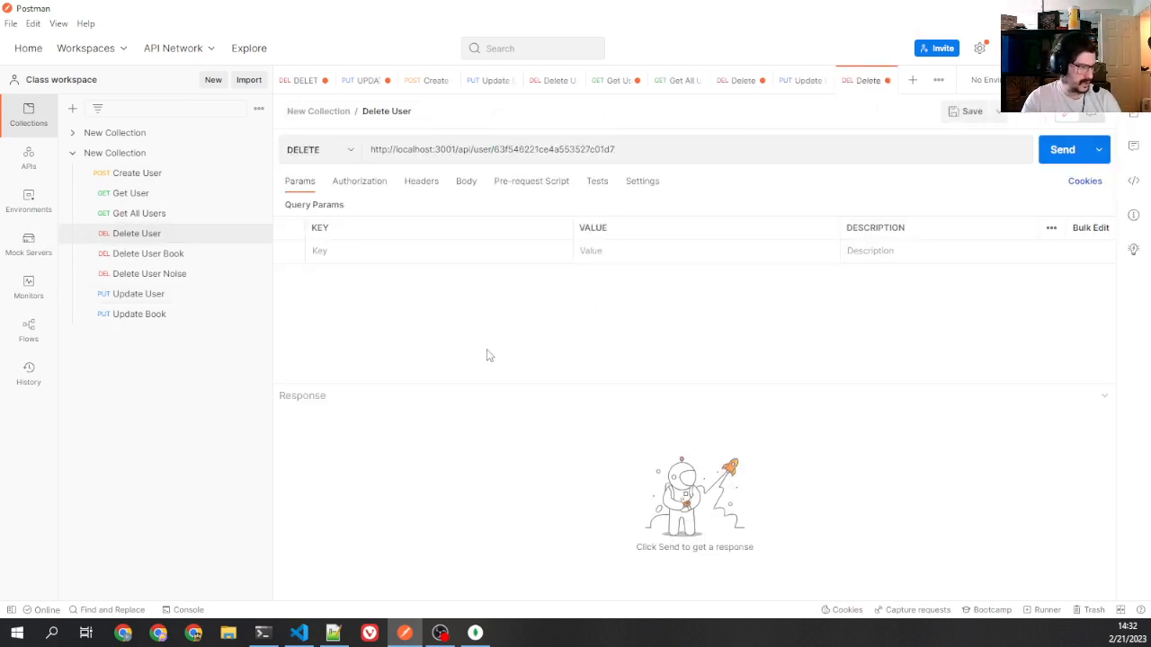
click(1061, 149)
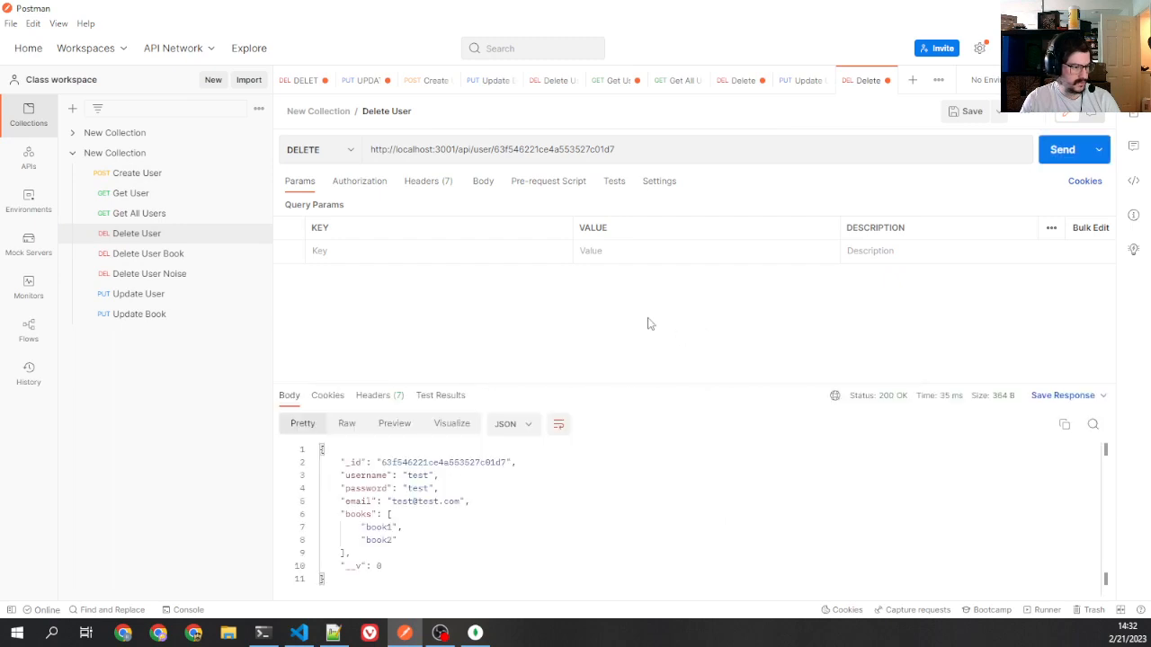
mouse_move(442, 622)
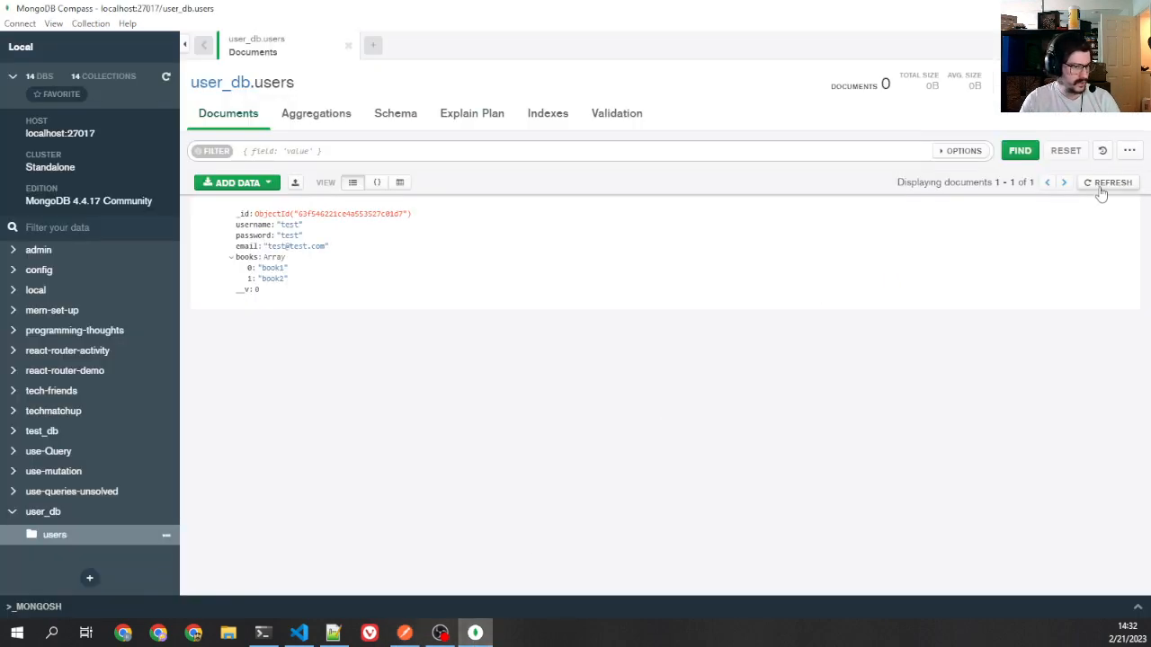
click(1111, 183)
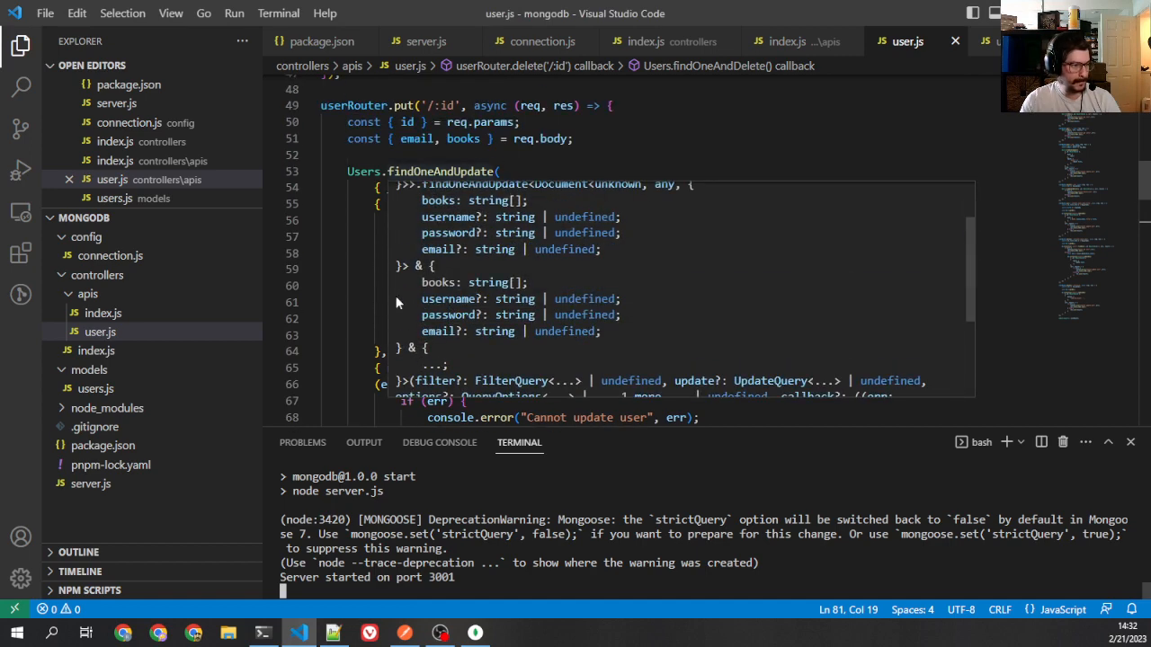
- Return to models/users.js showing the username, password, email and books schema fields
scroll(down, 3)
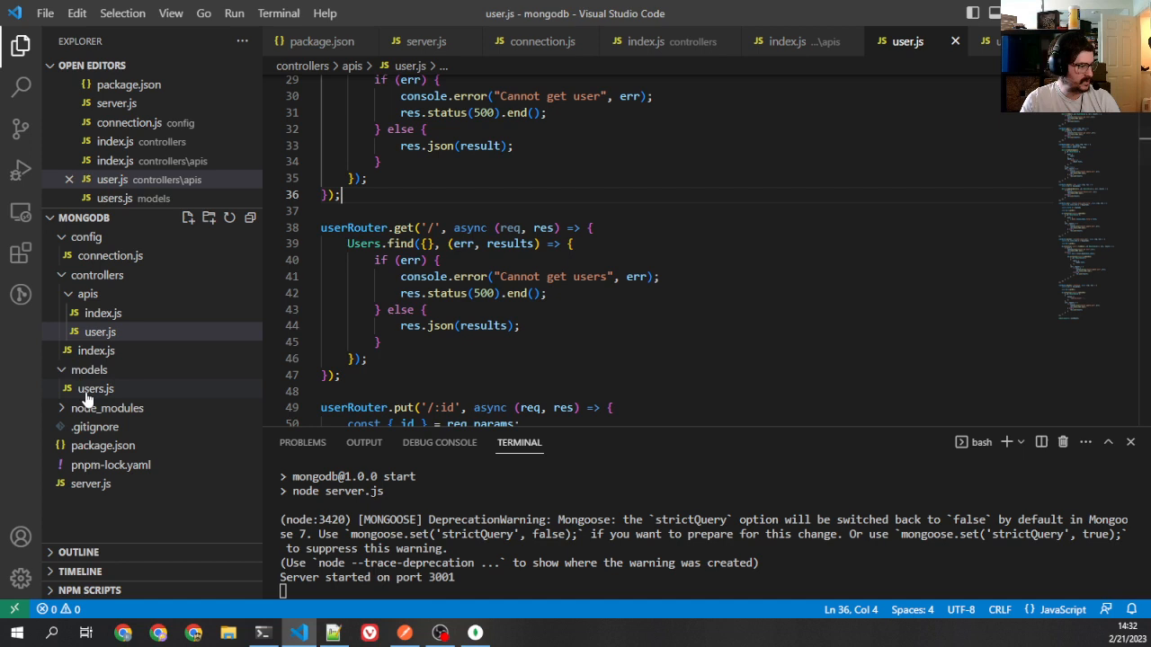
click(96, 389)
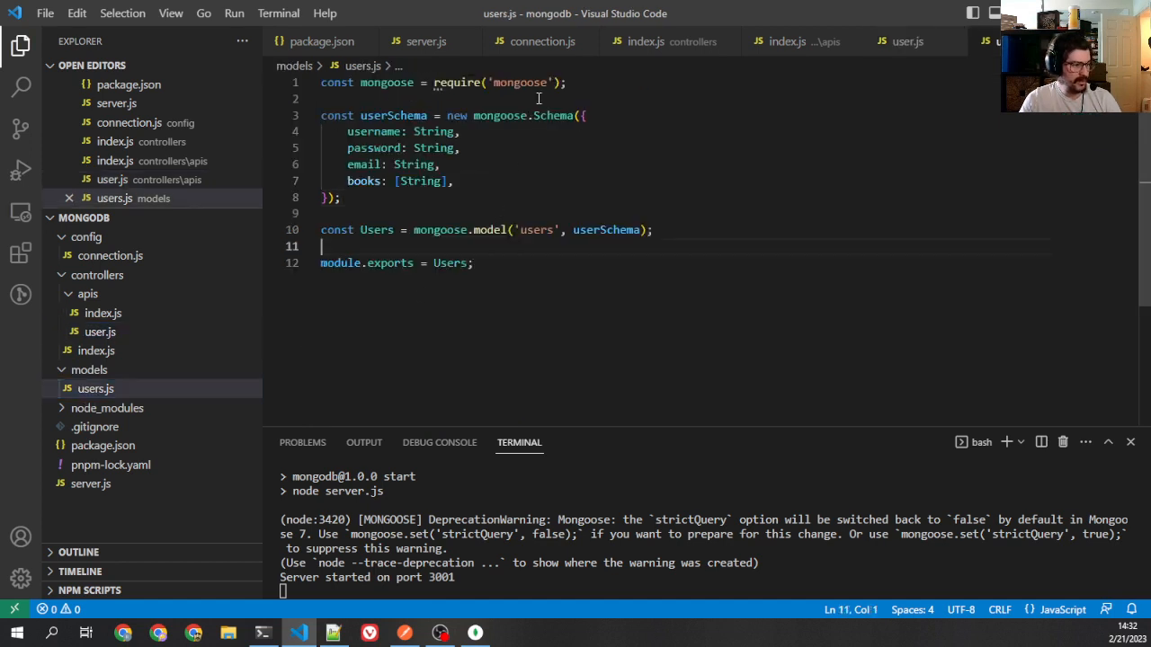
- Add const bookSchema = new mongoose.Schema({ title: String }) above the userSchema
double_click(393, 115)
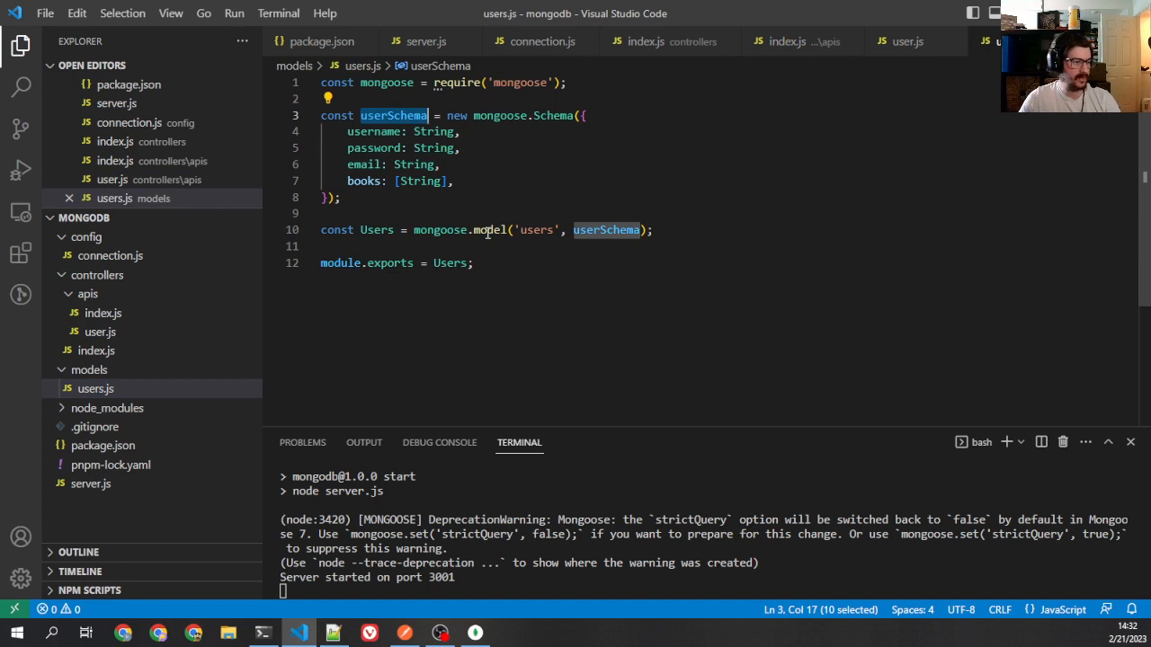
click(566, 83)
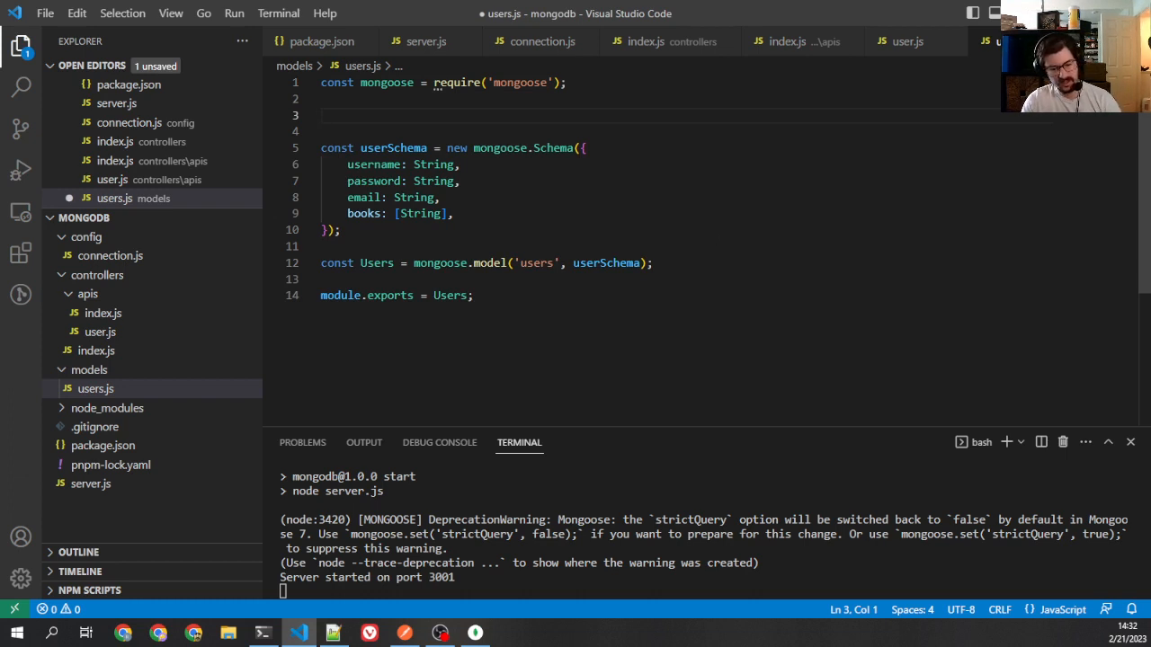
key(ctrl+s)
text(const bookSchem)
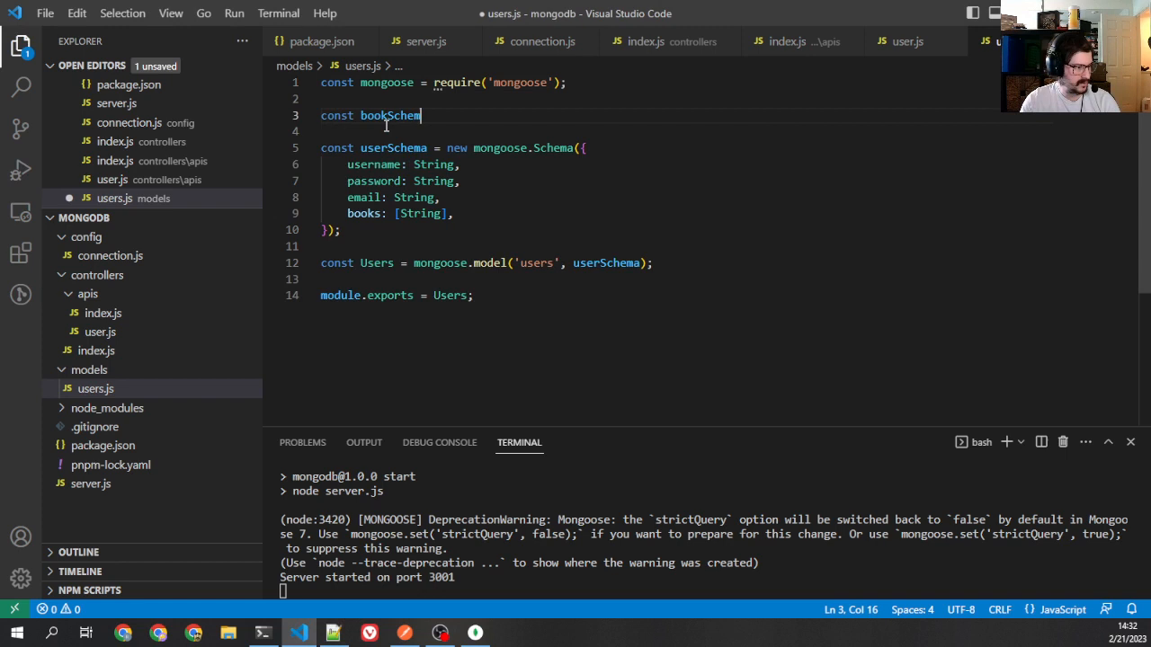
text(= new M)
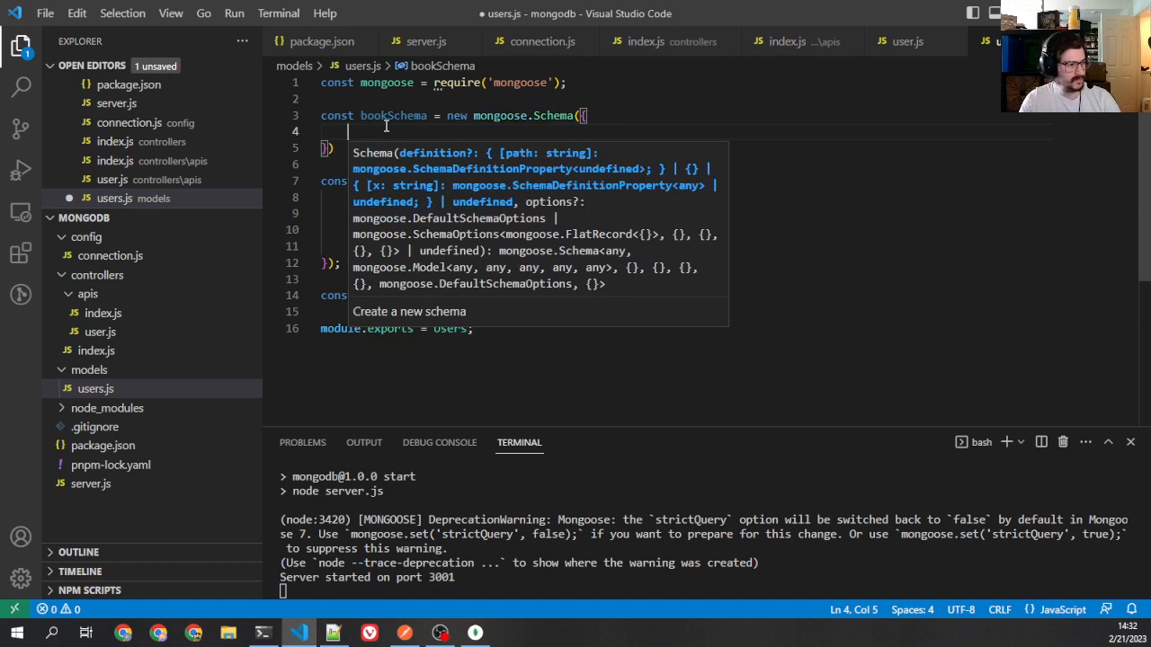
text(title:)
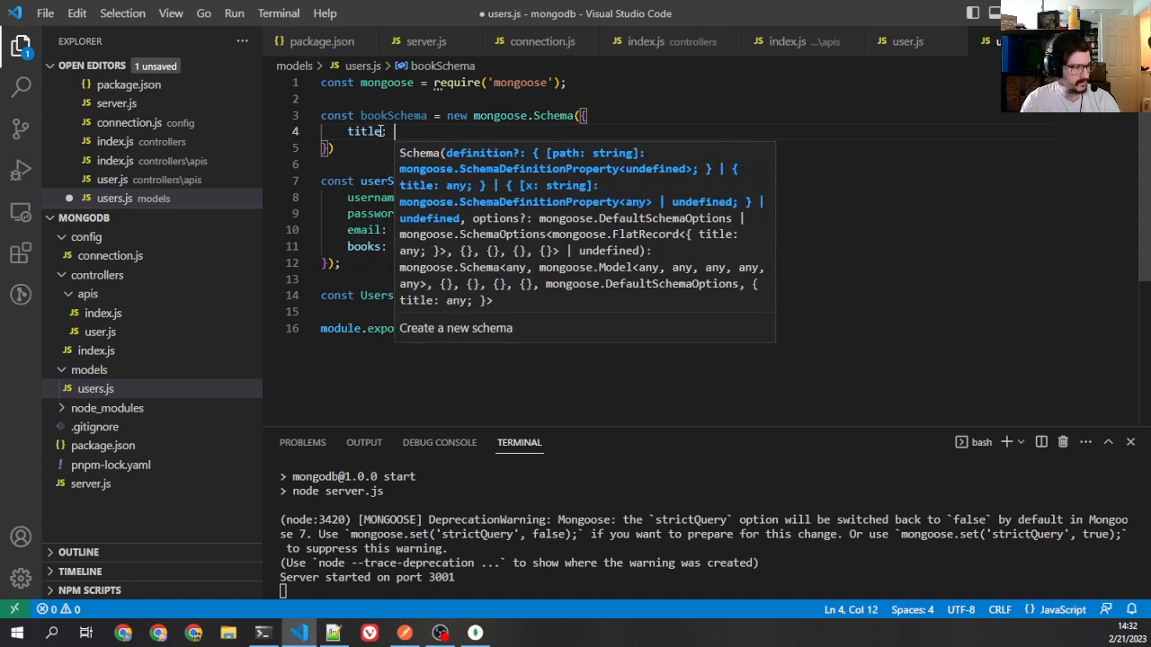
text(String,)
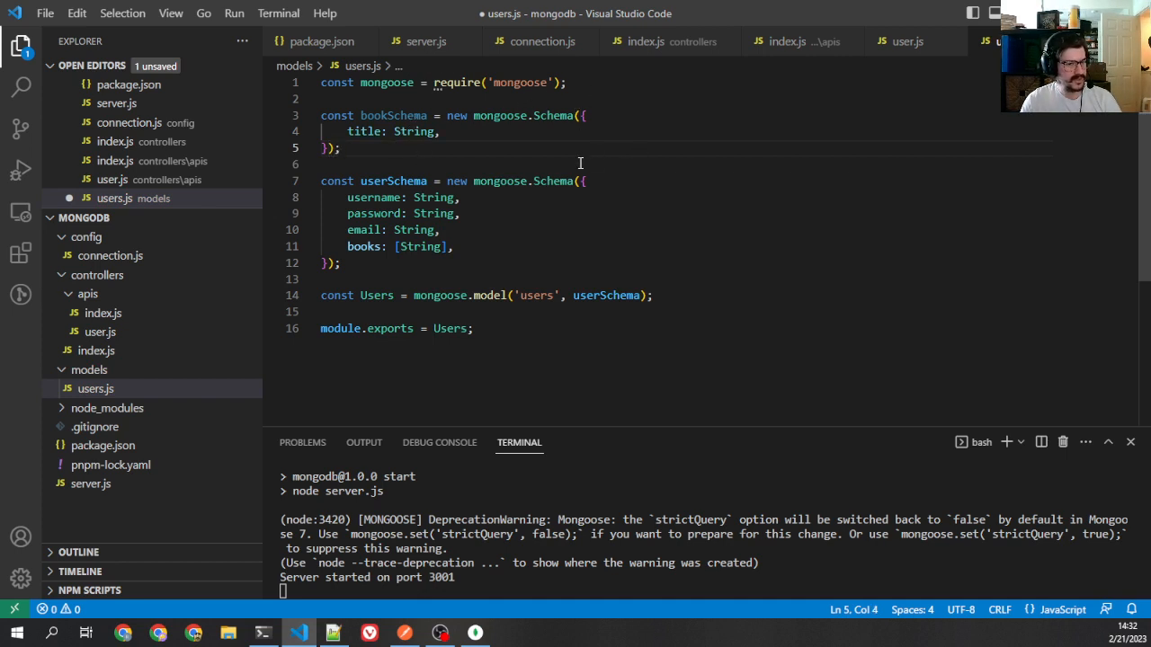
- Change the user schema's books field from [String] to [bookSchema]
click(394, 115)
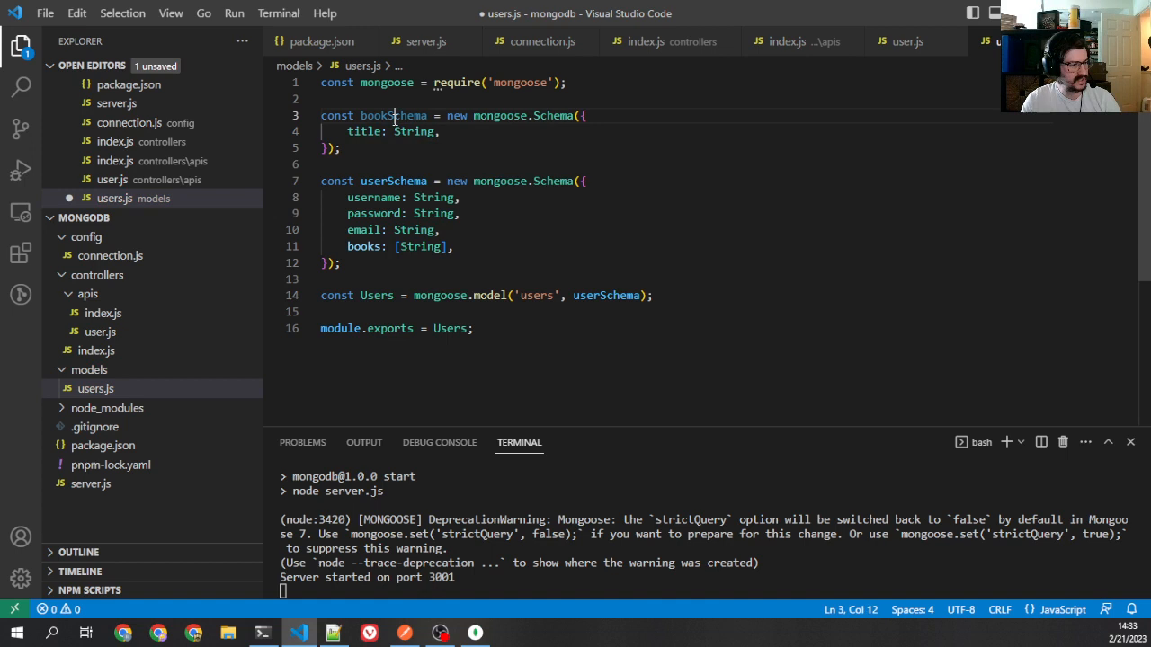
double_click(392, 115)
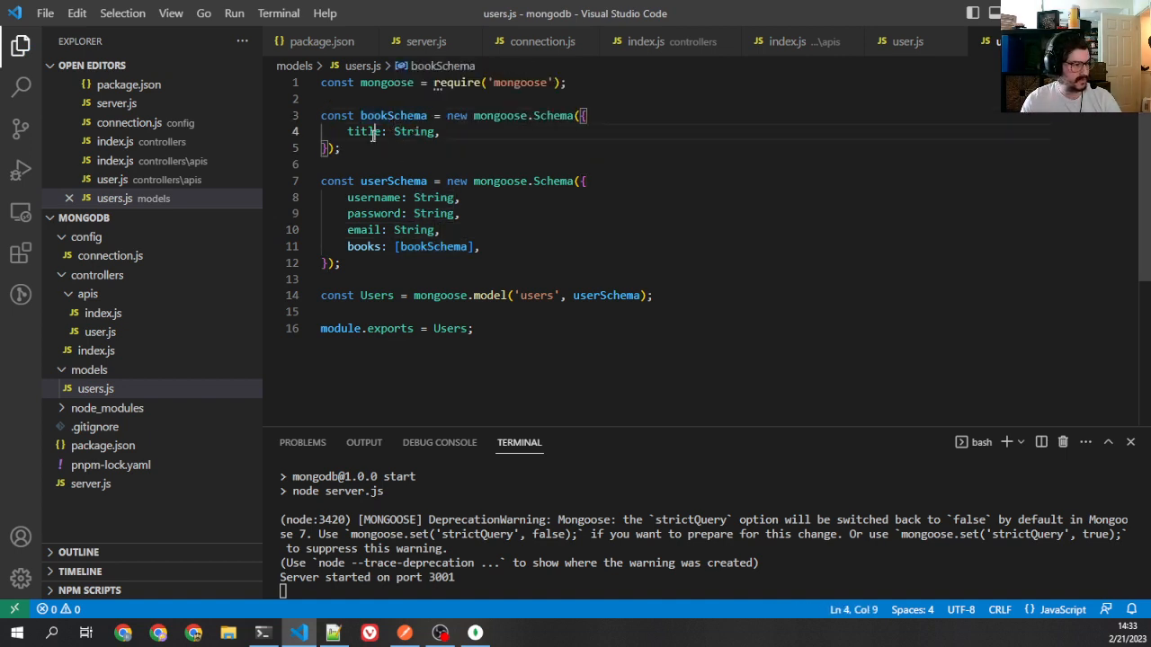
key(enter)
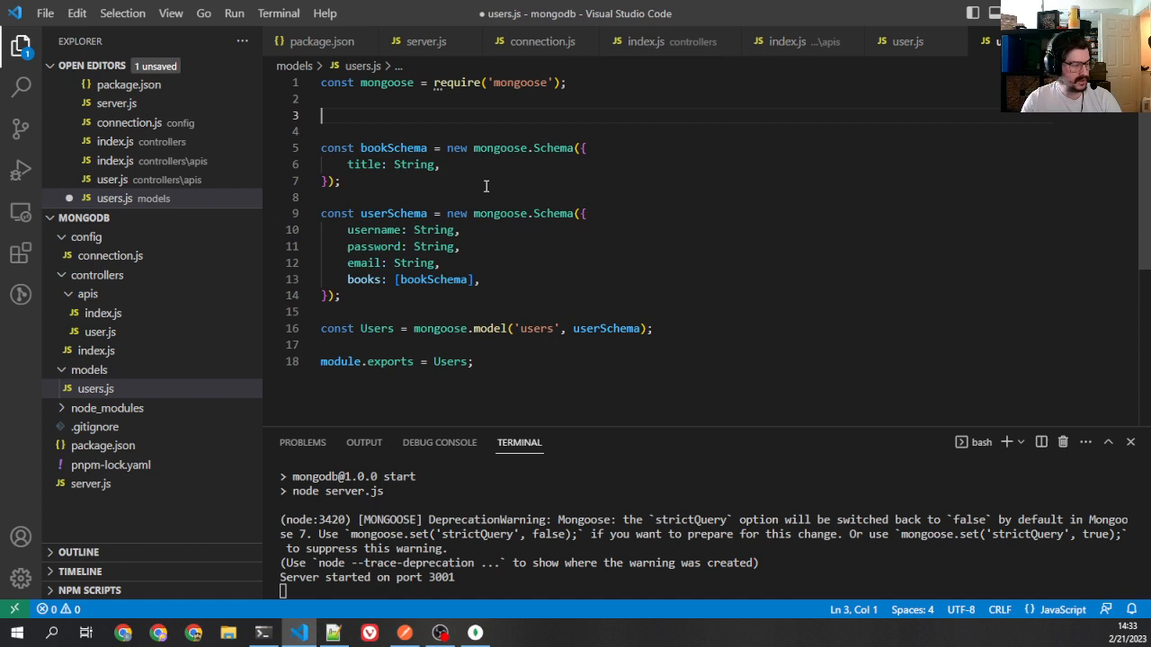
- Add const authorSchema = new mongoose.Schema({ name: String }) to the user model and save it
text(const authorSchema)
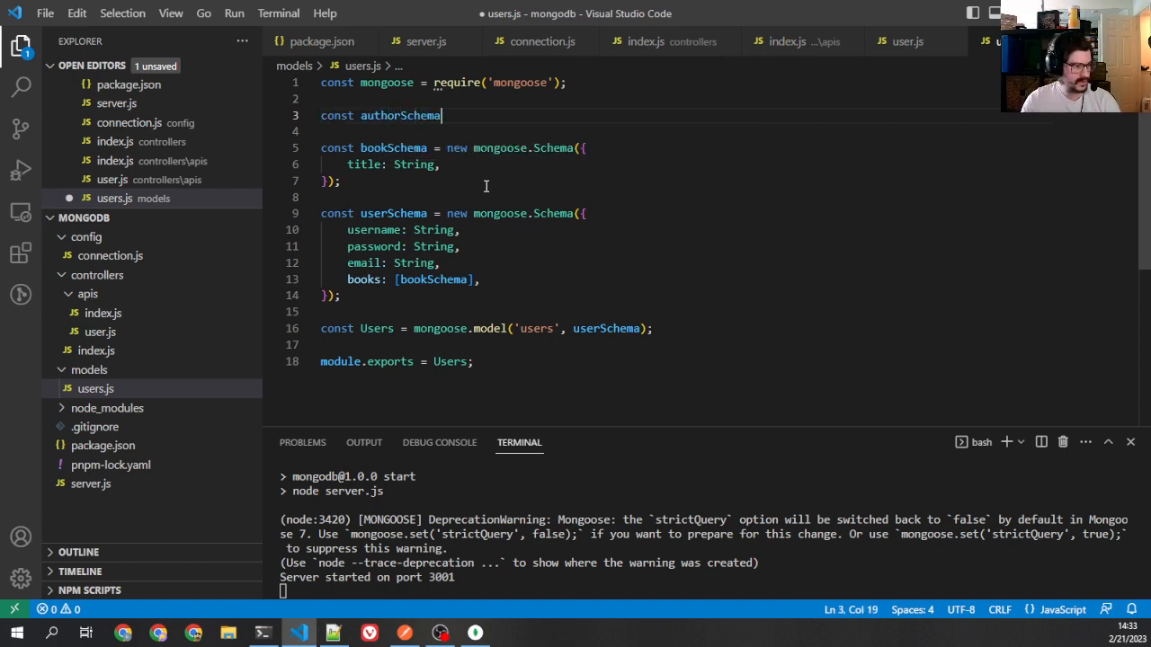
text(= new M)
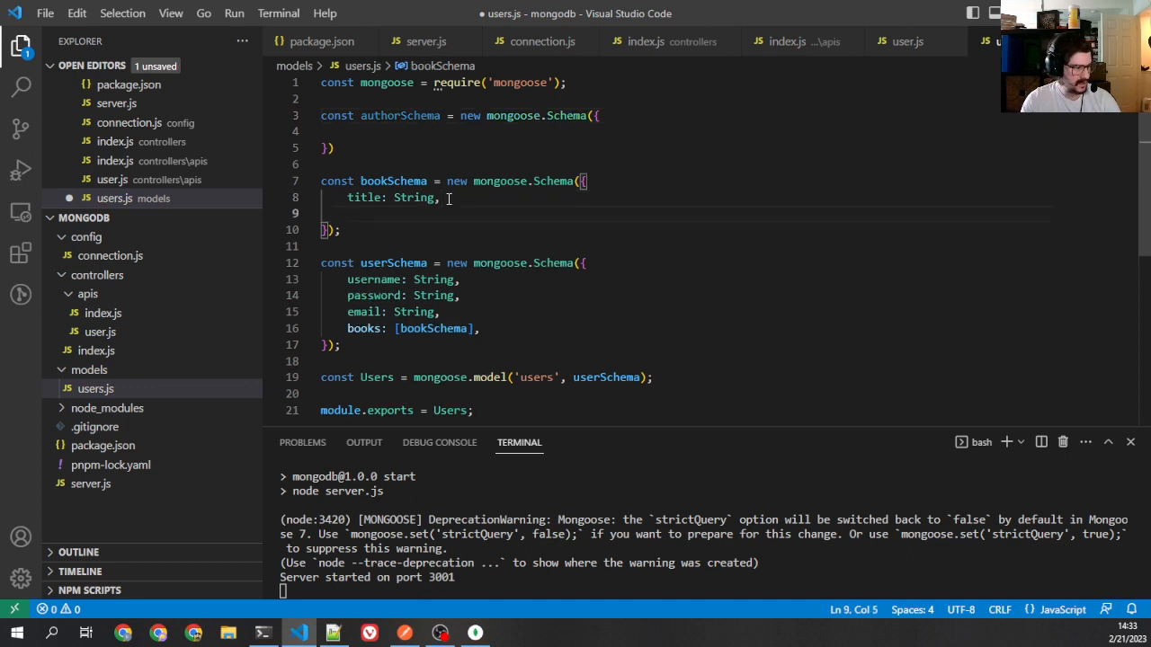
text(author: new)
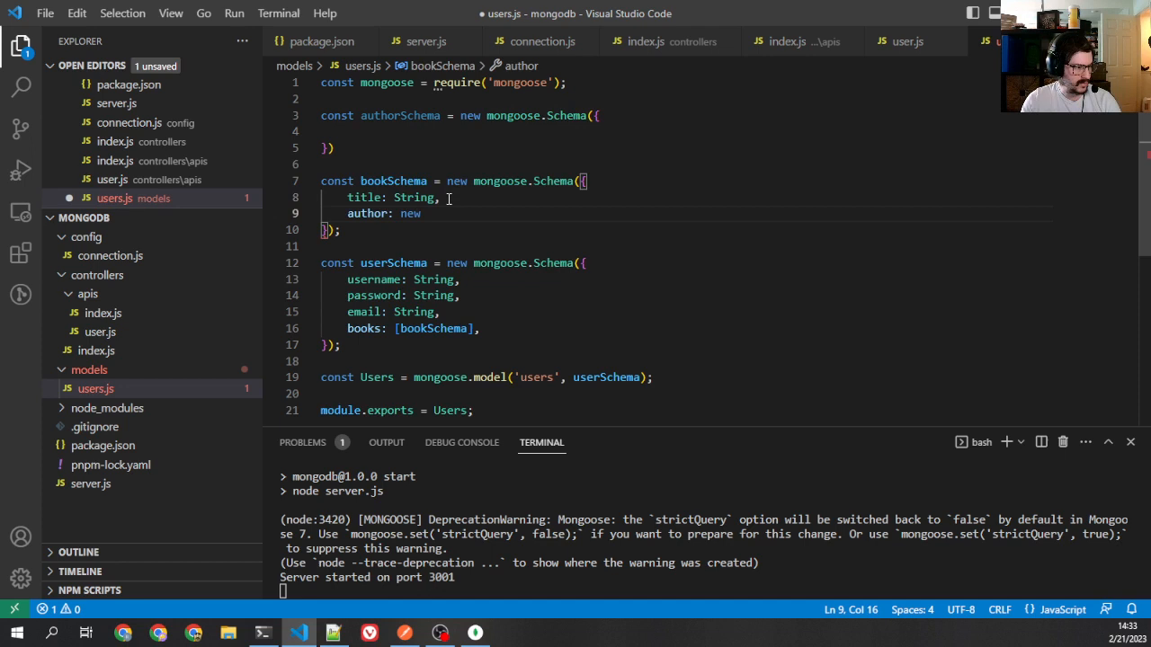
text(mongoose.SChe)
click(685, 147)
text(;)
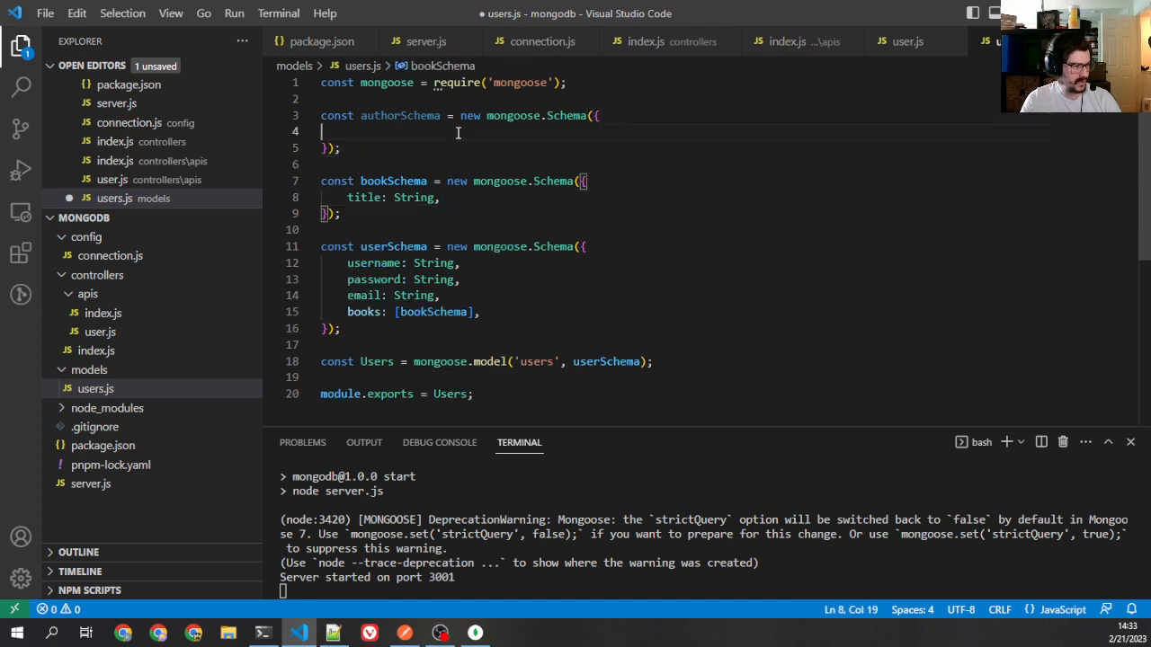
text(name: '')
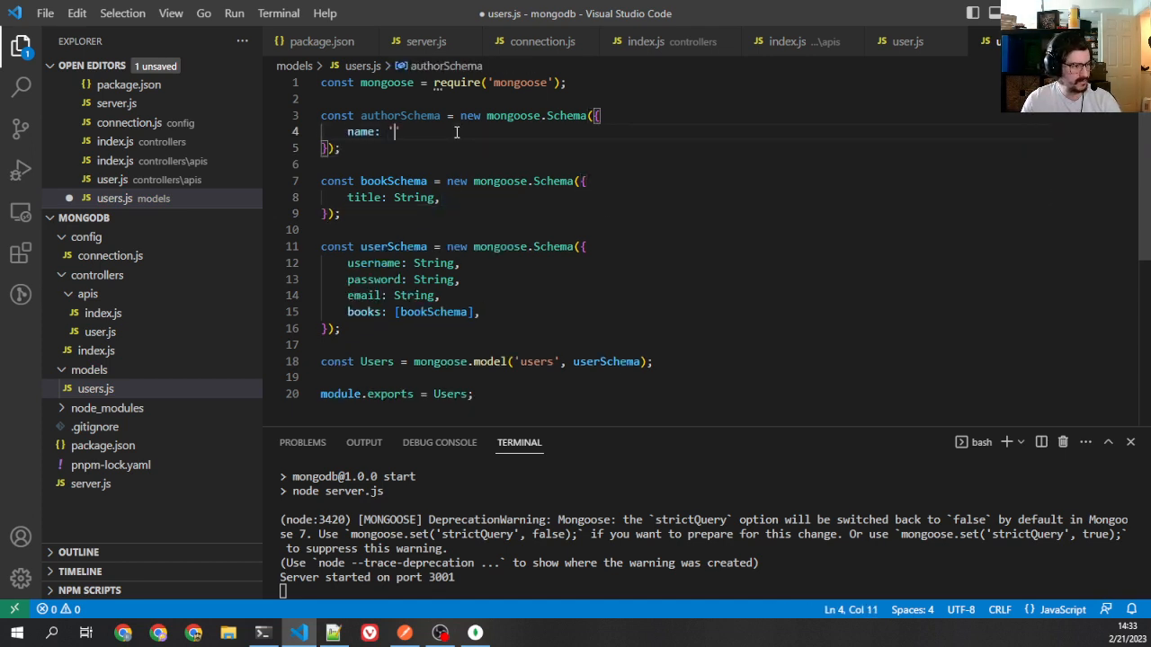
text(STring,)
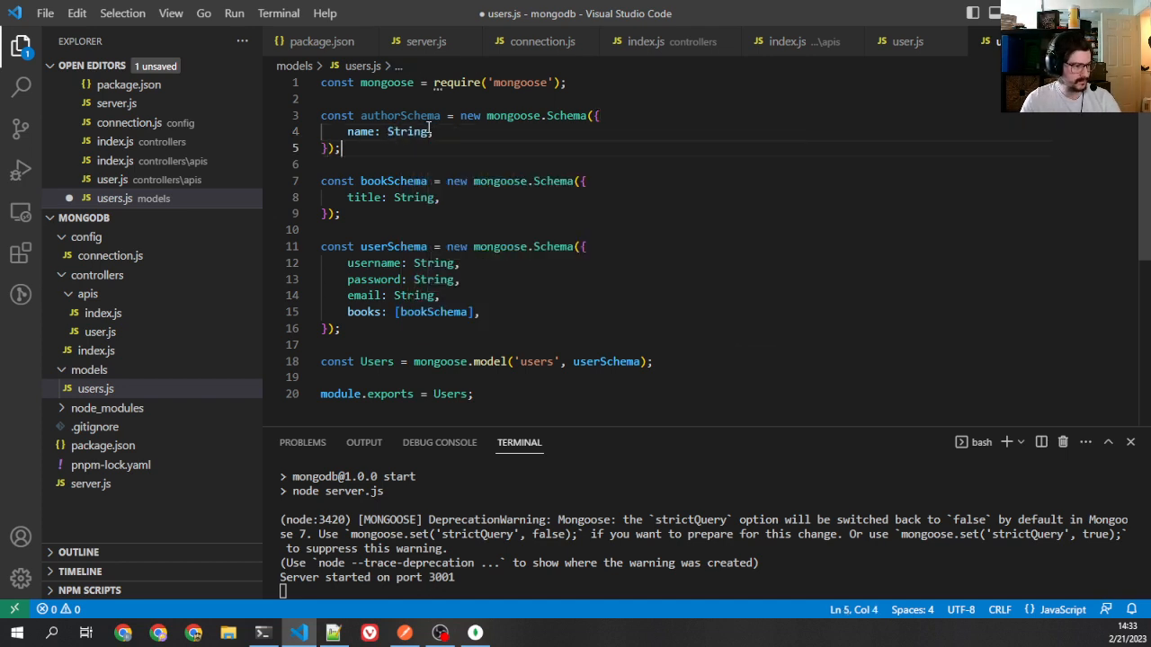
key(Enter)
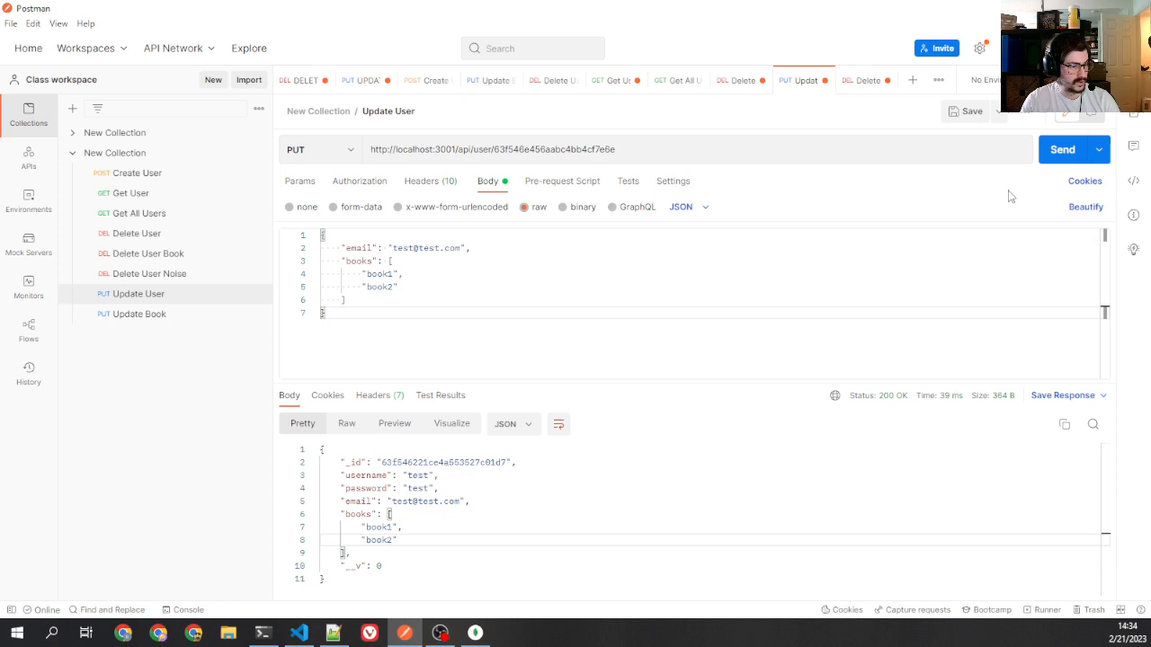
- Resend Update User with string books, get a 500, and read the cast-to-embedded error in the terminal
click(1061, 150)
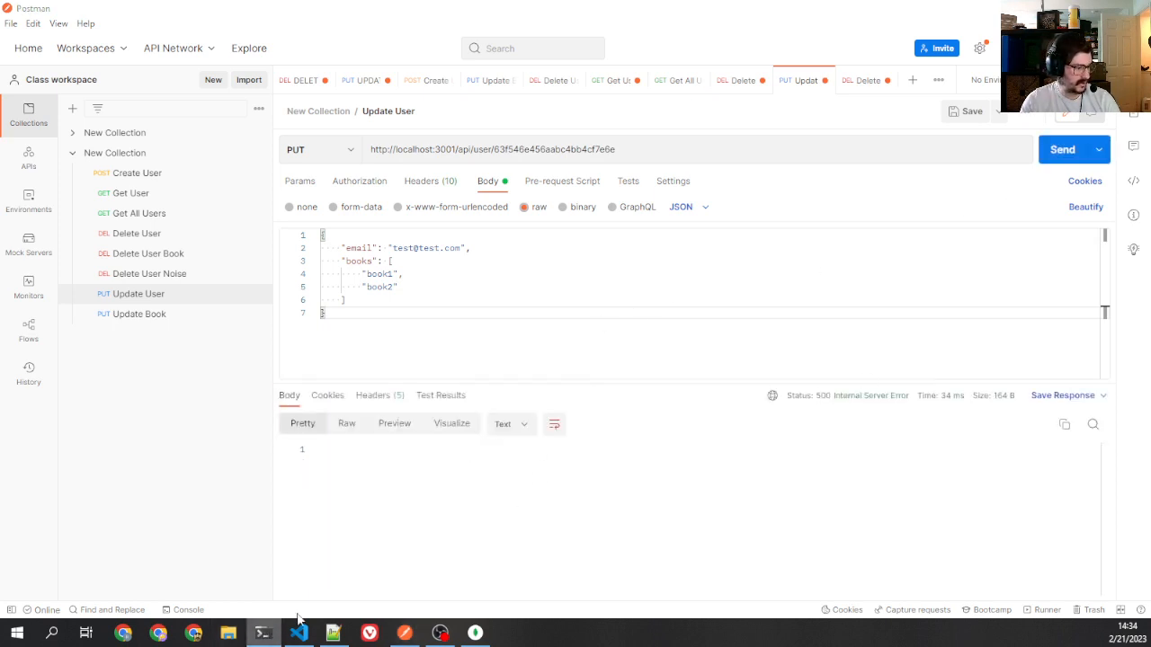
click(298, 633)
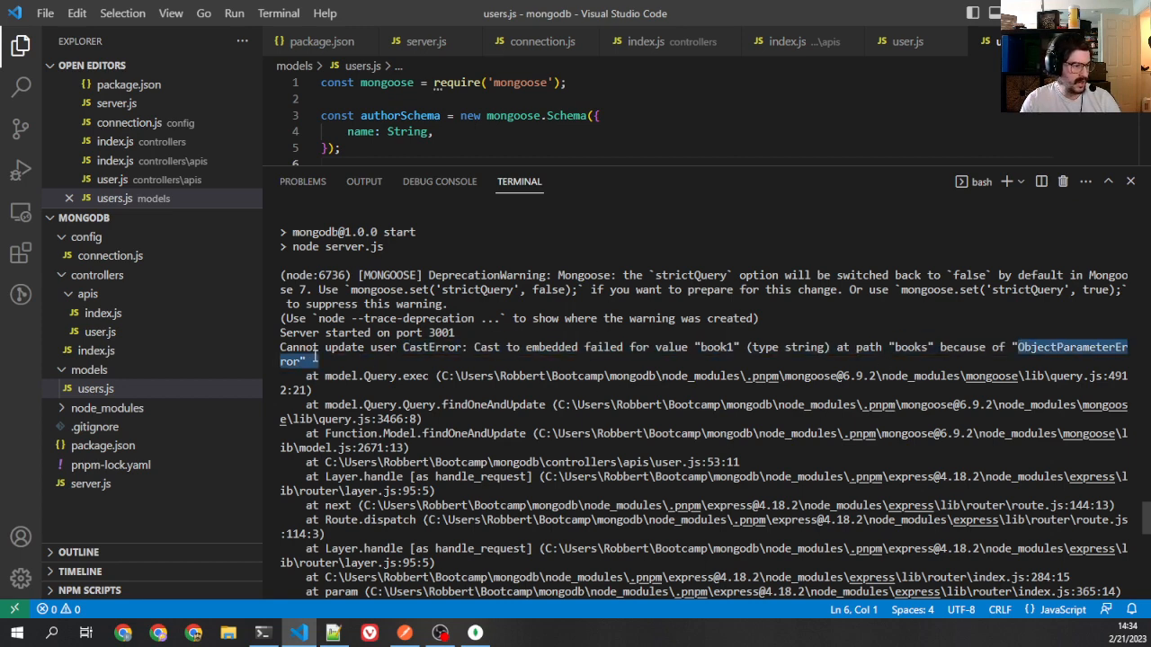
scroll(down, 3)
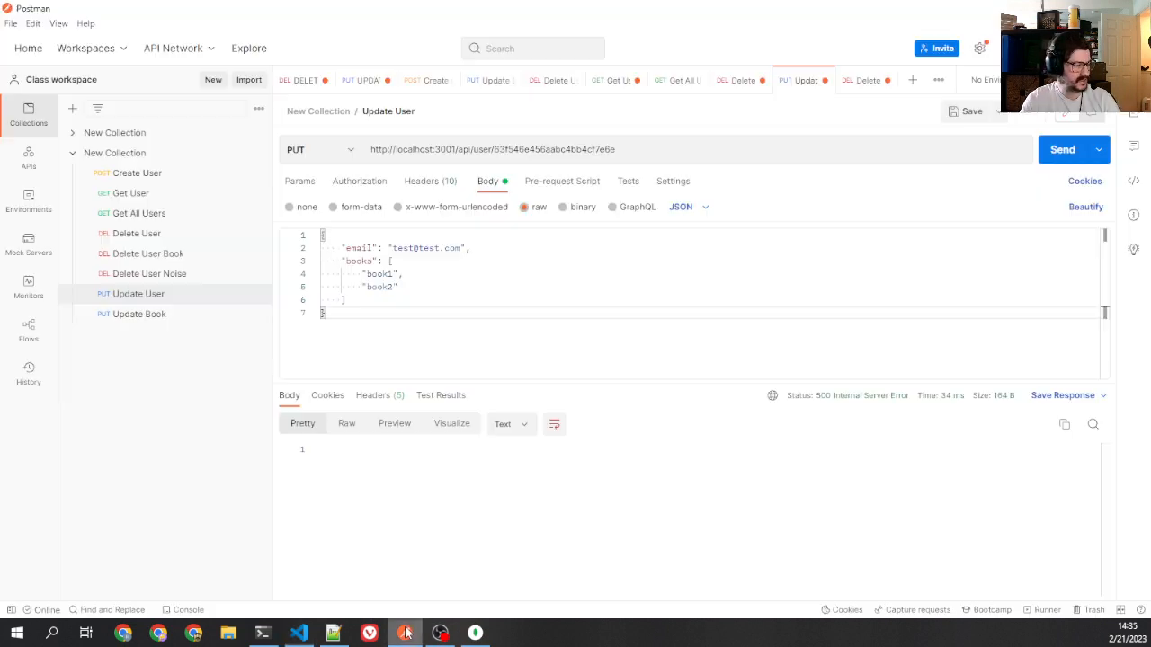
- Rewrite the body's books as objects with titles Book1 and Book2 and send the update
drag(358, 273, 398, 288)
text({)
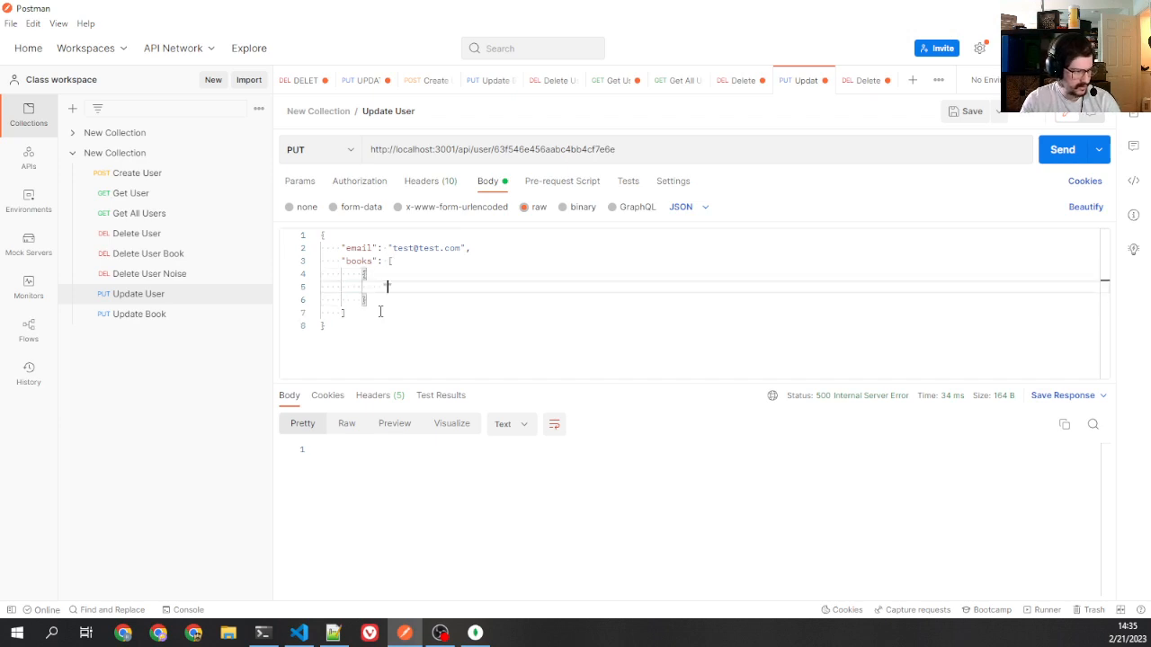
text("title": "Books")
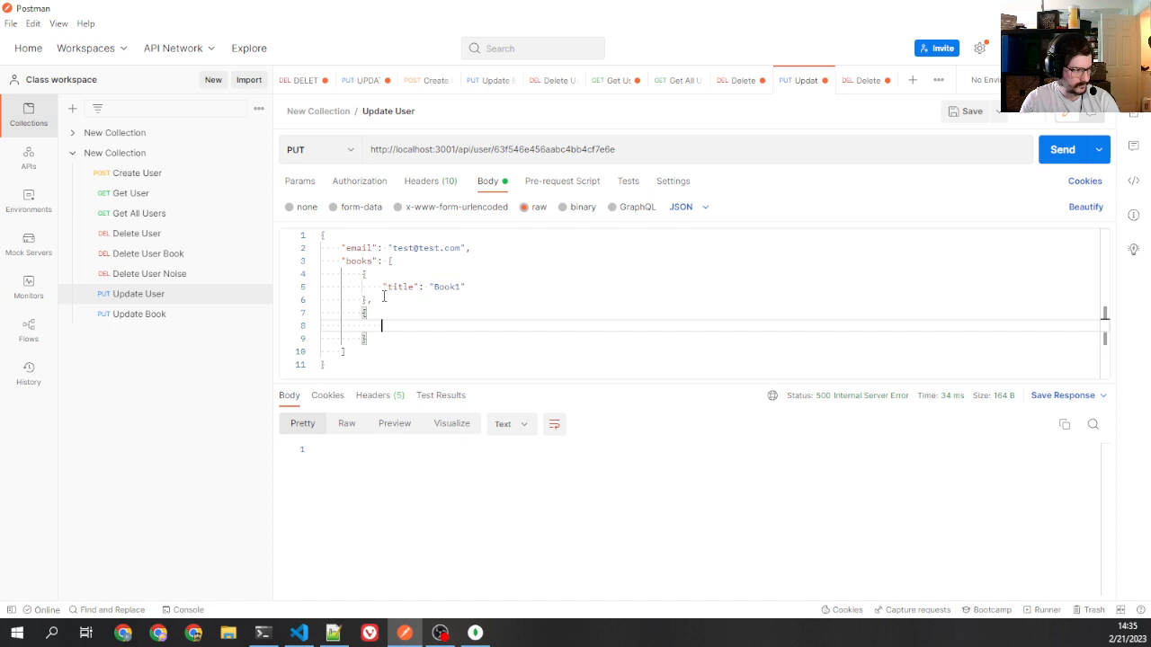
text("title")
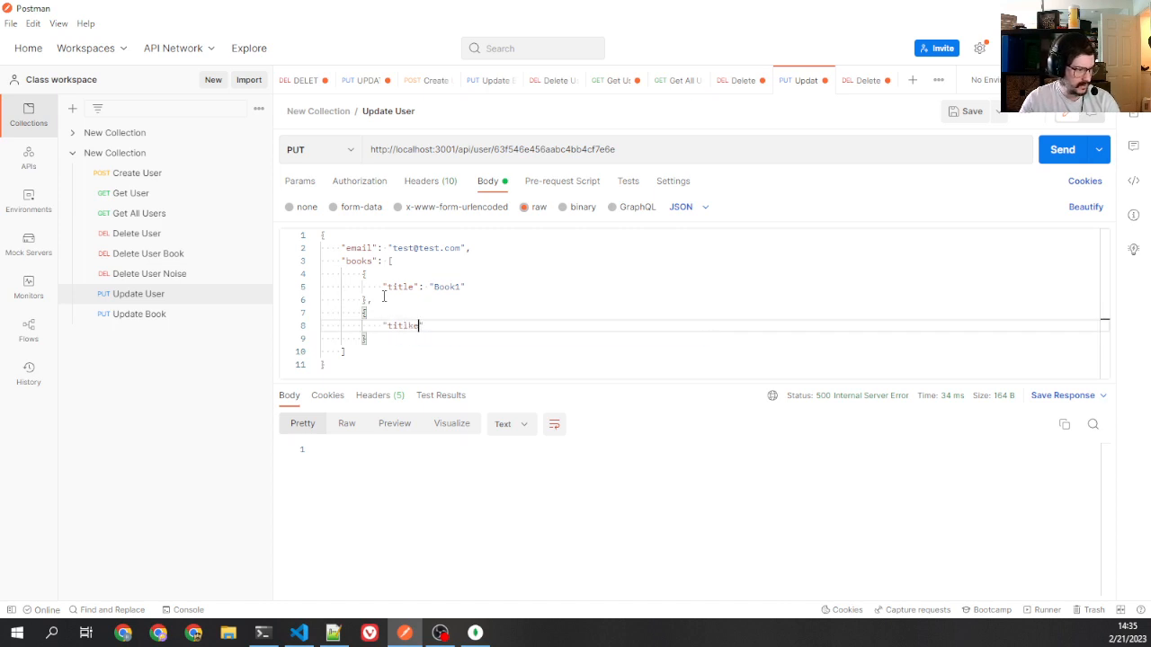
text(title": "Book2")
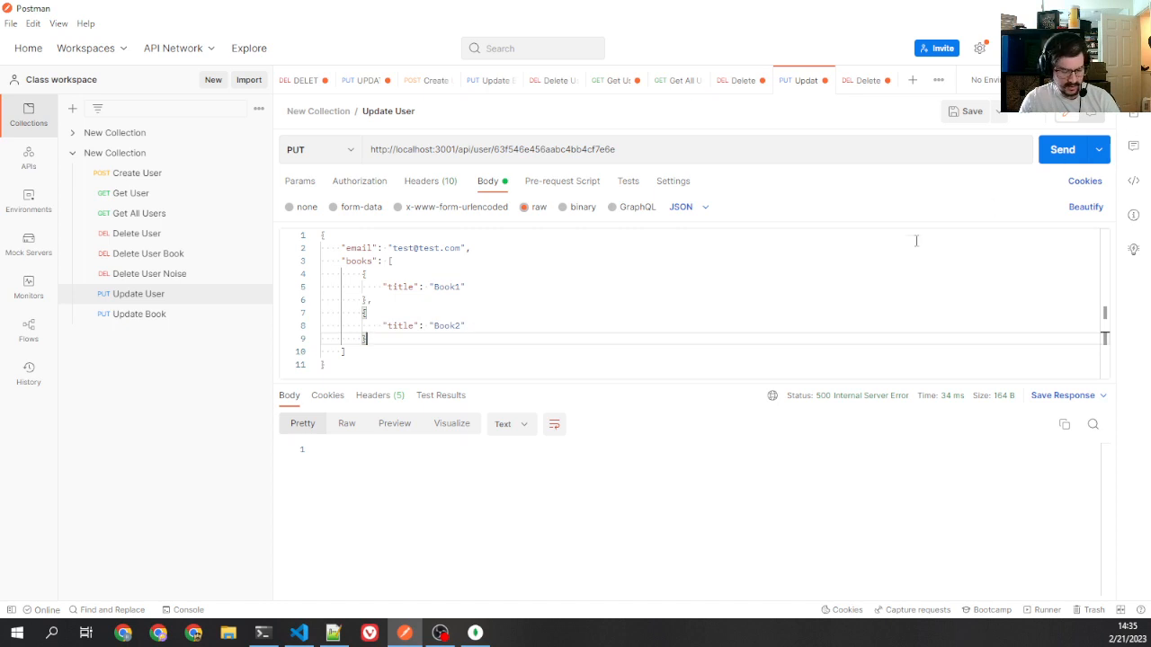
click(1061, 149)
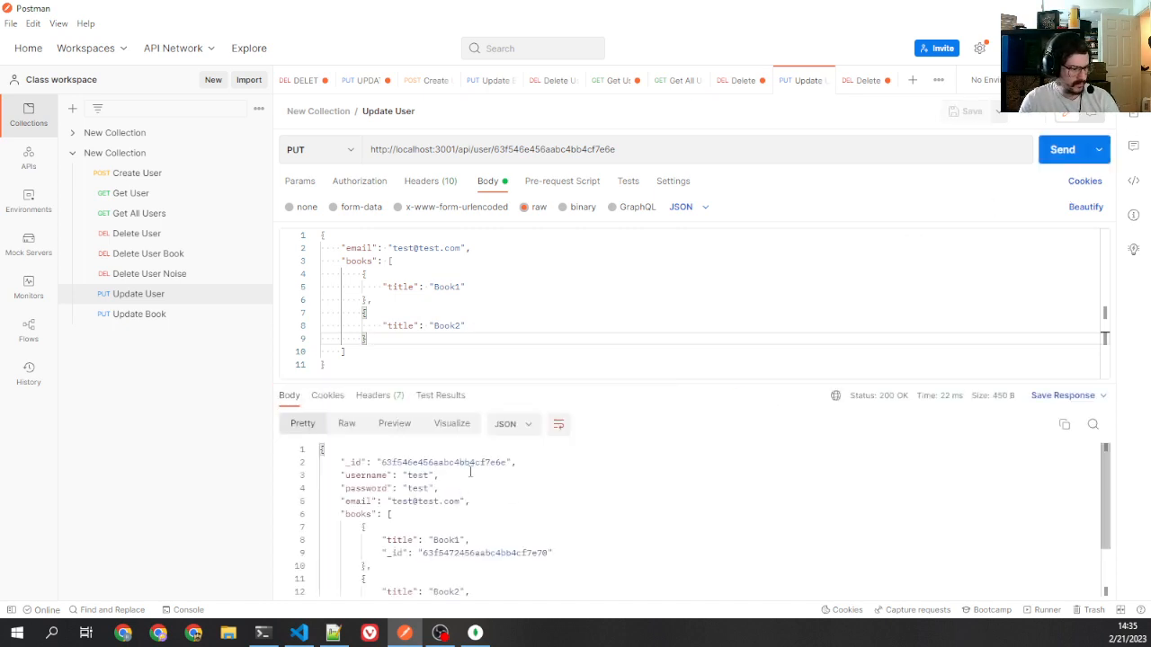
- Inspect the returned books' generated ids and confirm them in the refreshed users collection
scroll(down, 3)
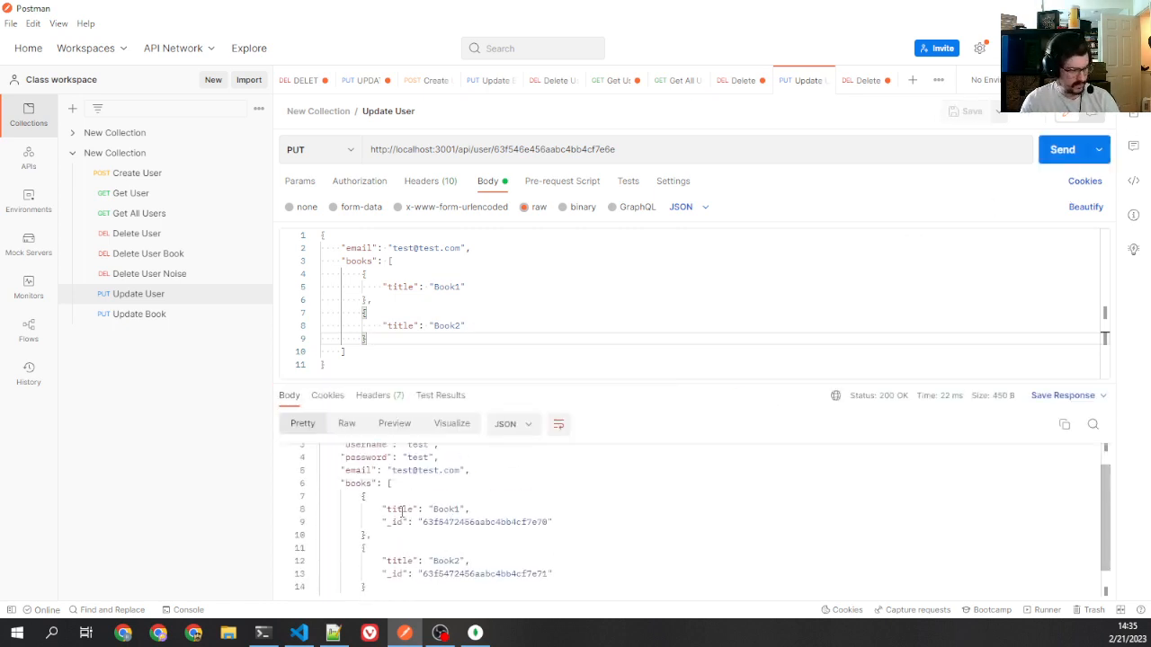
double_click(399, 561)
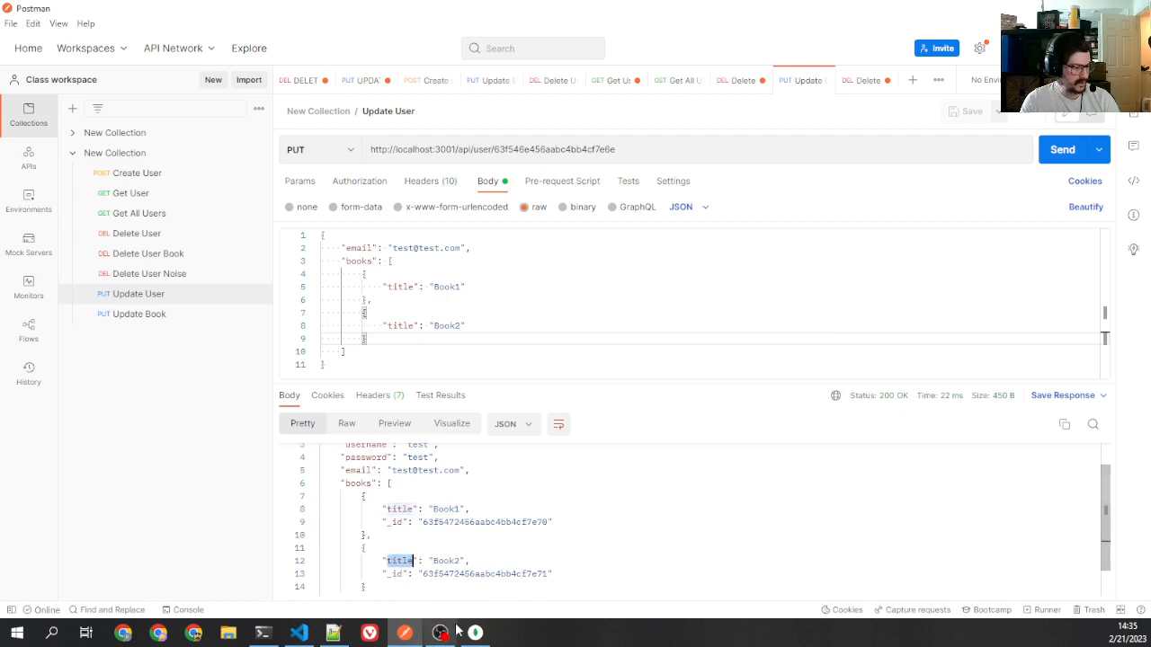
click(475, 633)
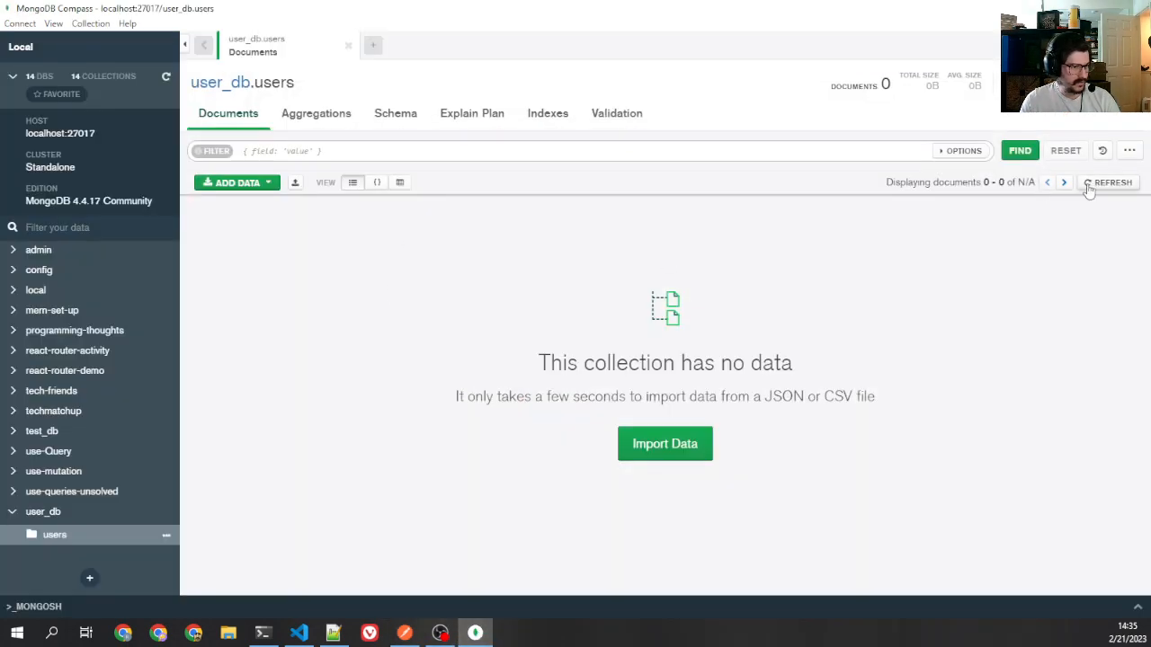
click(1111, 183)
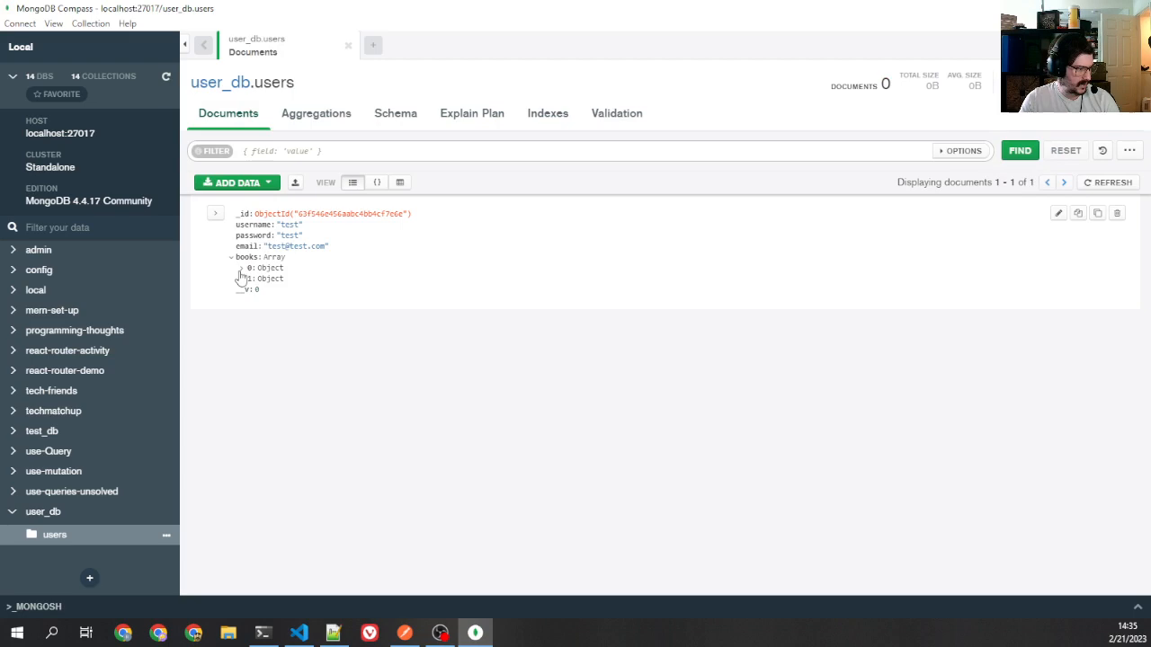
click(298, 633)
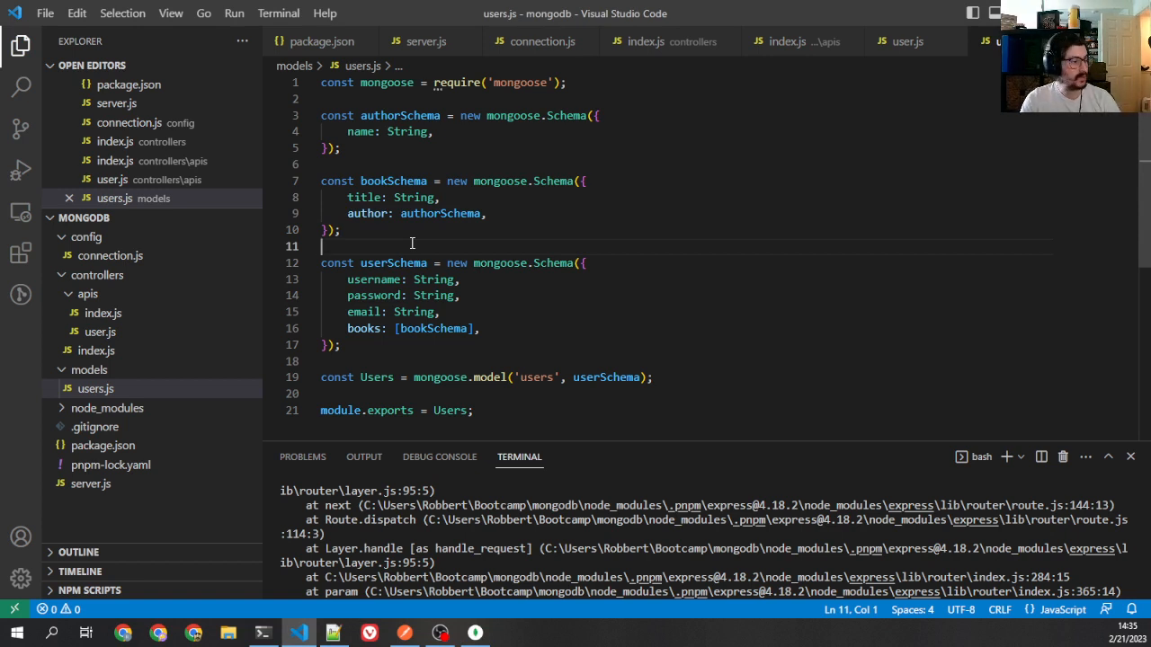
- Add an author object with name Author1 to the Book3 entry, send it, and review the author's generated id
double_click(366, 212)
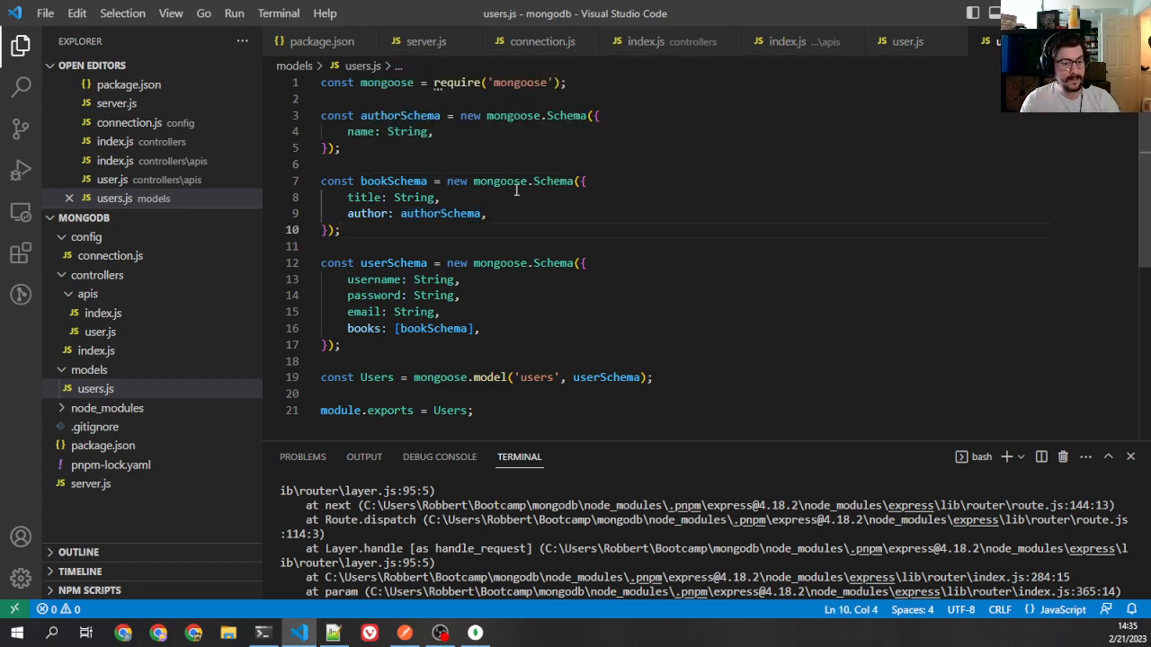
click(407, 633)
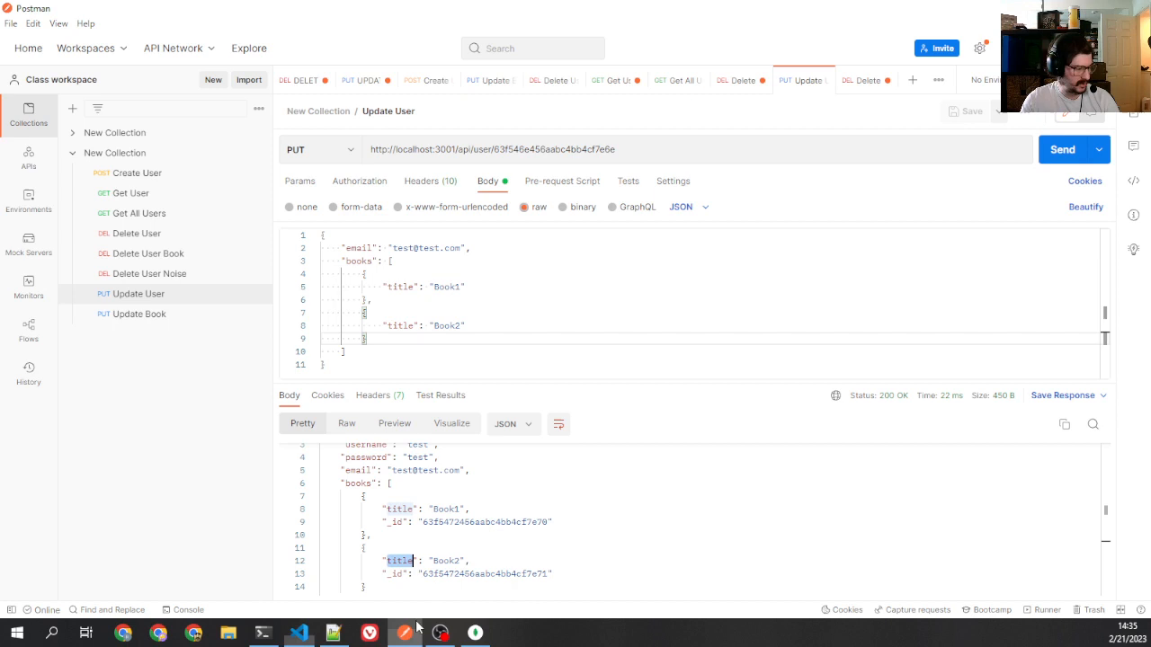
click(457, 286)
text("author": {)
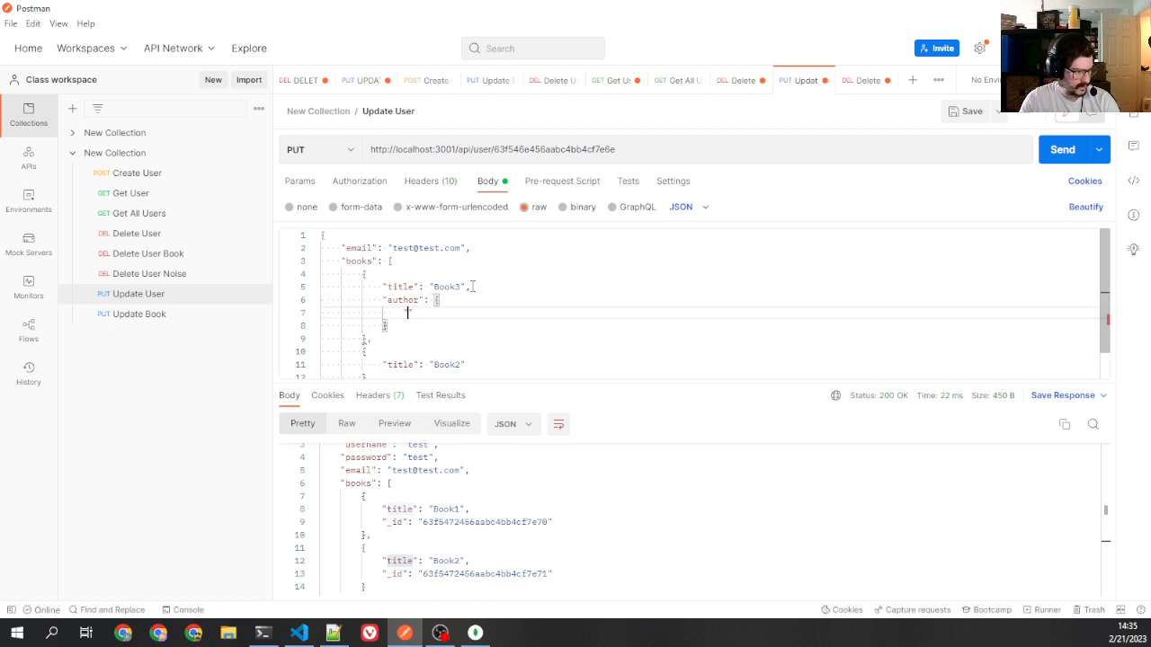
text("name": "Author1")
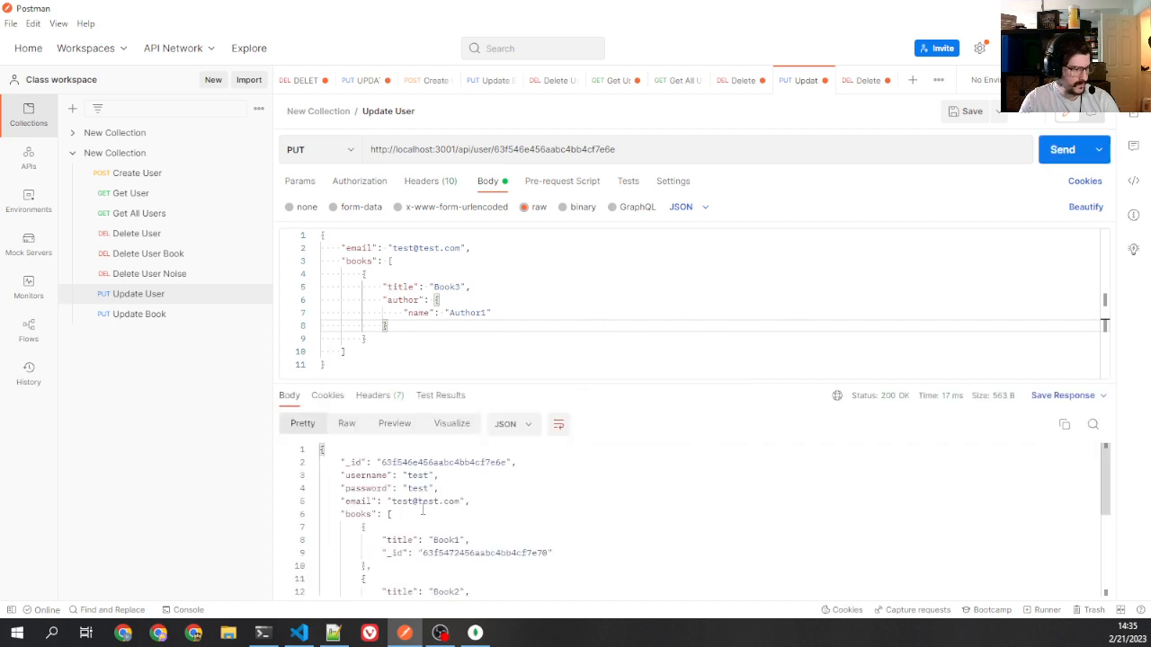
scroll(down, 3)
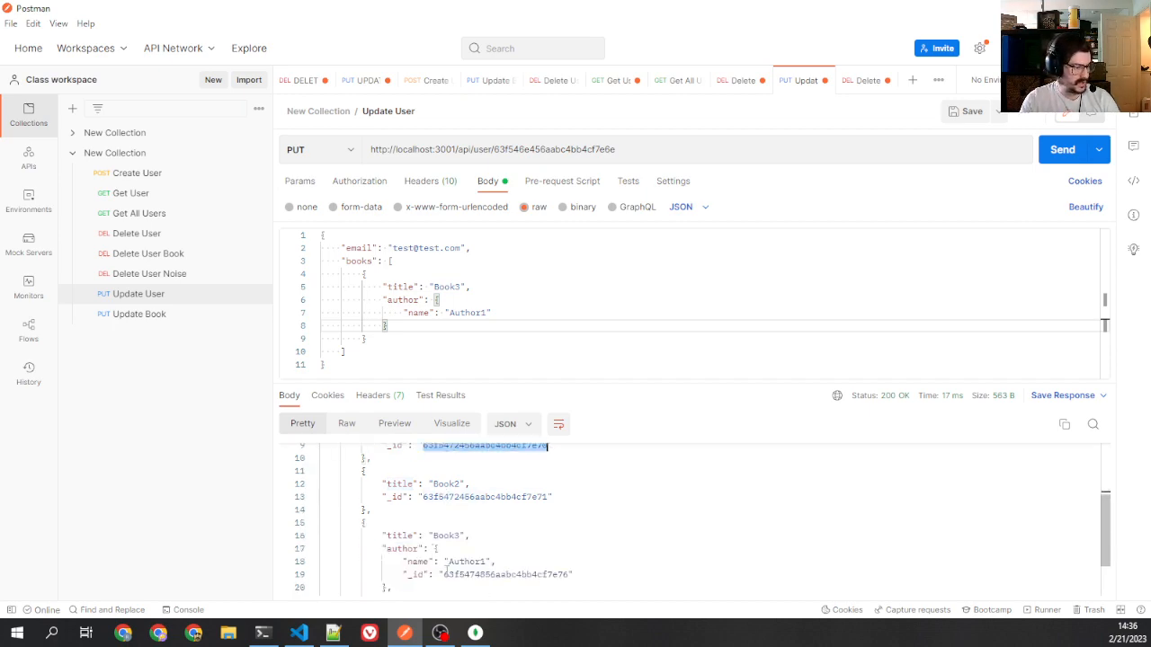
click(299, 633)
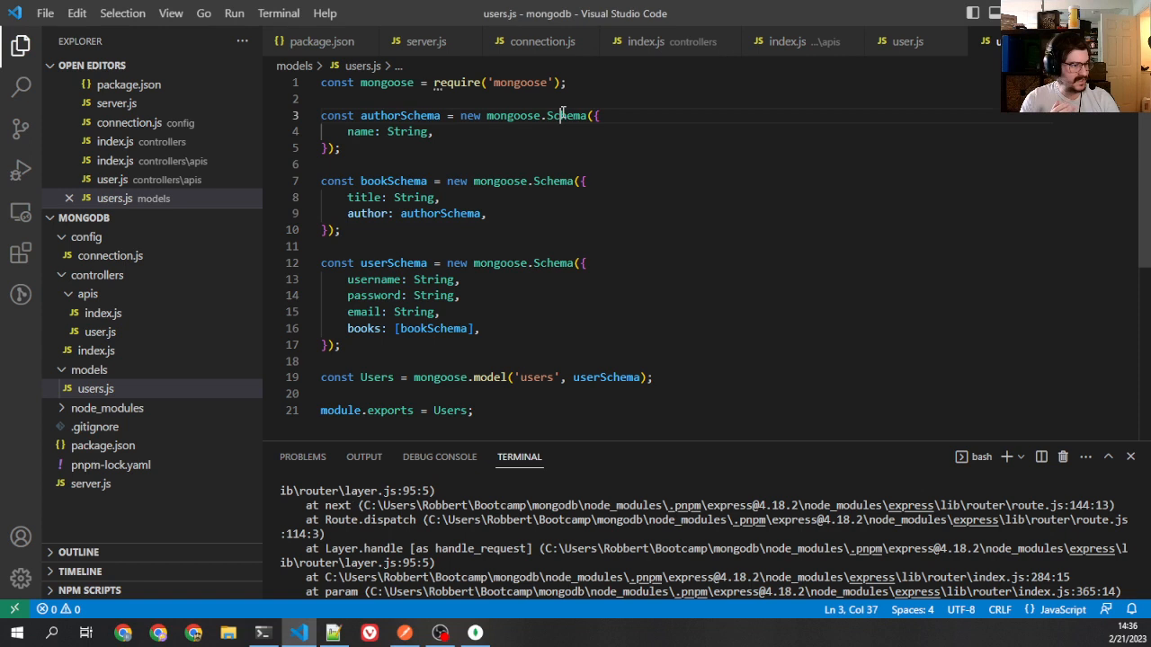
double_click(561, 115)
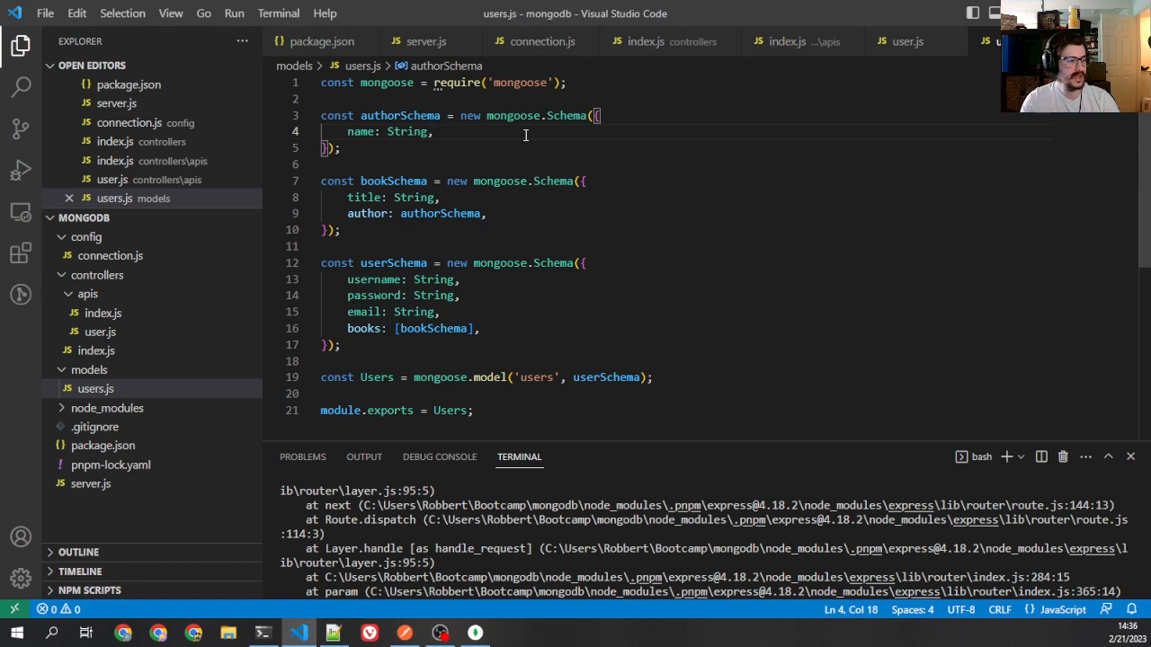
mouse_move(802, 238)
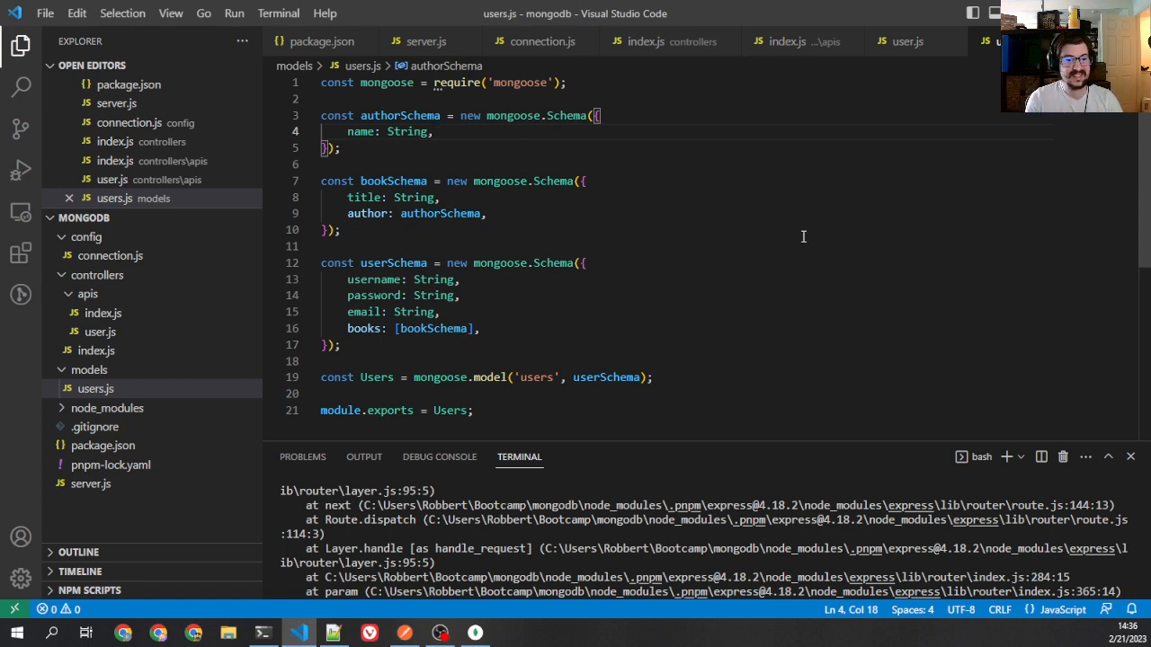
click(341, 230)
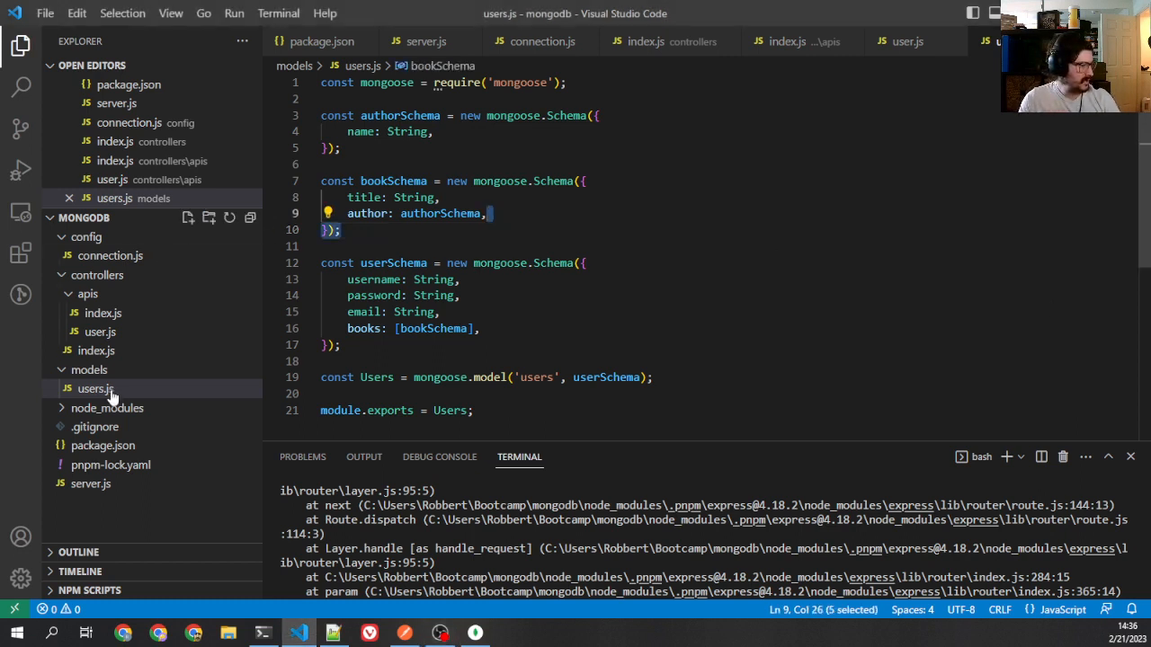
click(100, 331)
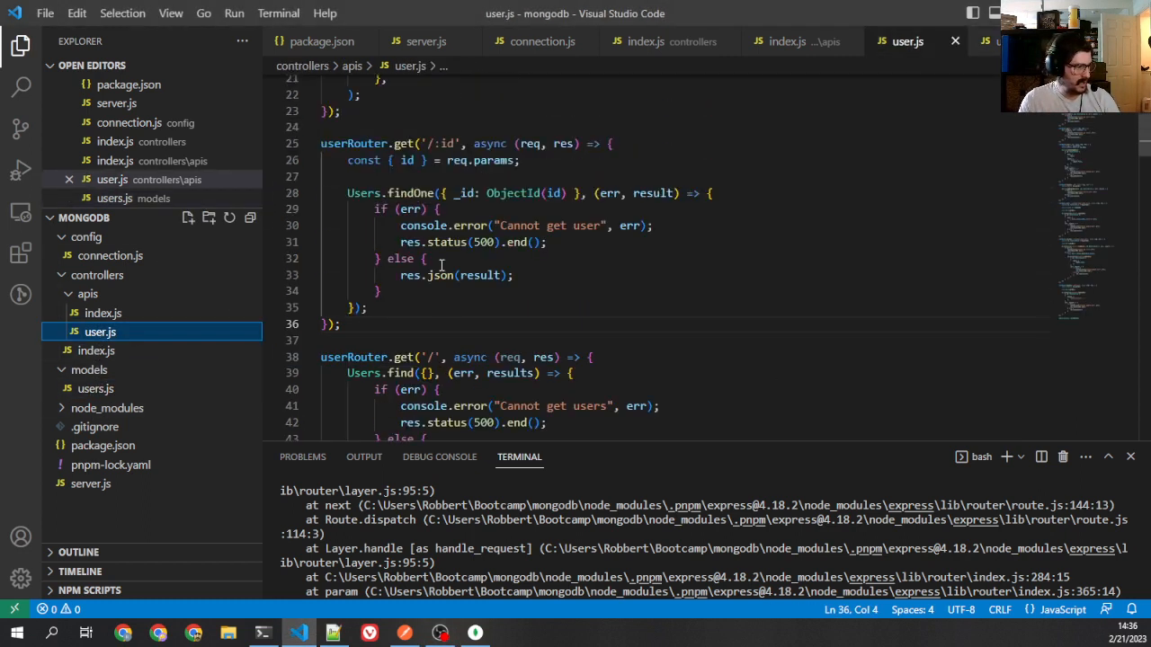
click(95, 389)
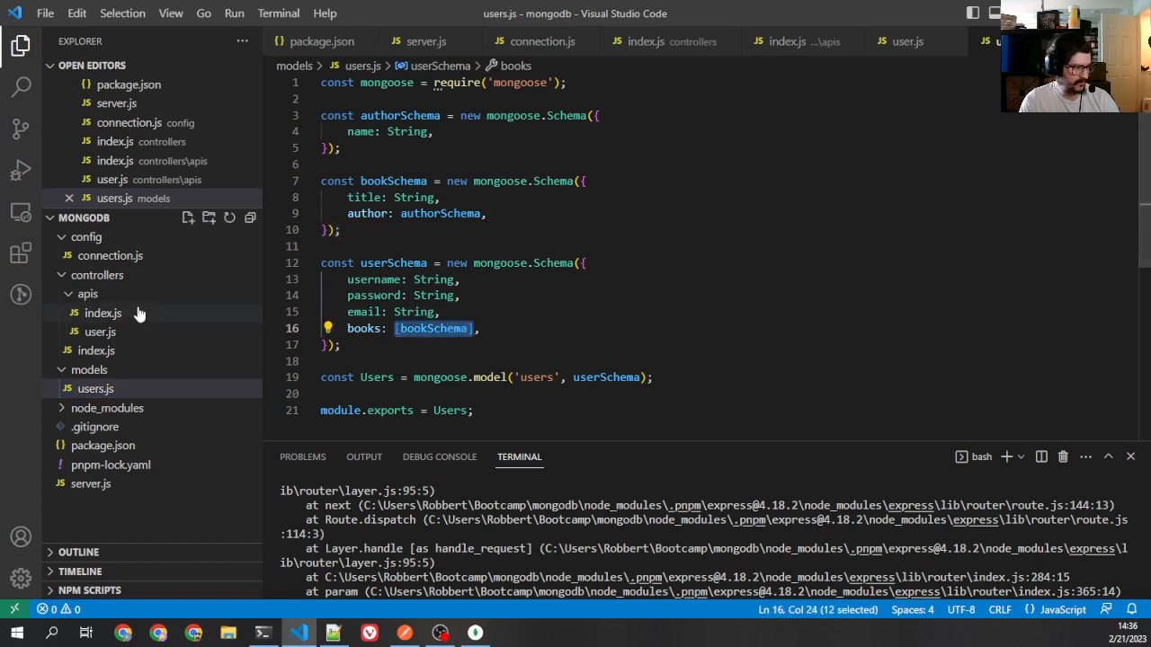
click(97, 389)
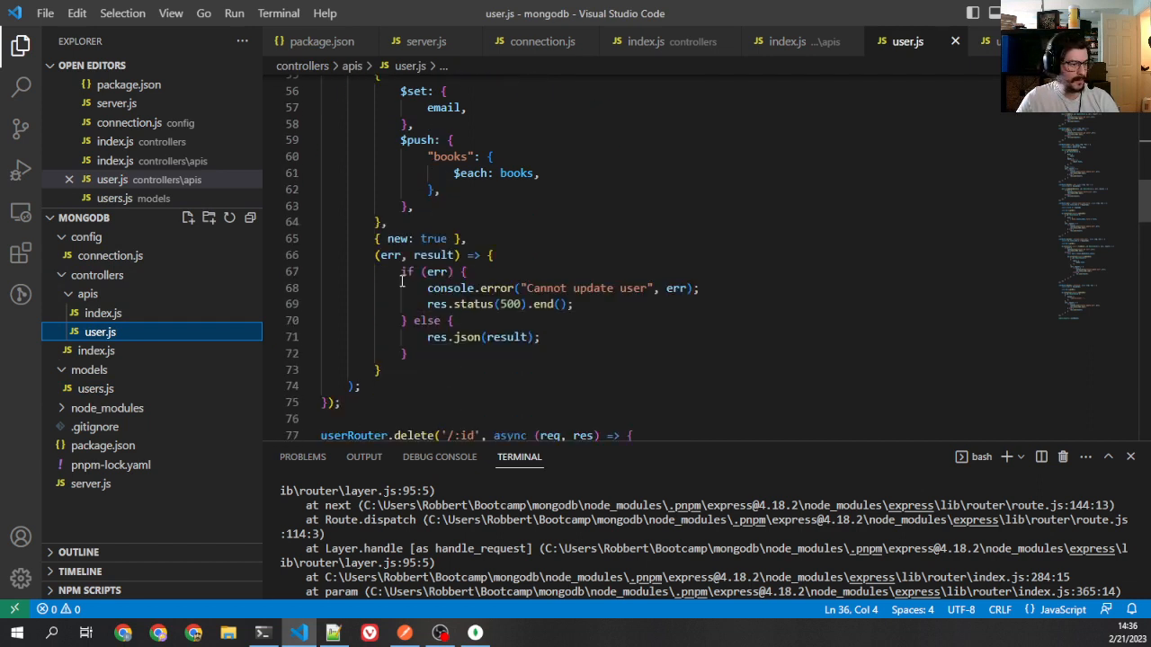
scroll(down, 3)
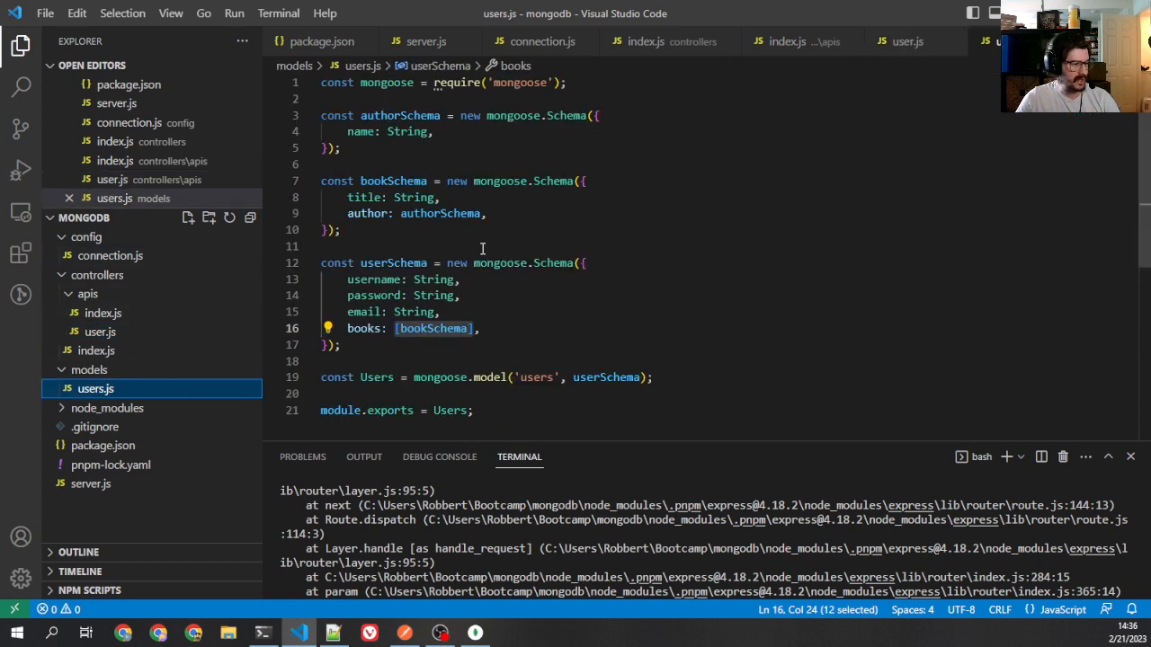
click(342, 231)
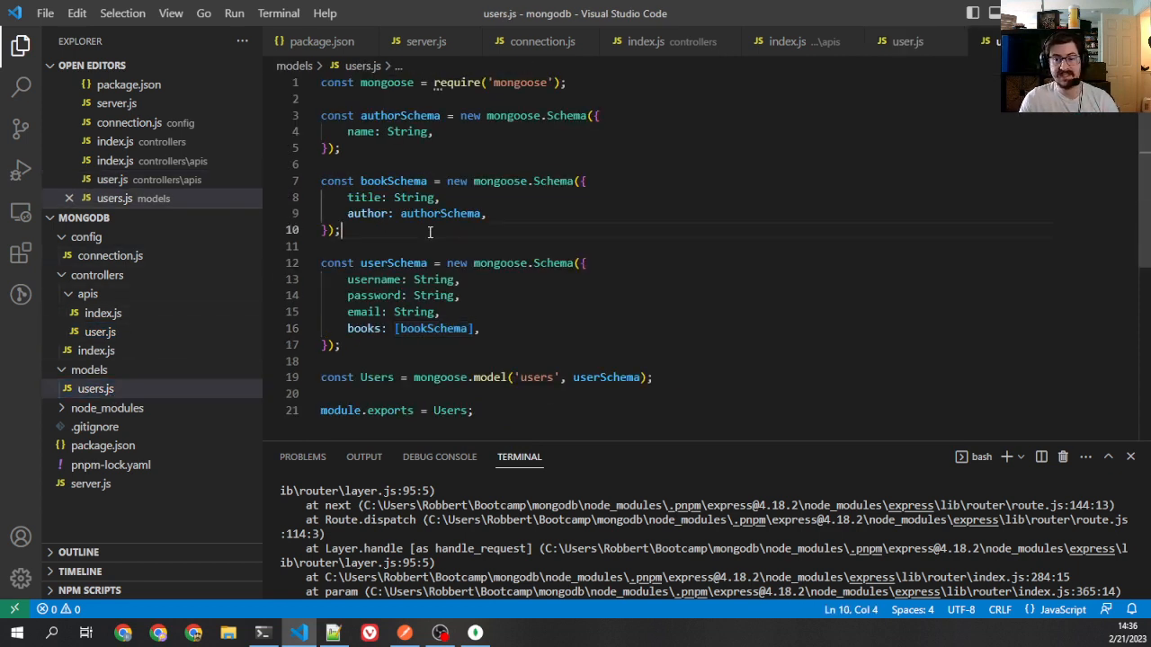
double_click(431, 328)
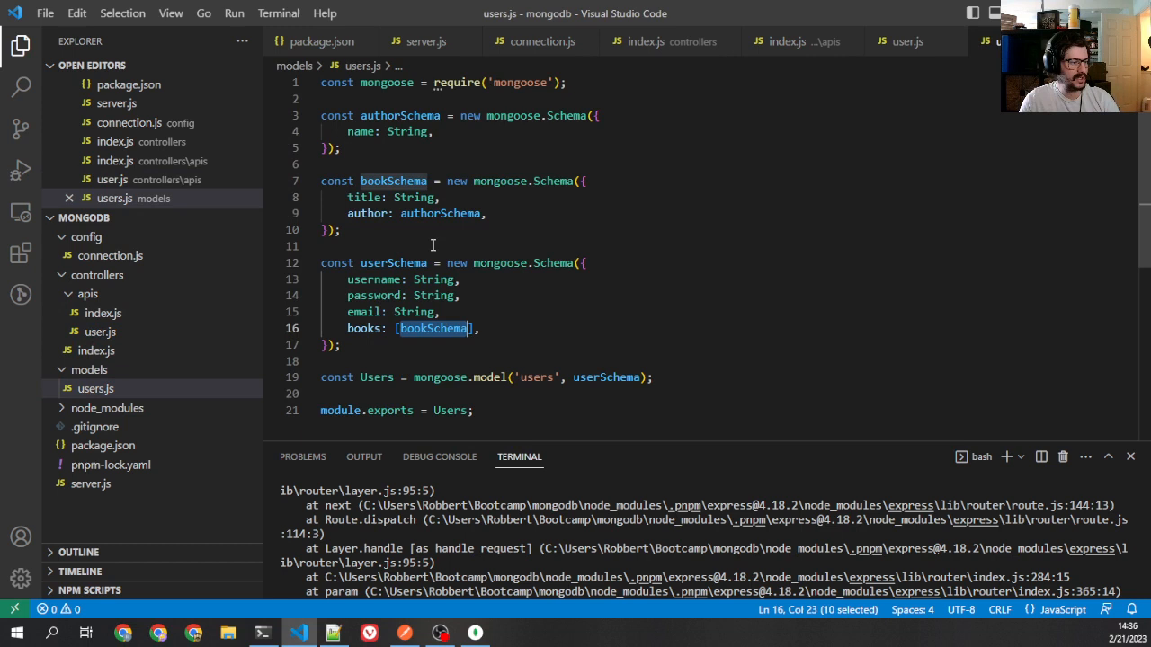